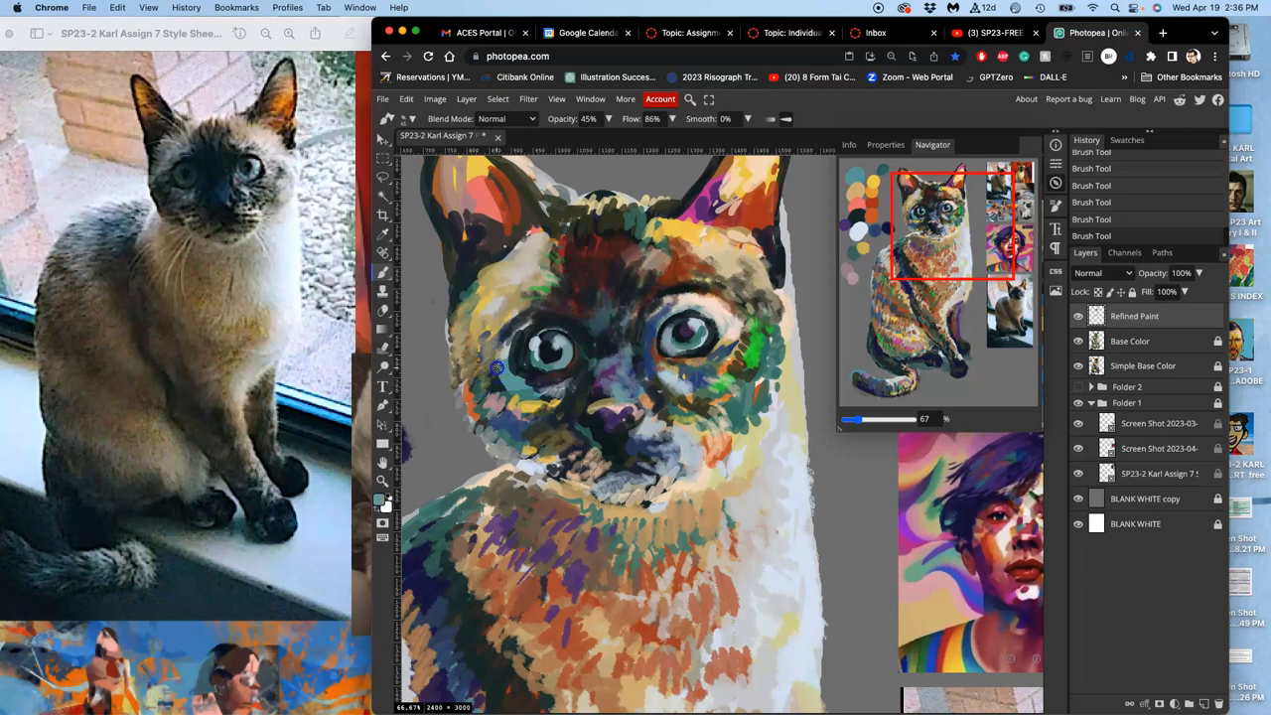
Step: Sample purple, teal and brown colours and paint strokes between the eyes and over the forehead
left_click(501, 358)
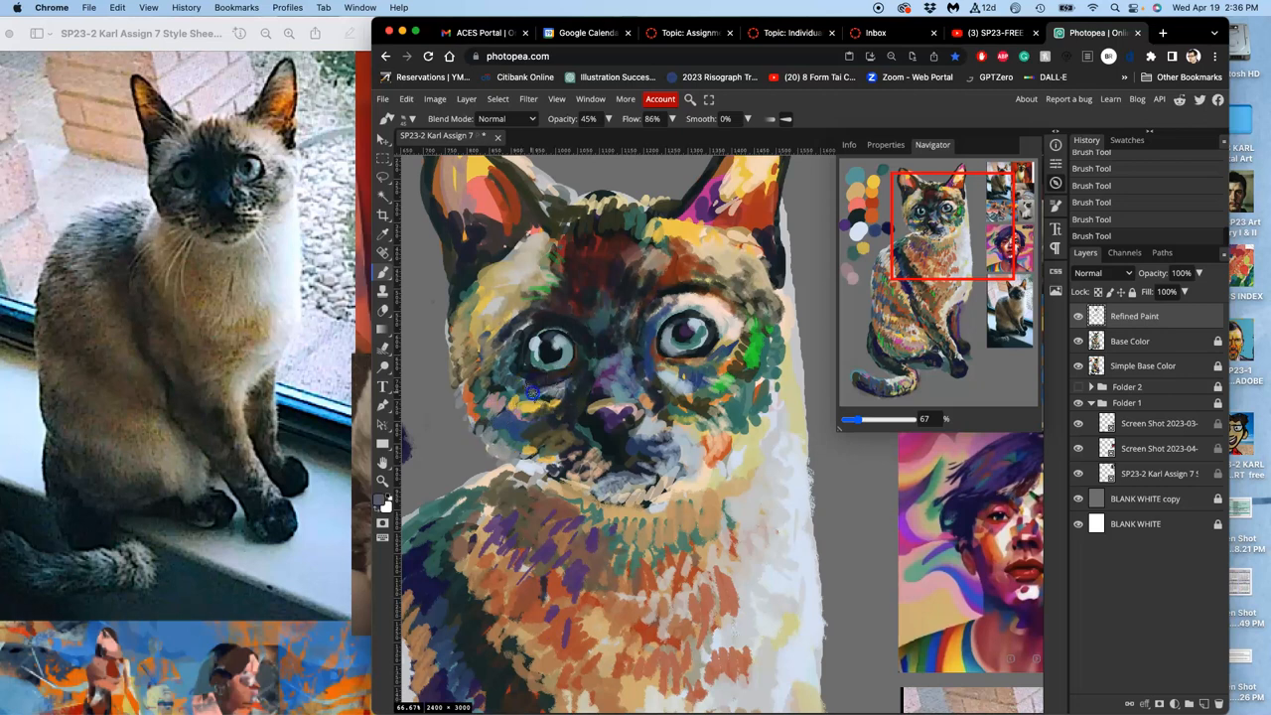
left_click(531, 388)
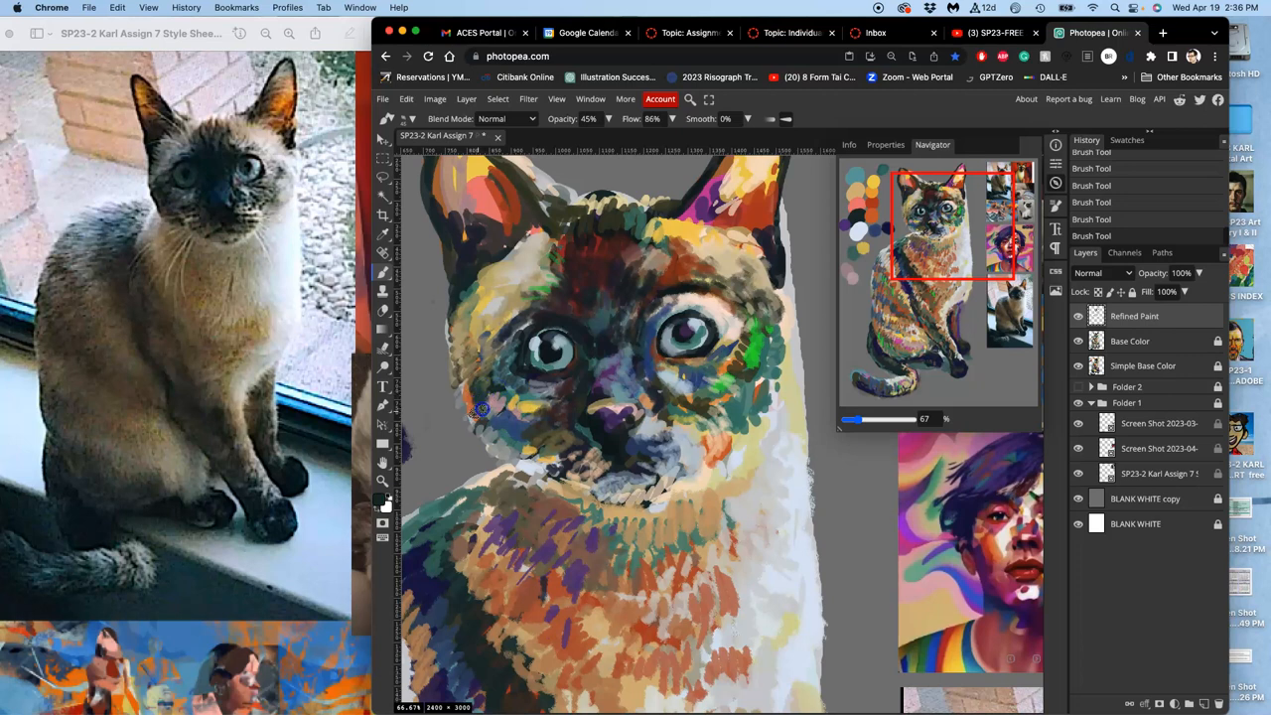
mouse_move(507, 420)
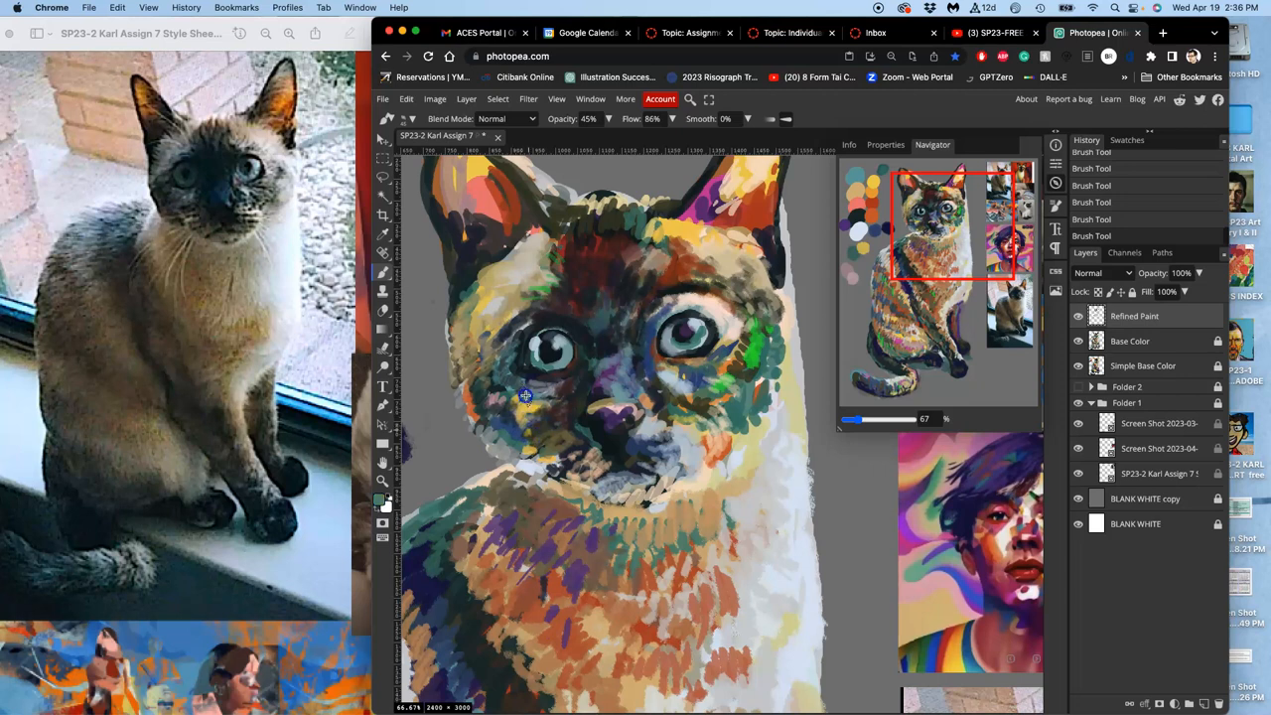
left_click(536, 408)
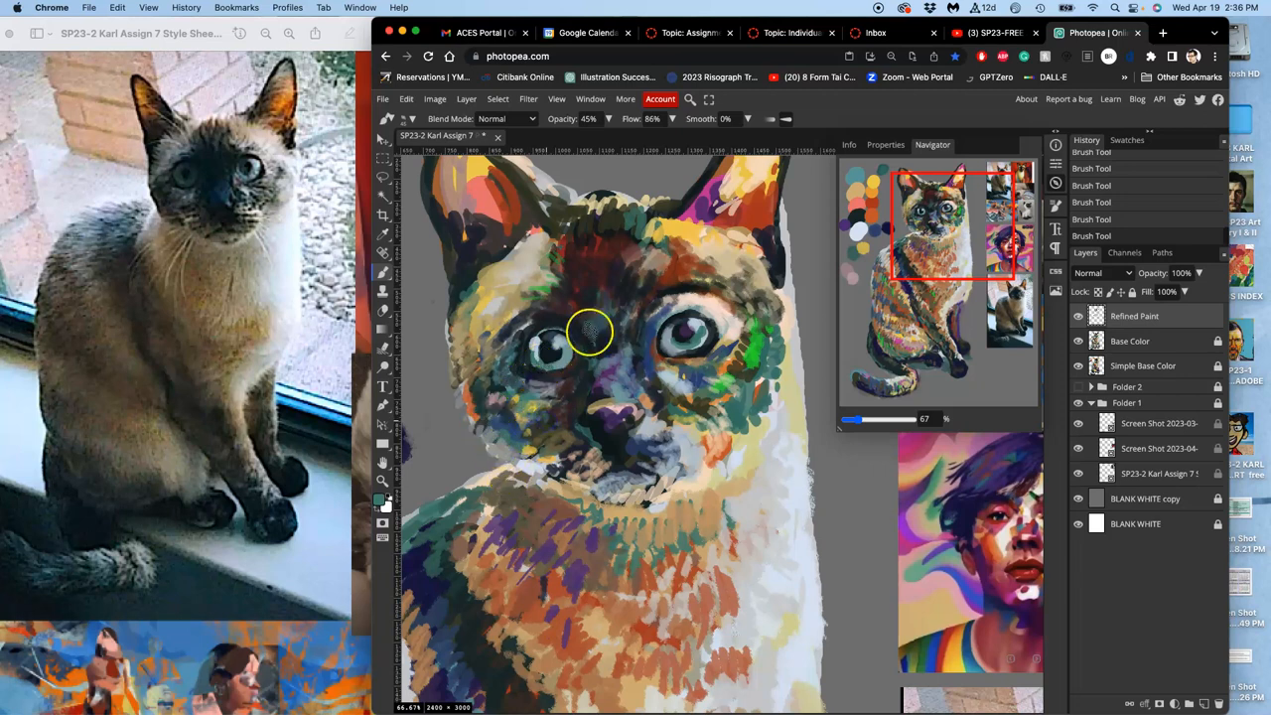
left_click_drag(589, 330, 617, 311)
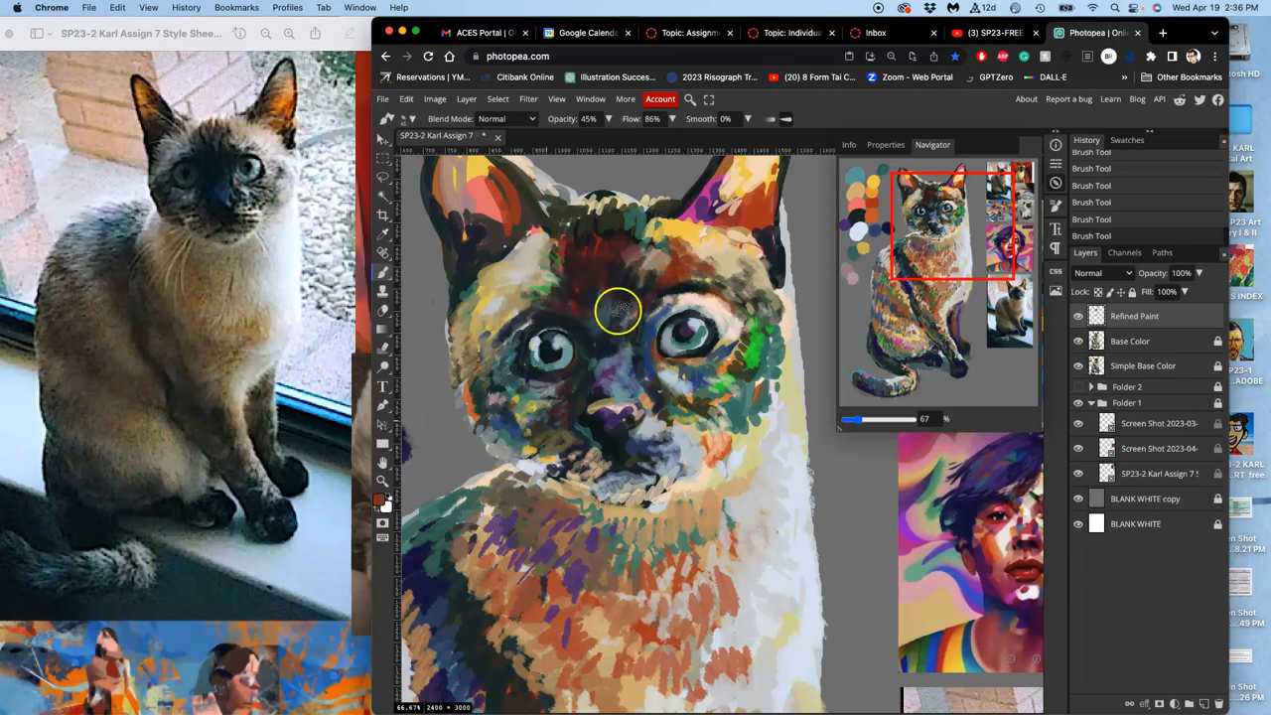
left_click_drag(618, 311, 643, 253)
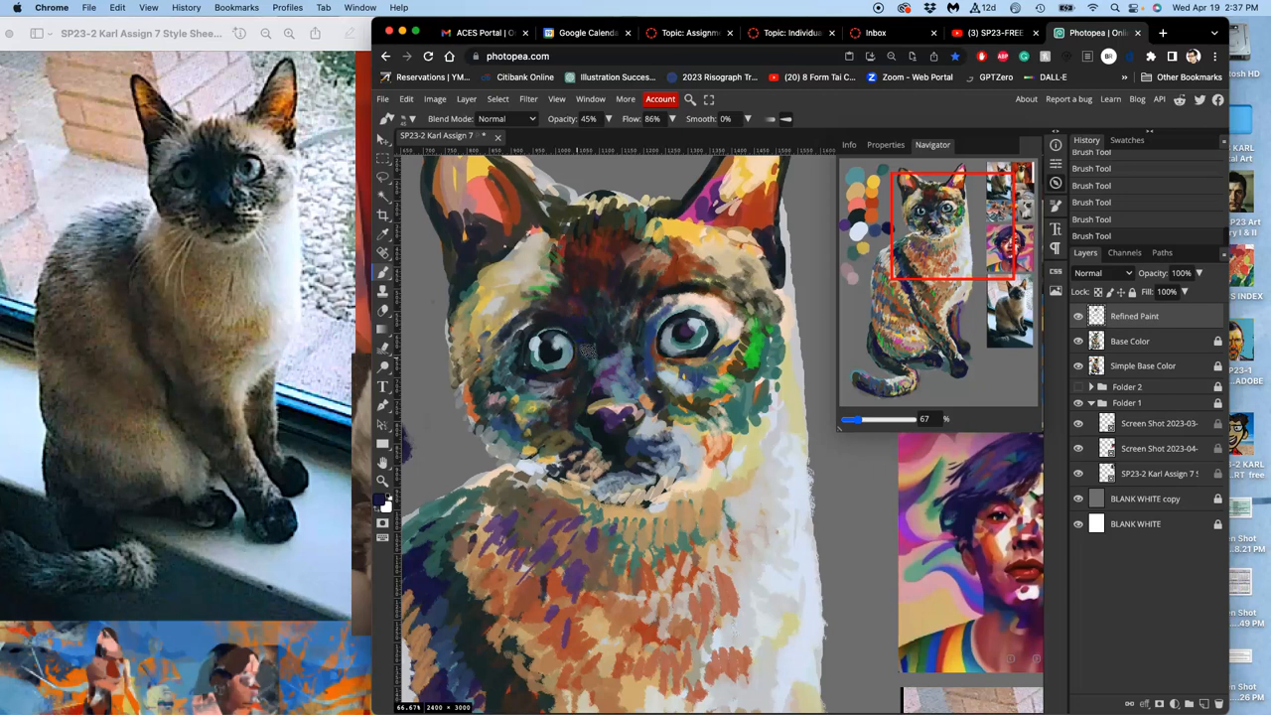
left_click(596, 362)
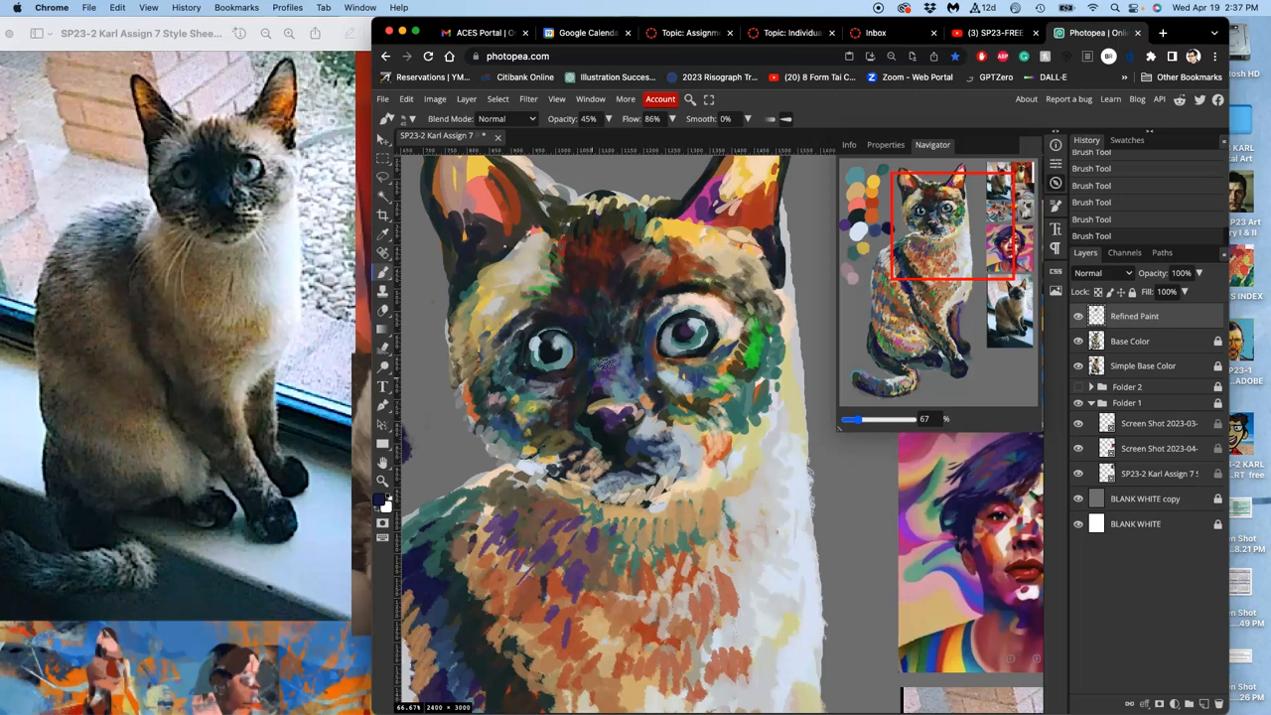
Step: Sample a new colour and paint a stroke at the top of the left ear
left_click(561, 402)
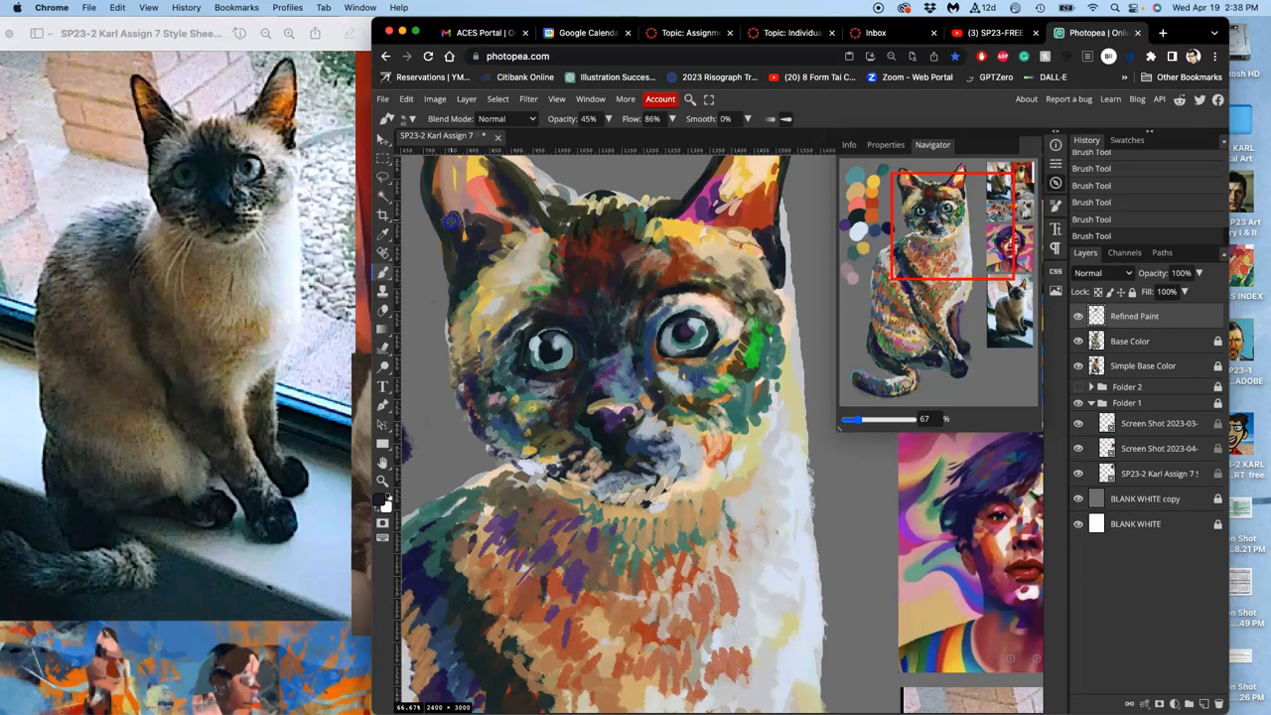
mouse_move(595, 386)
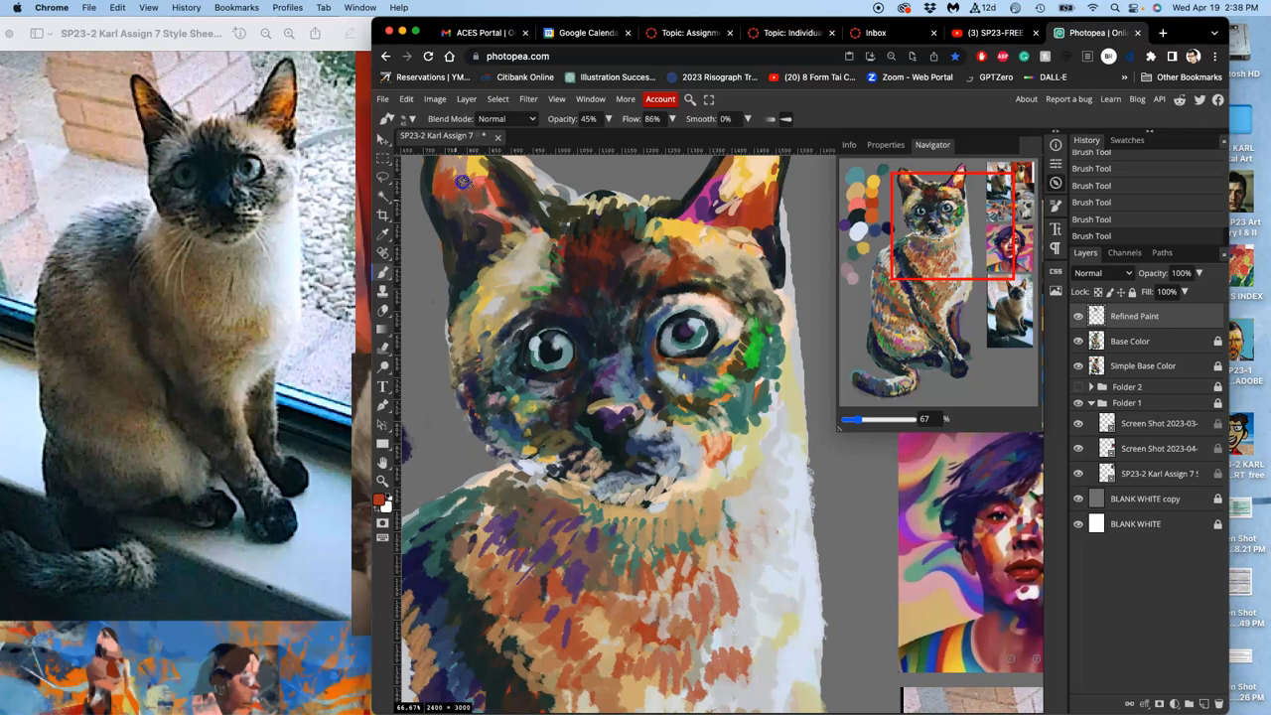
left_click_drag(464, 182, 493, 201)
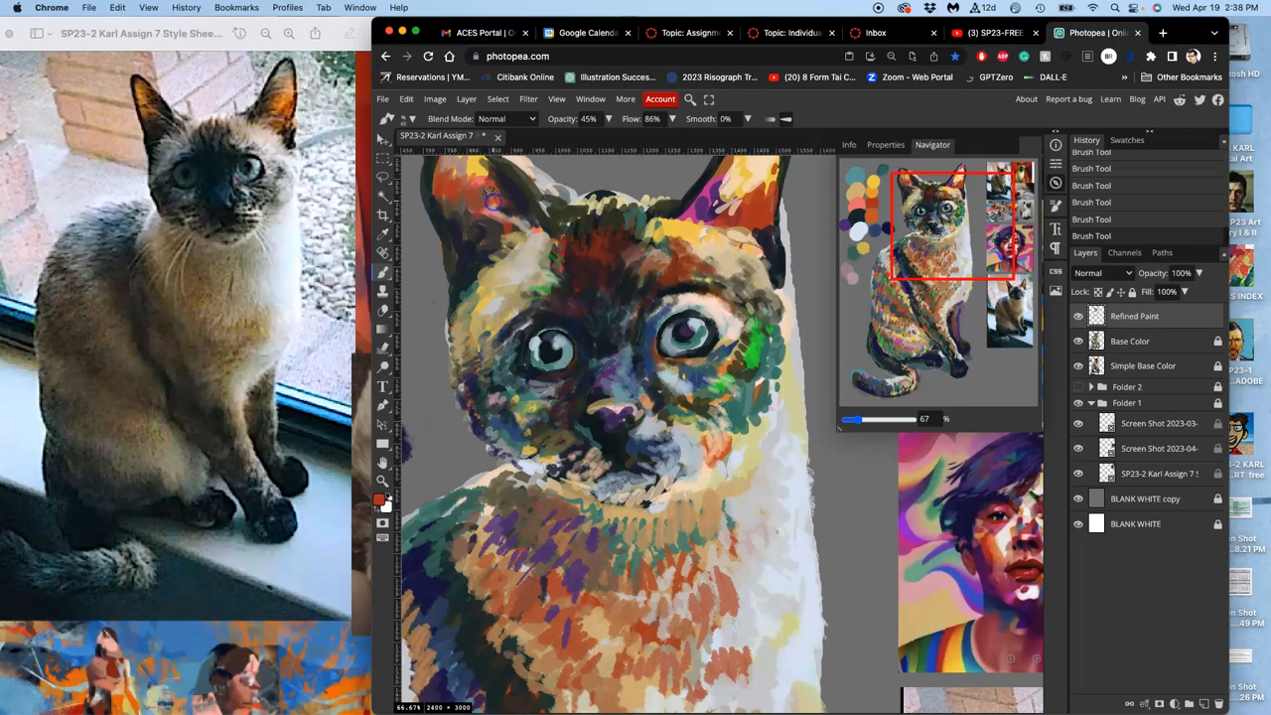
mouse_move(452, 203)
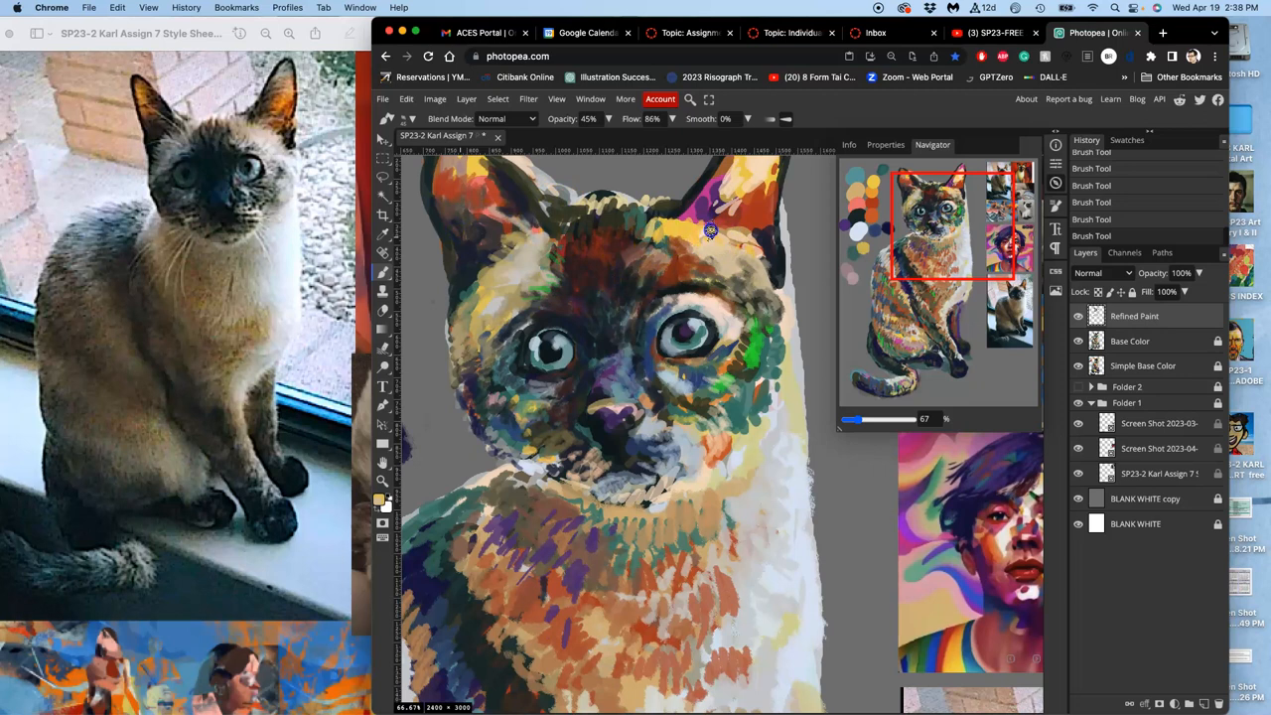
mouse_move(673, 220)
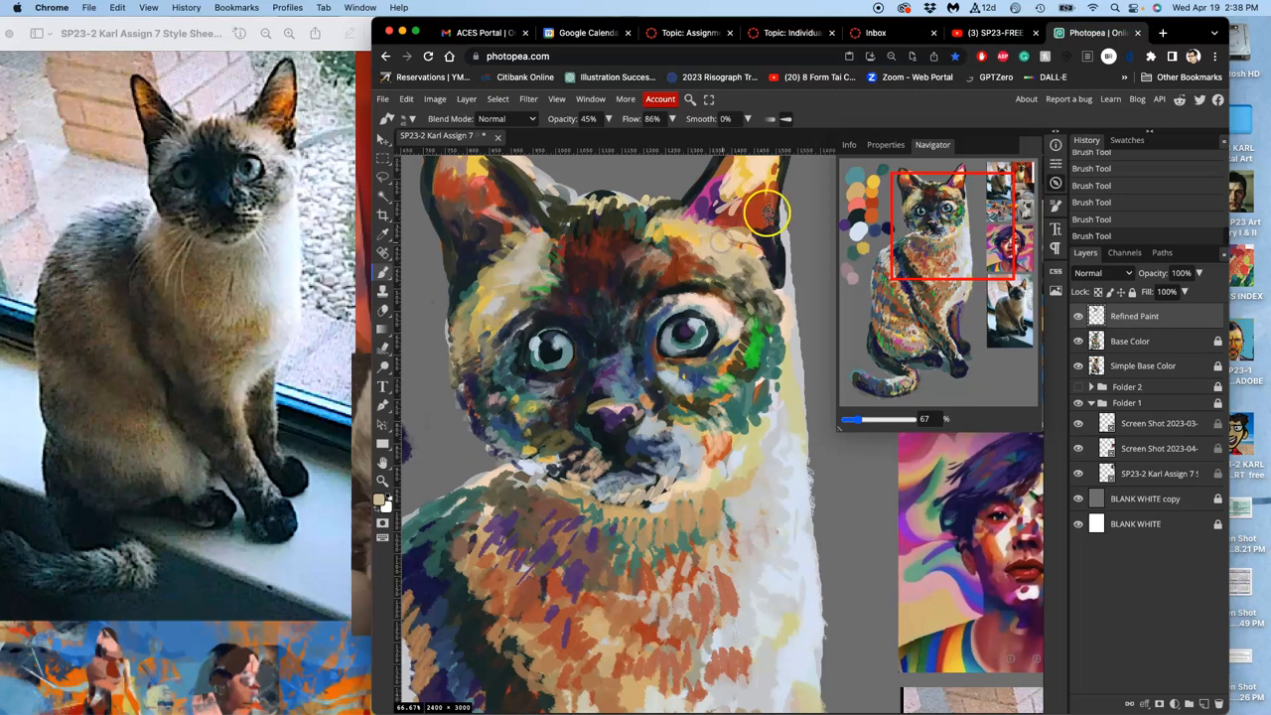
mouse_move(752, 187)
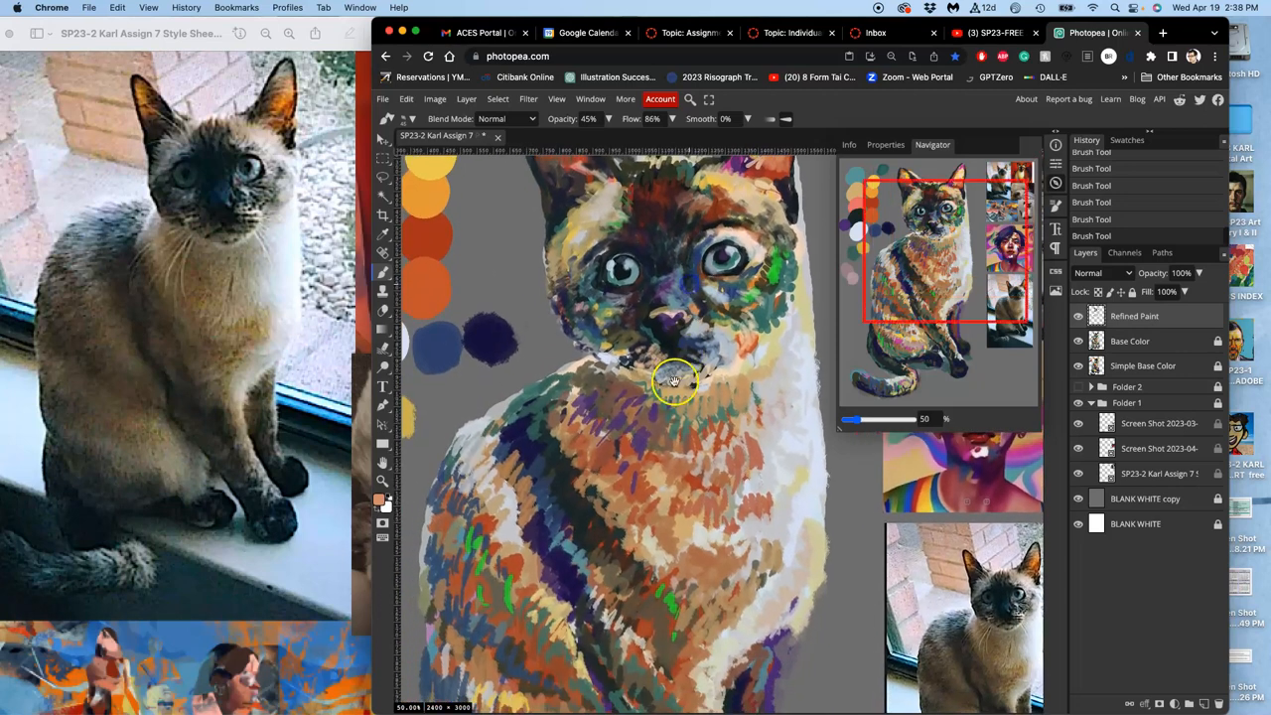
Step: Scroll the canvas to bring the cat's head into view
scroll("down", 3)
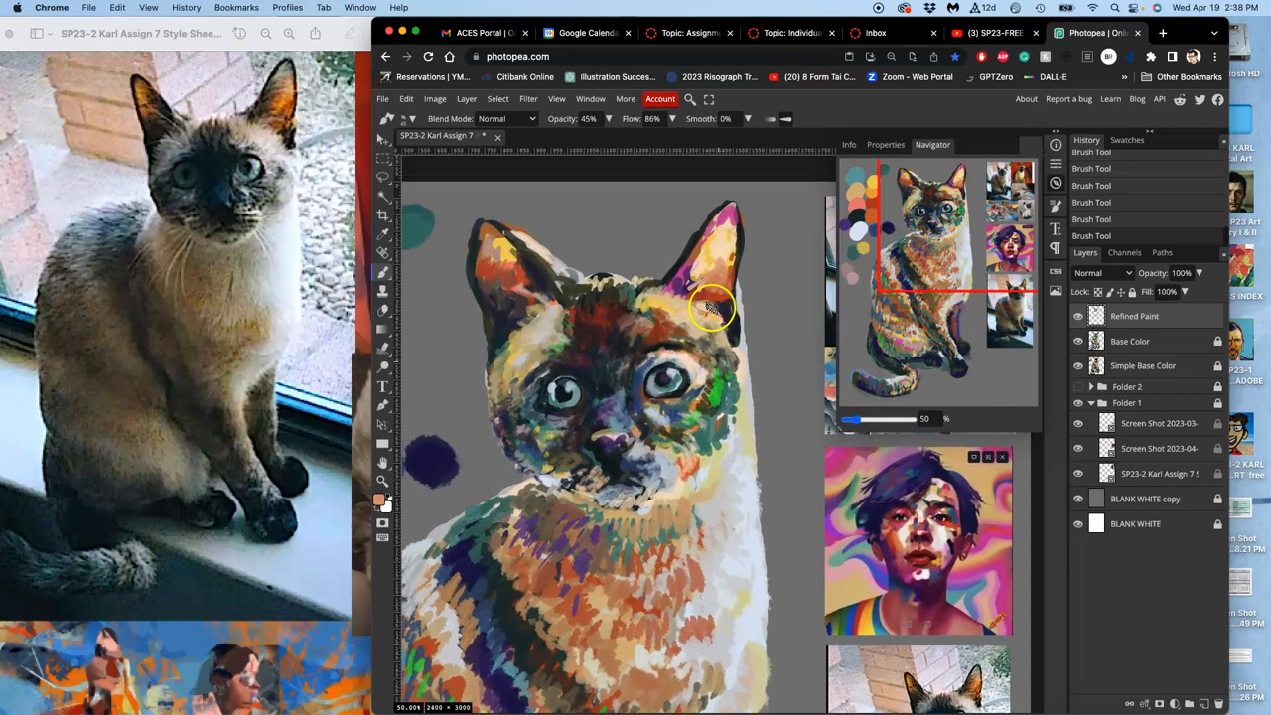
mouse_move(541, 299)
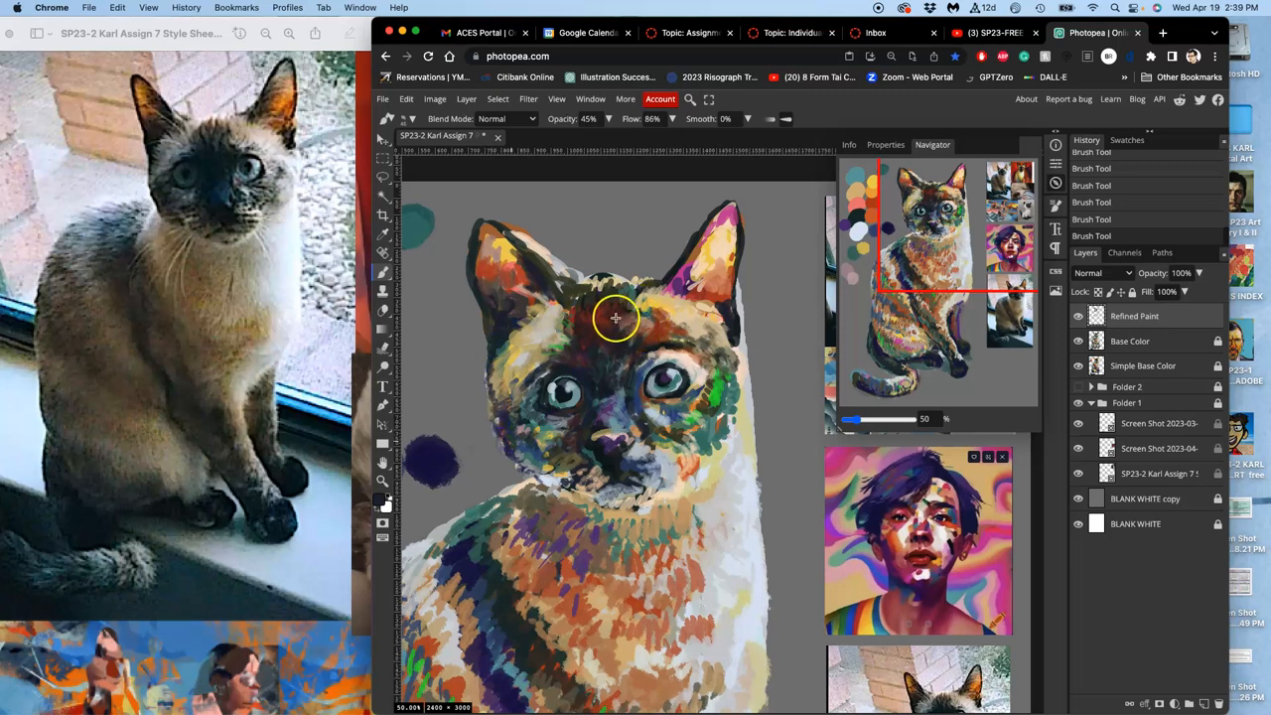
mouse_move(646, 305)
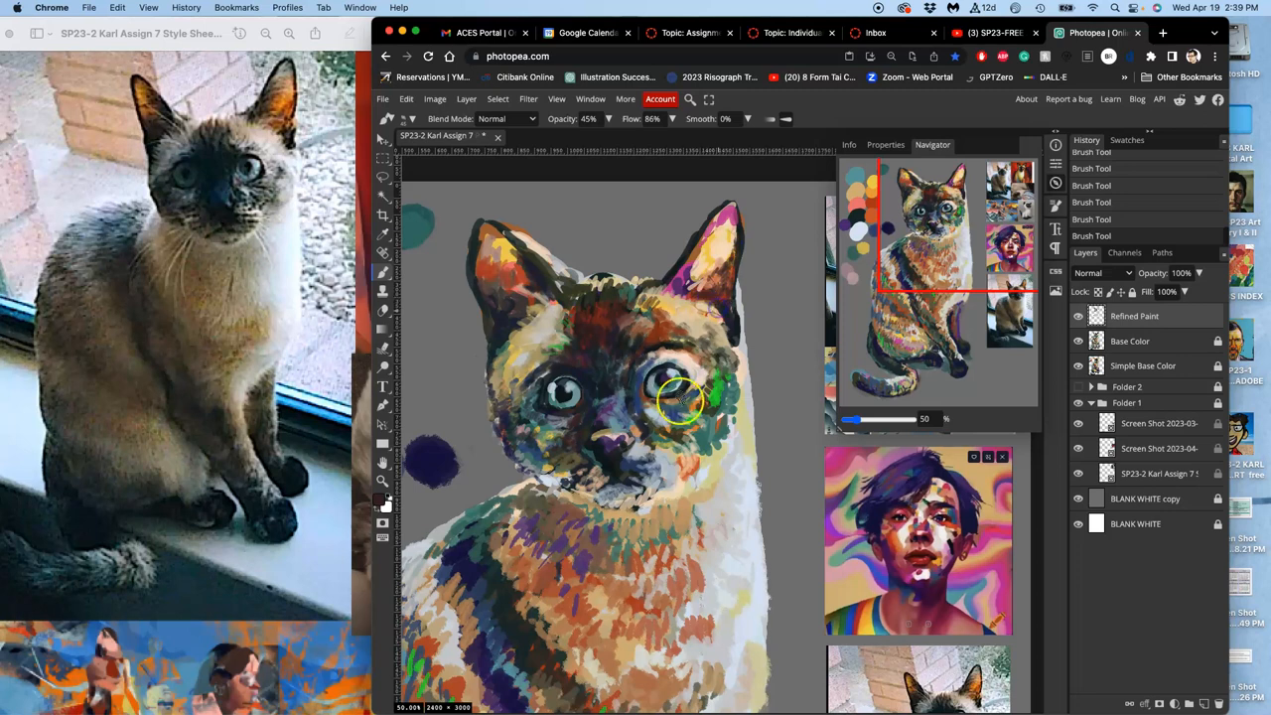
Step: Paint a long dark stroke from the cheek up around the cat's right eye
left_click_drag(680, 402, 537, 283)
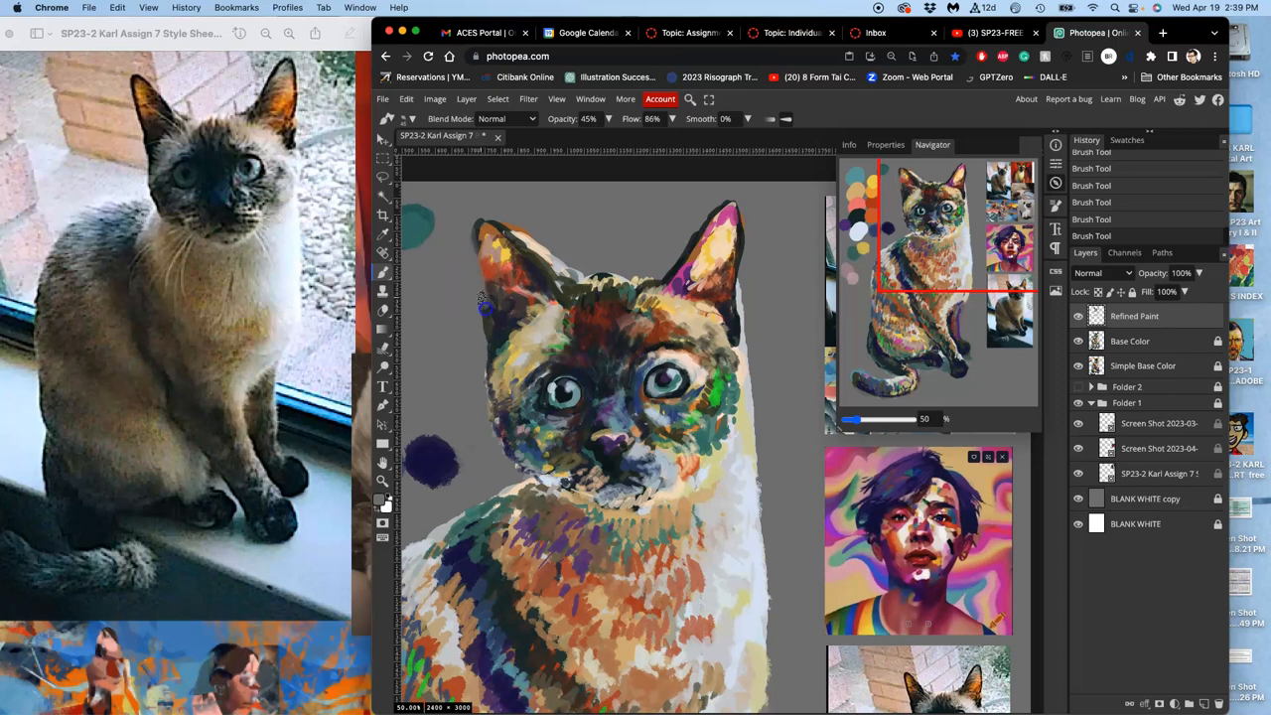
mouse_move(484, 328)
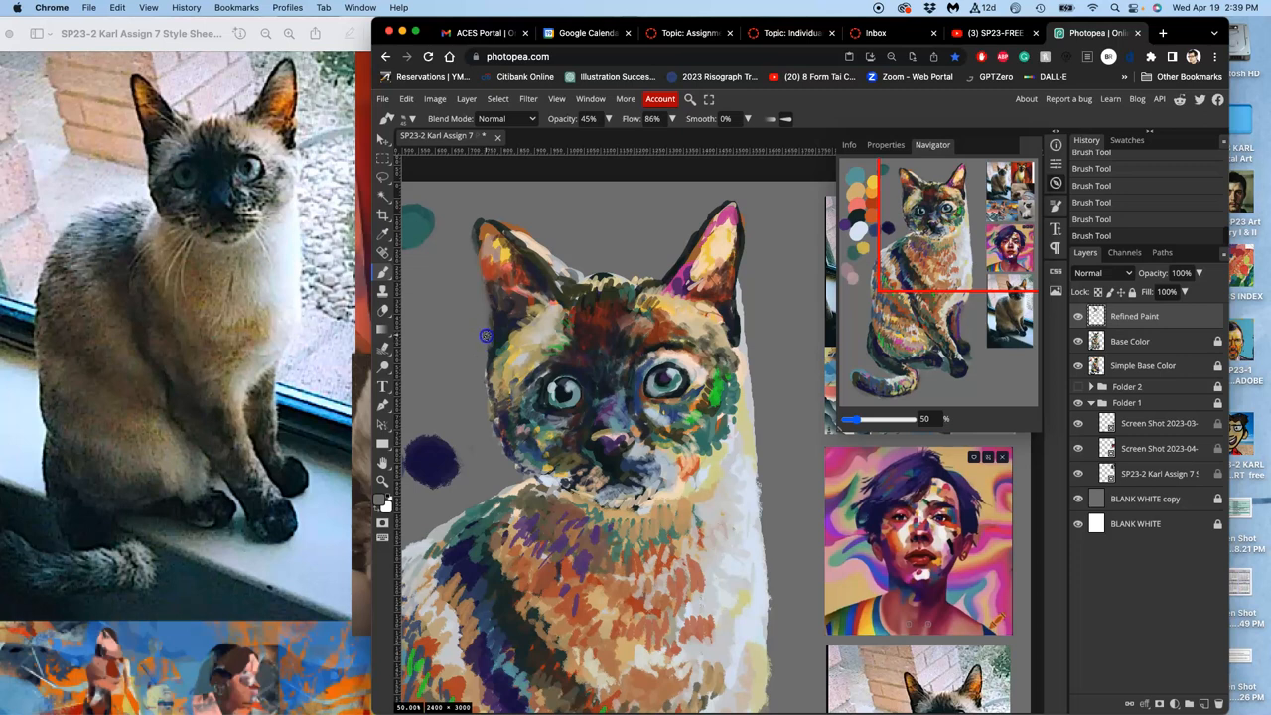
mouse_move(487, 369)
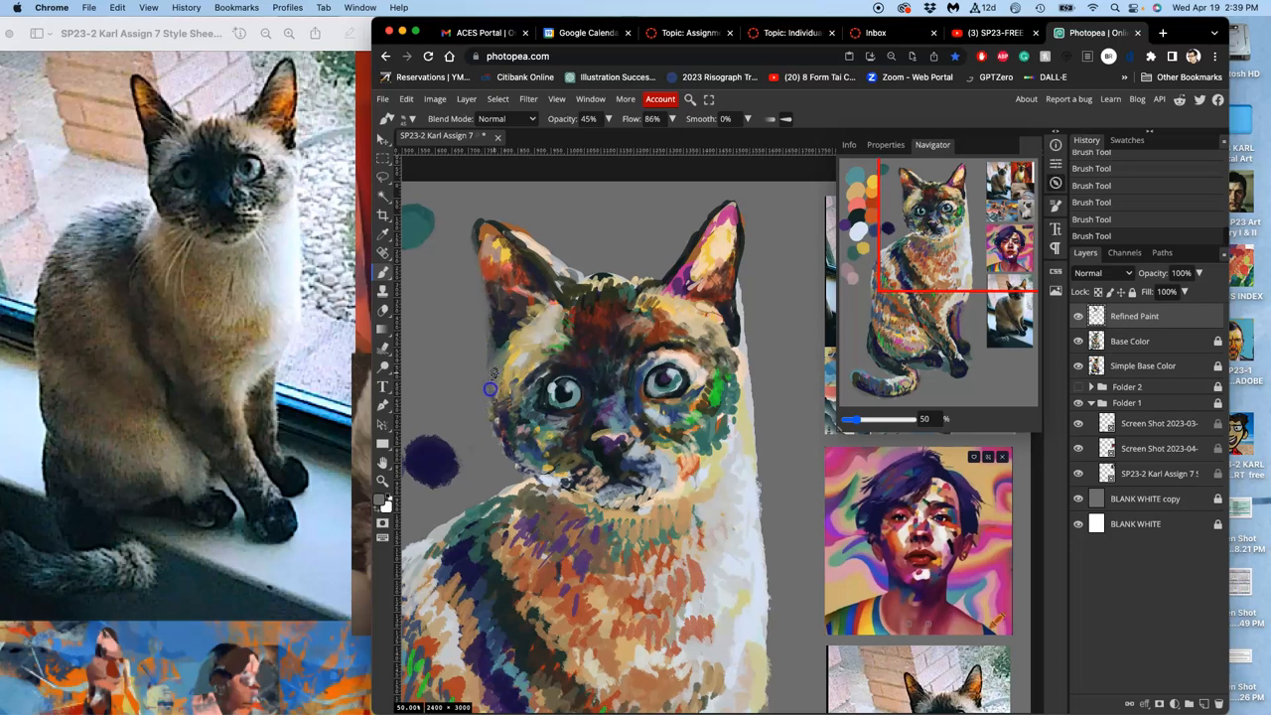
mouse_move(495, 356)
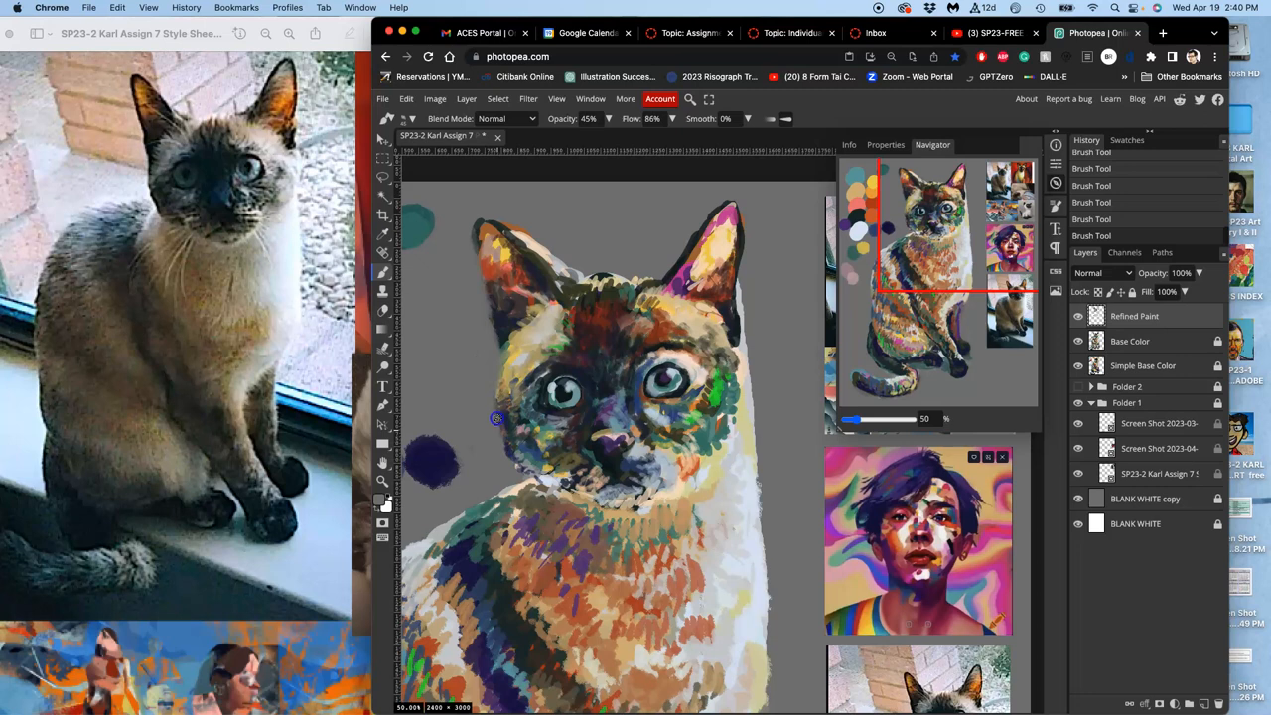
mouse_move(499, 434)
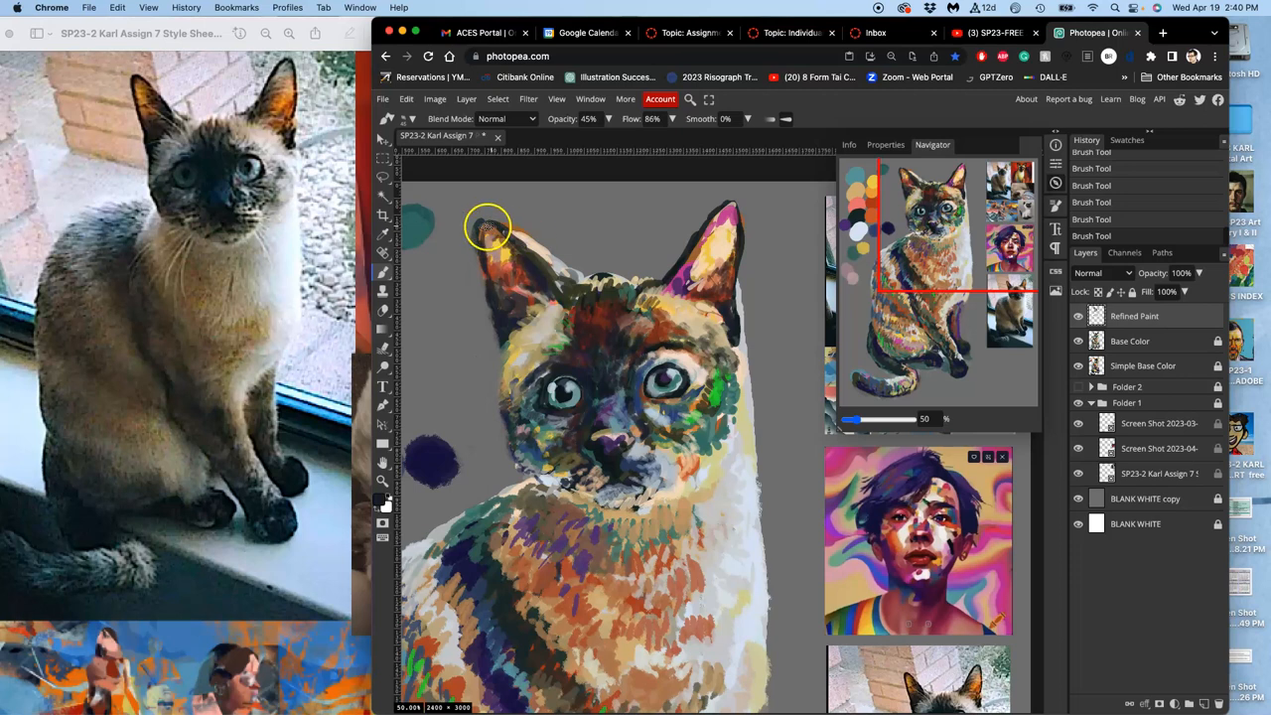
Step: Darken the left ear tip, dab pink onto the muzzle, and paint strokes across the chest
left_click_drag(487, 223, 504, 246)
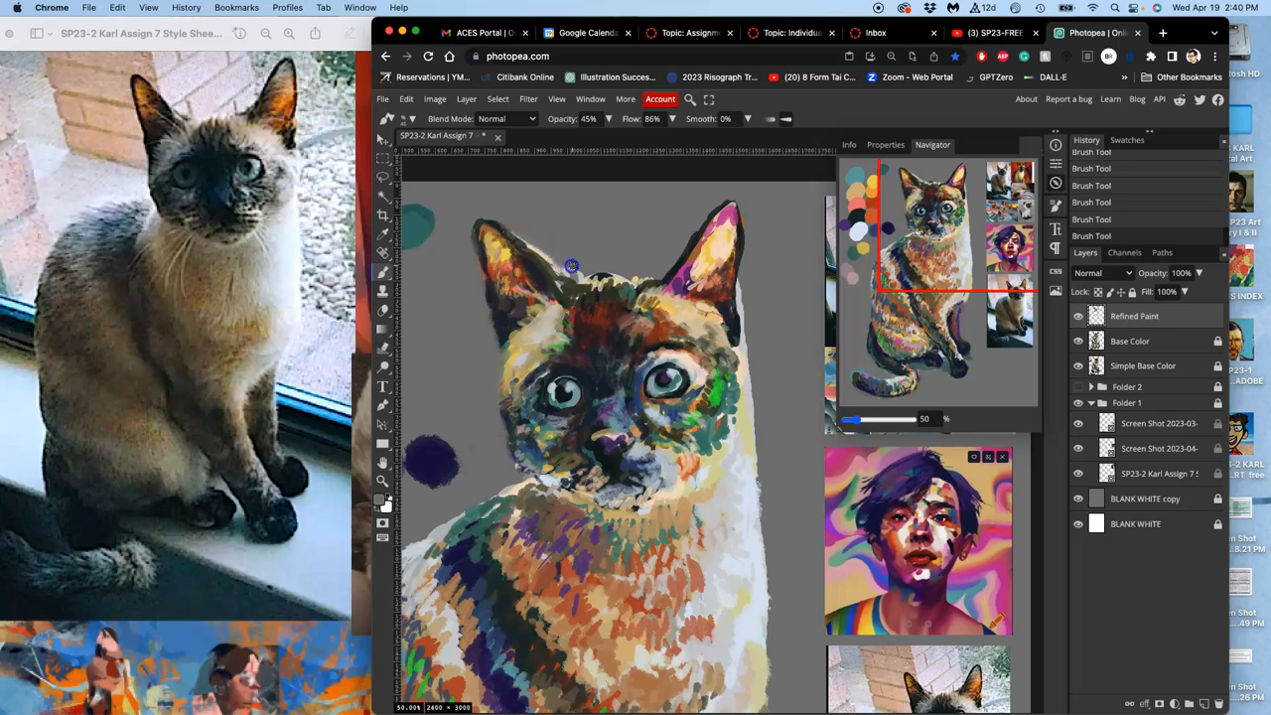
mouse_move(566, 272)
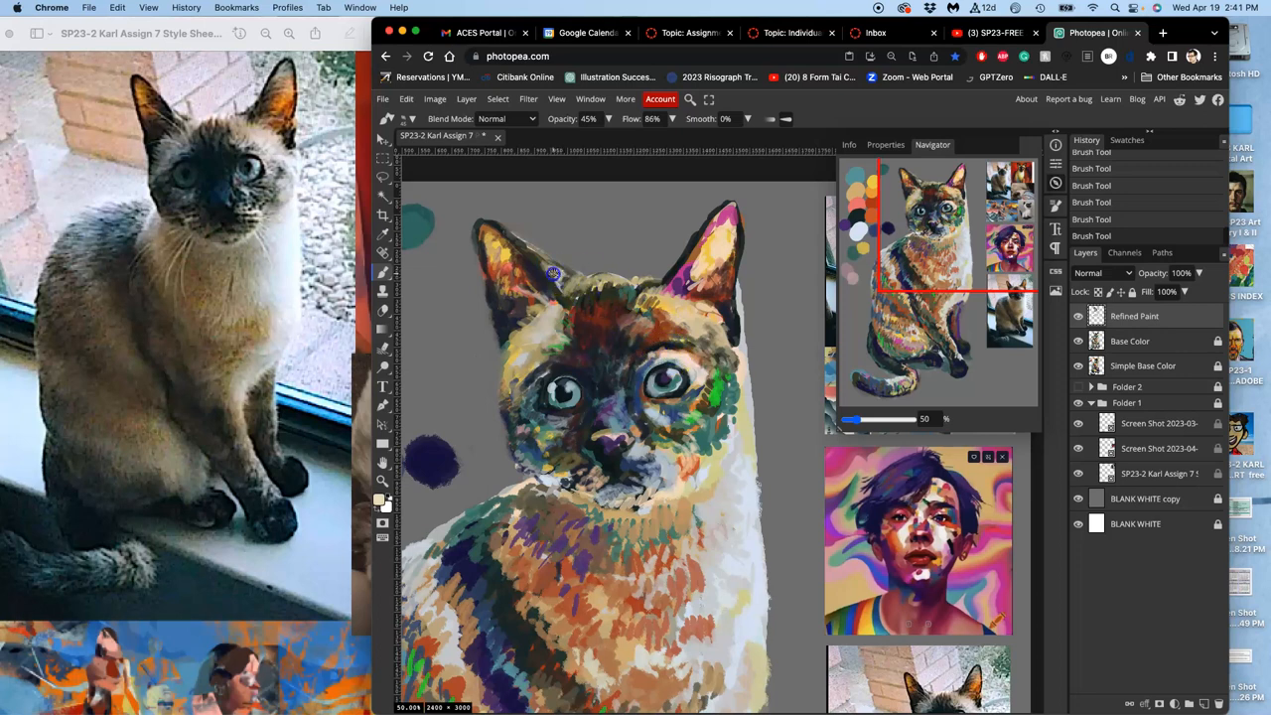
mouse_move(981, 583)
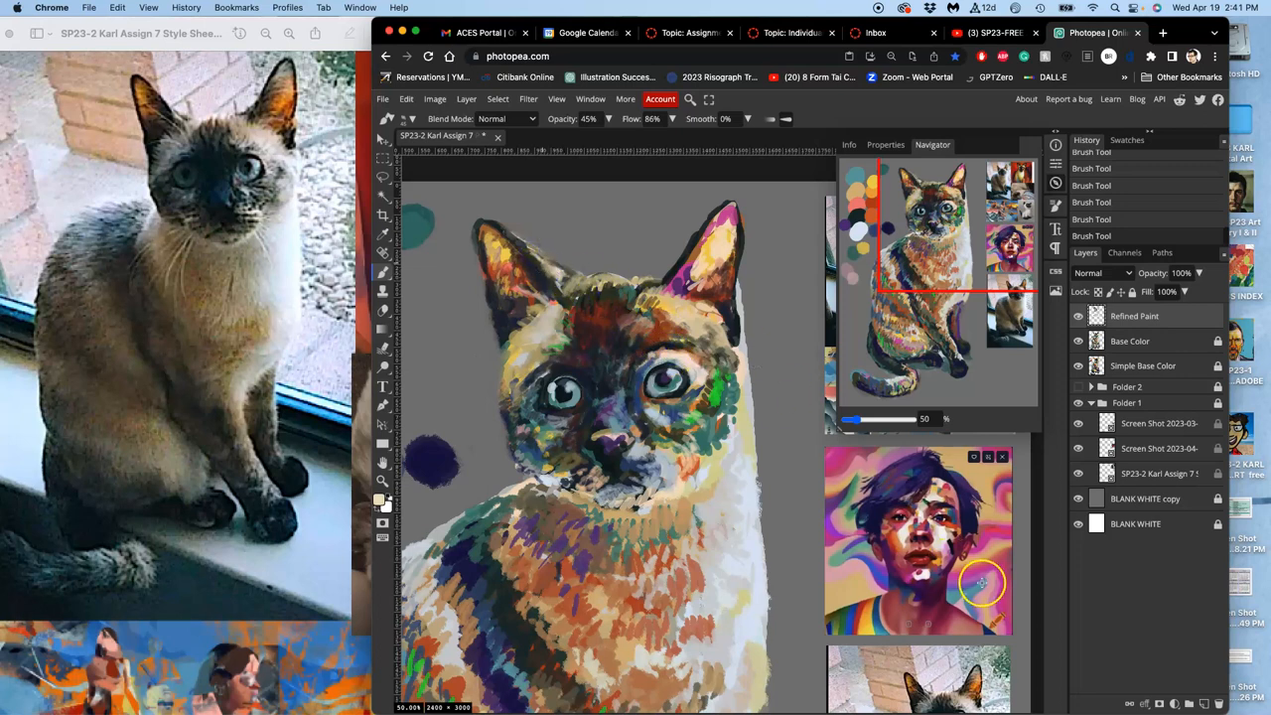
mouse_move(523, 240)
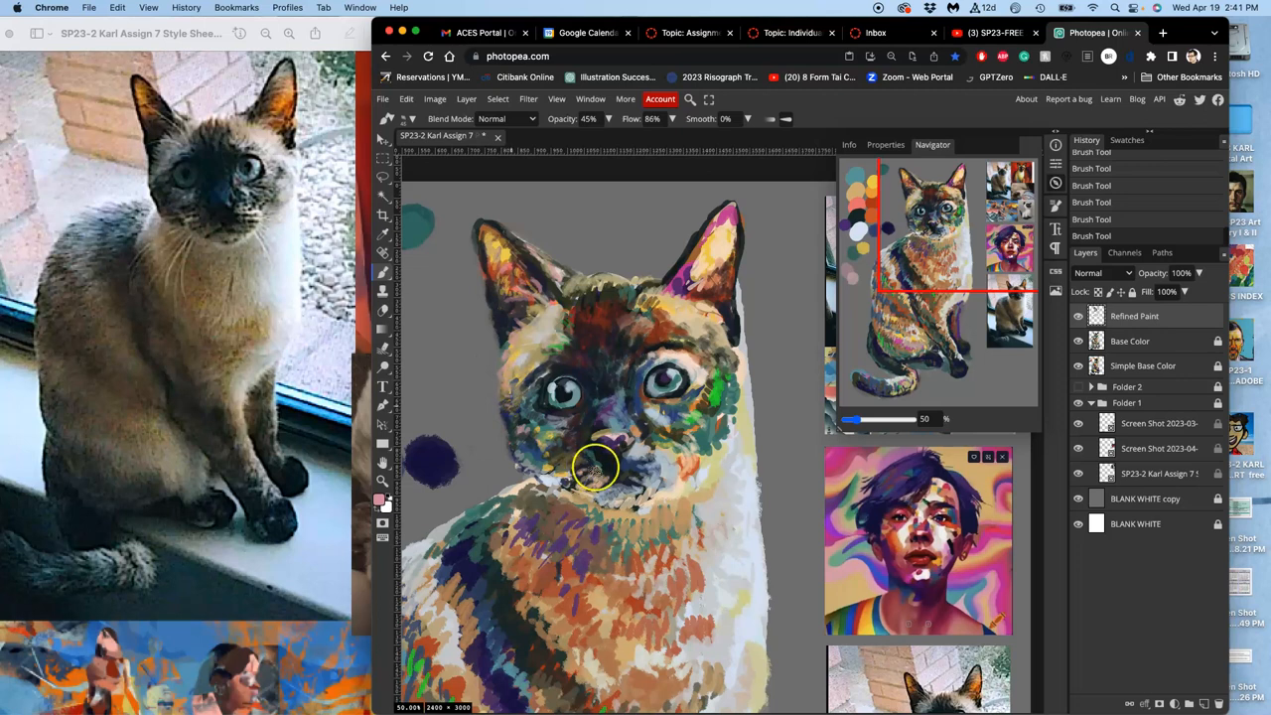
left_click(596, 467)
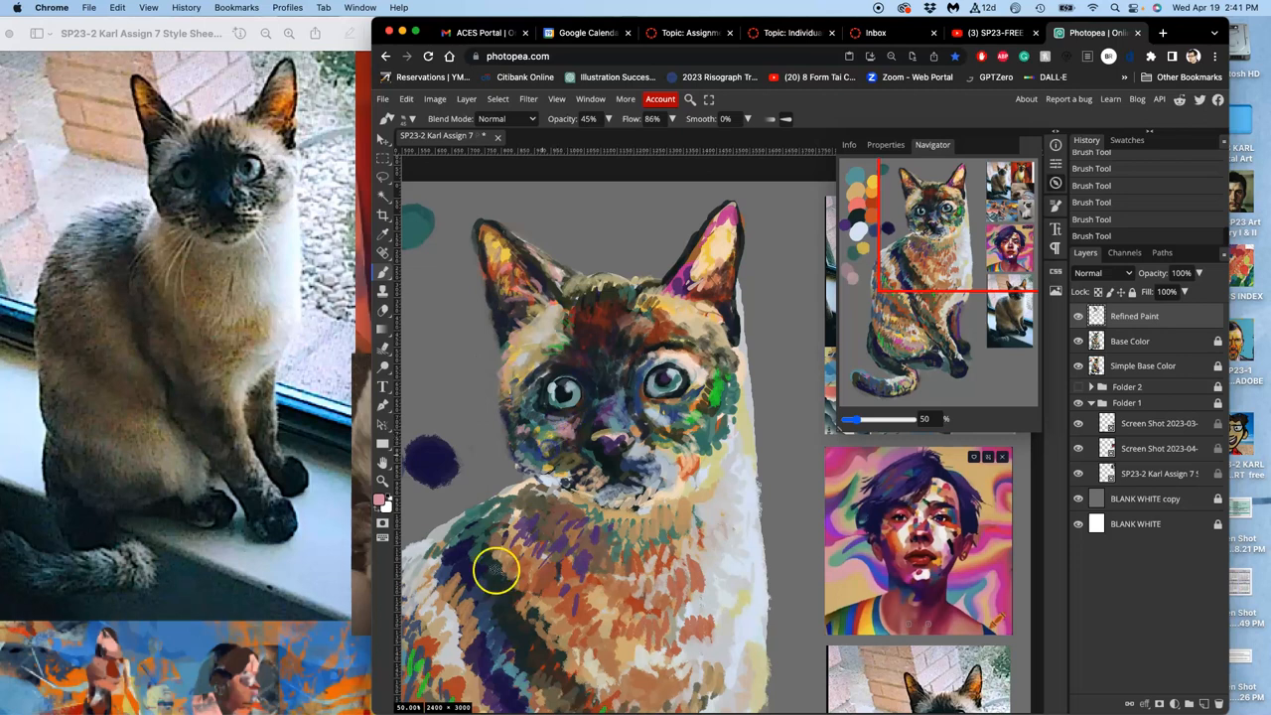
left_click_drag(496, 569, 581, 475)
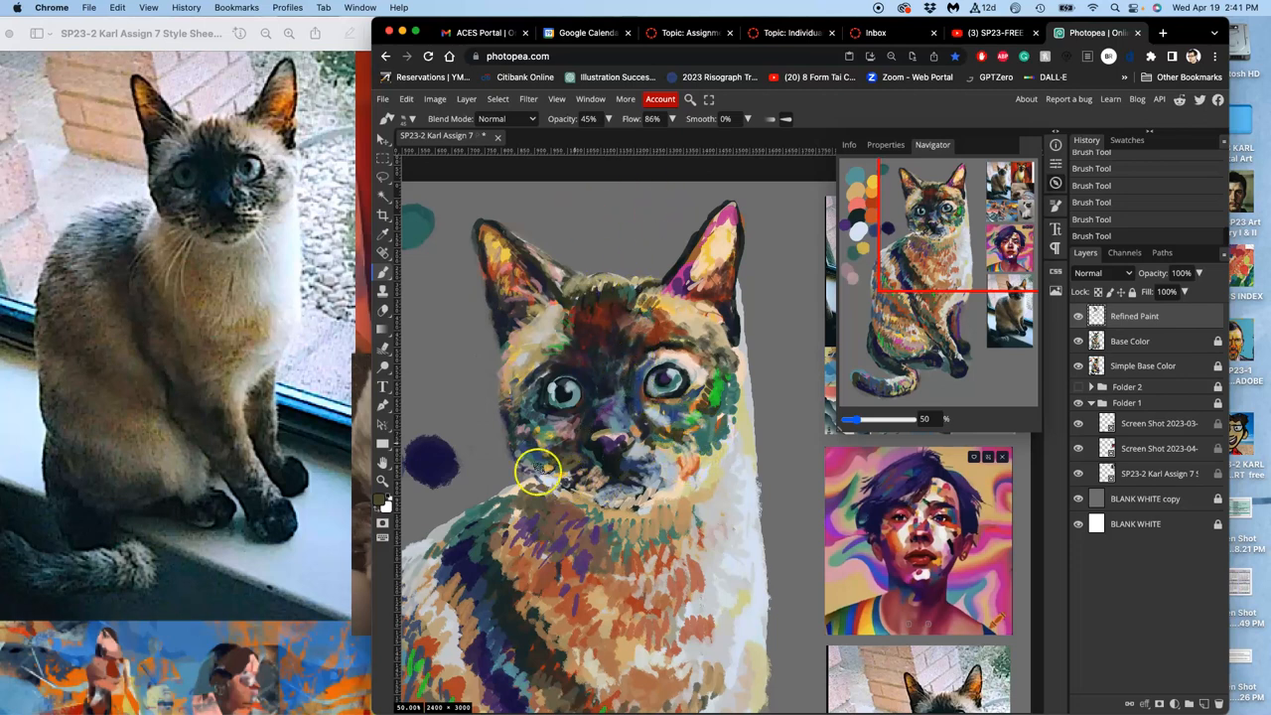
mouse_move(276, 245)
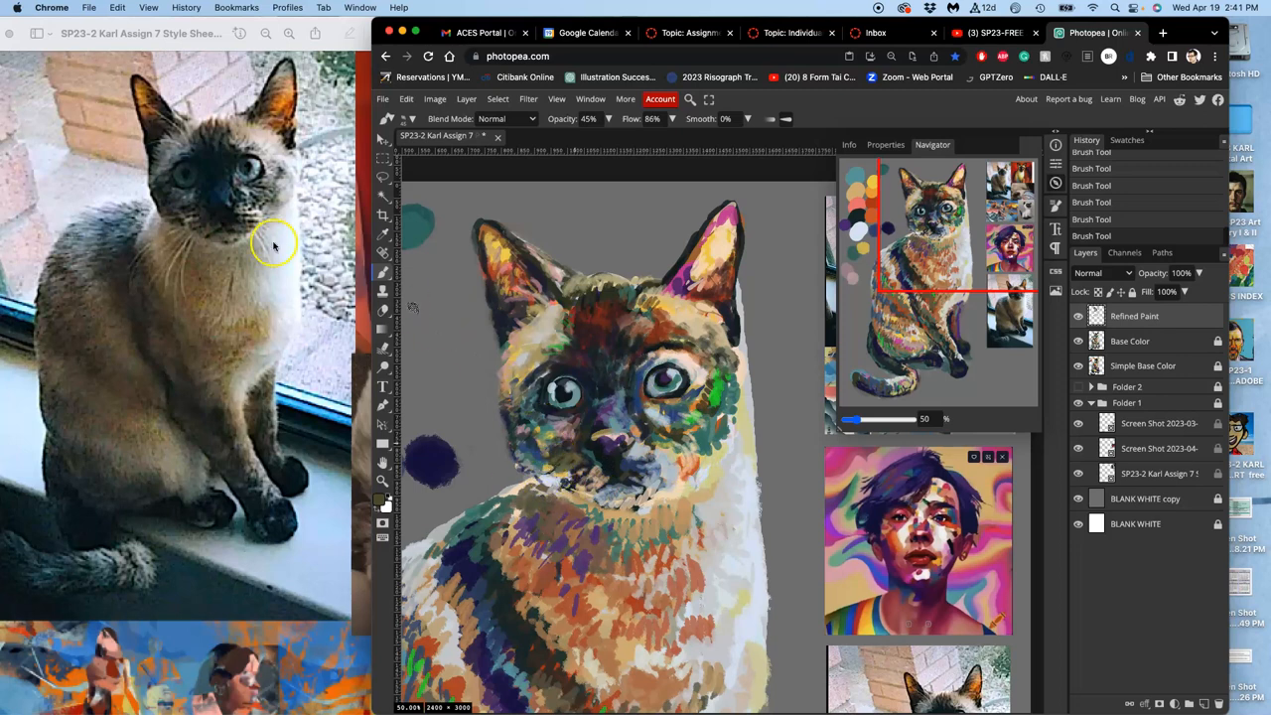
mouse_move(184, 137)
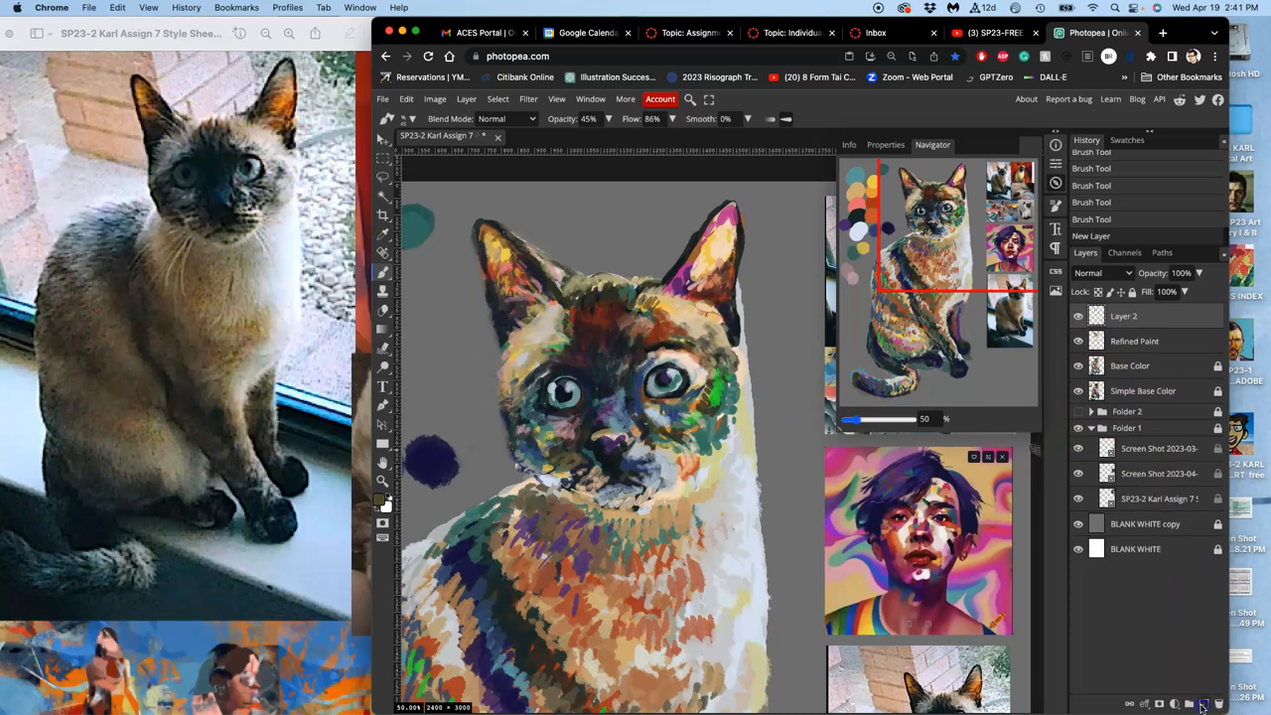
Step: Rename the new layer 'whiskers' and set the brush to about 80% opacity
double_click(1123, 316)
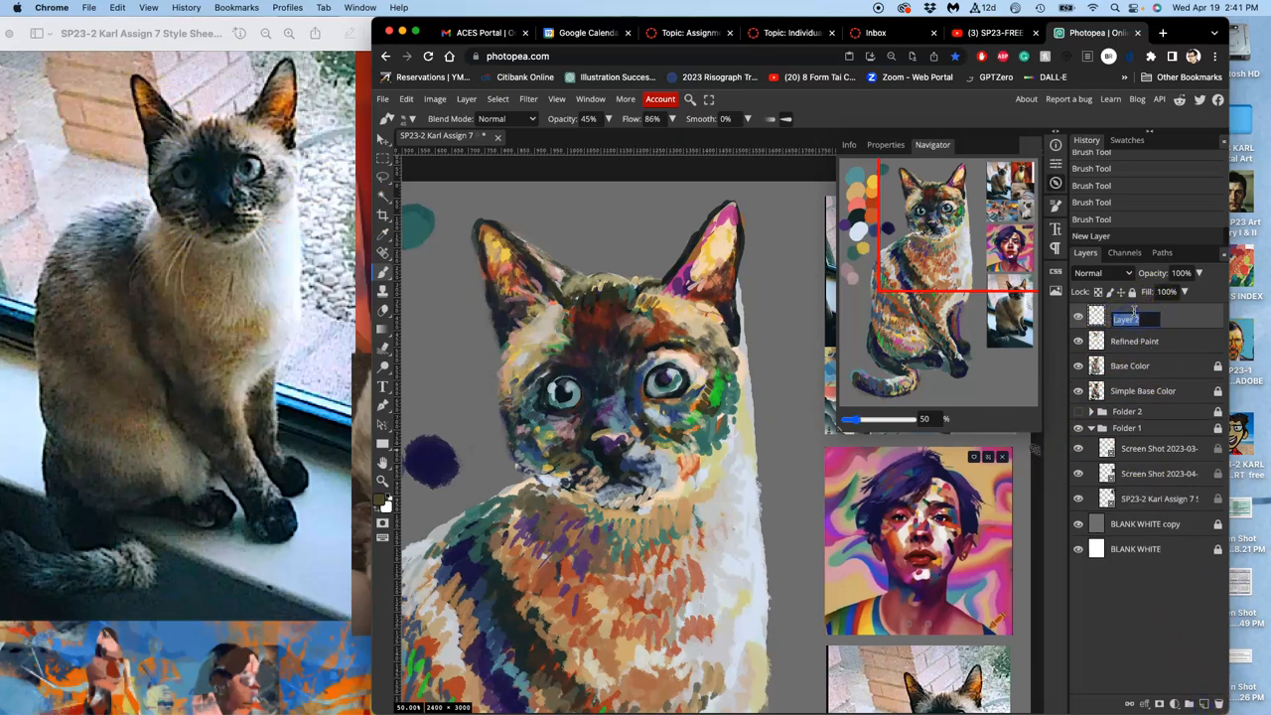
type("whiskers")
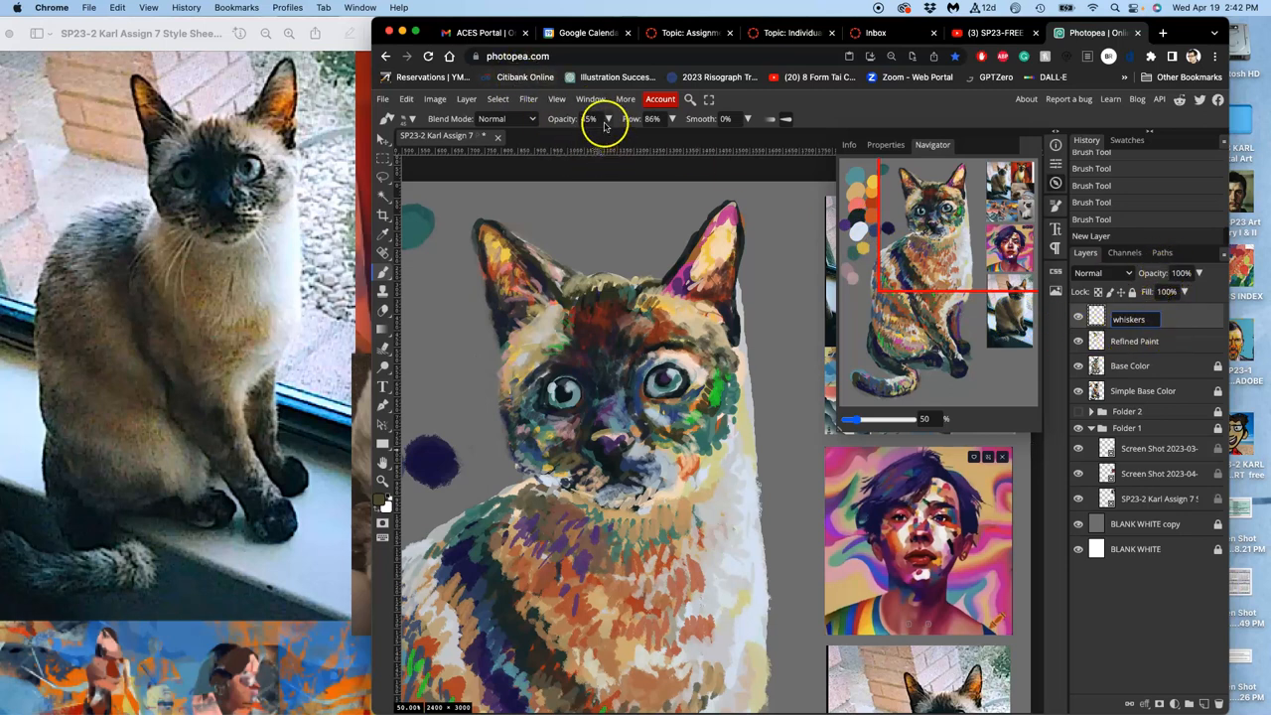
left_click_drag(592, 118, 600, 137)
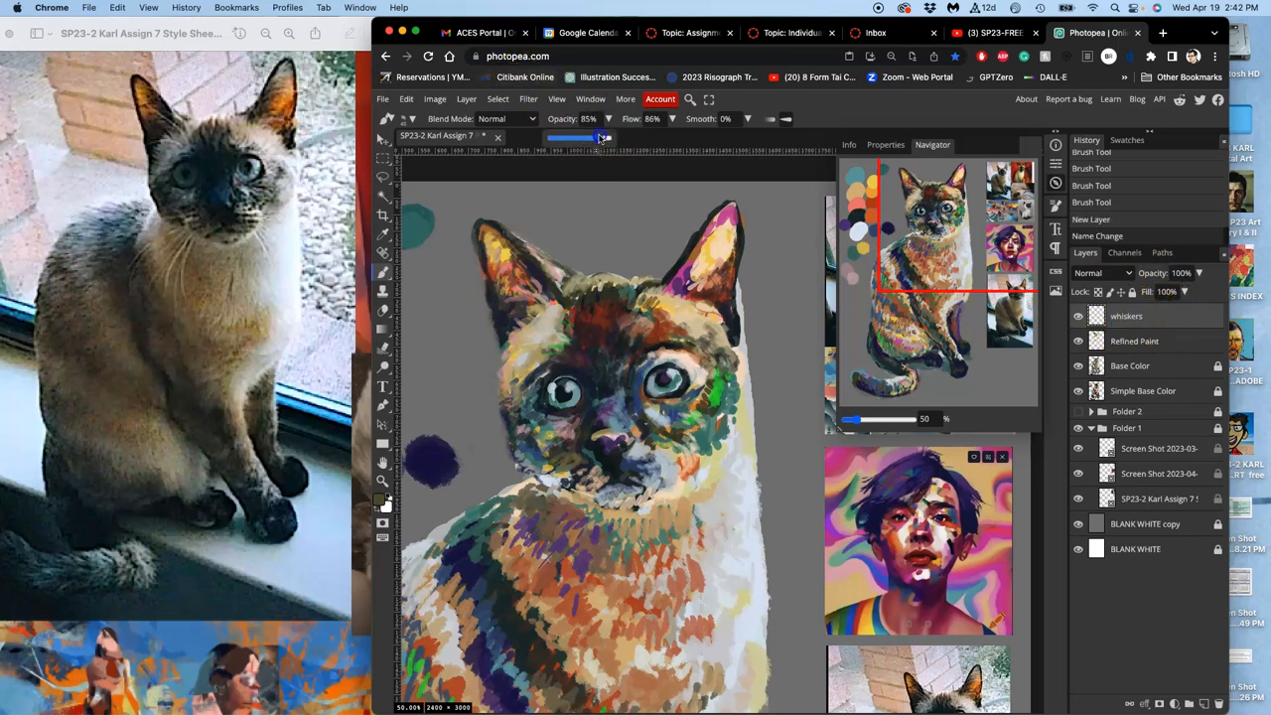
left_click(413, 118)
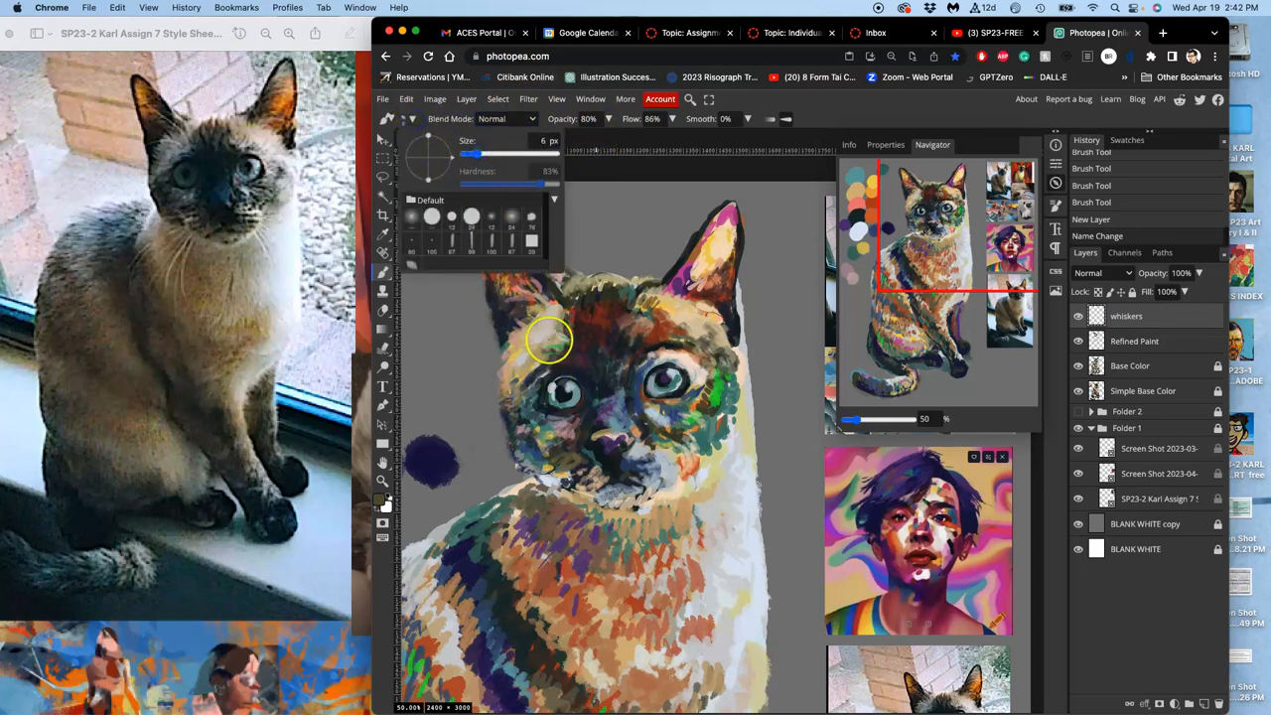
mouse_move(554, 375)
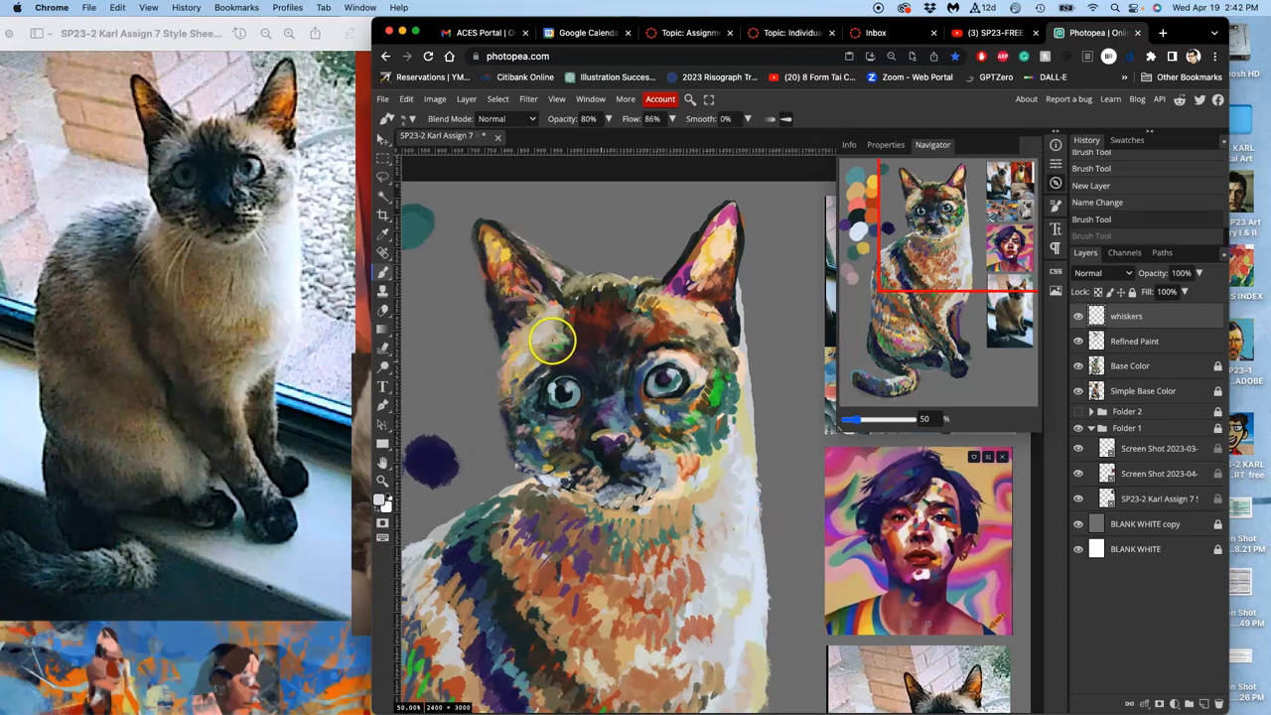
mouse_move(500, 311)
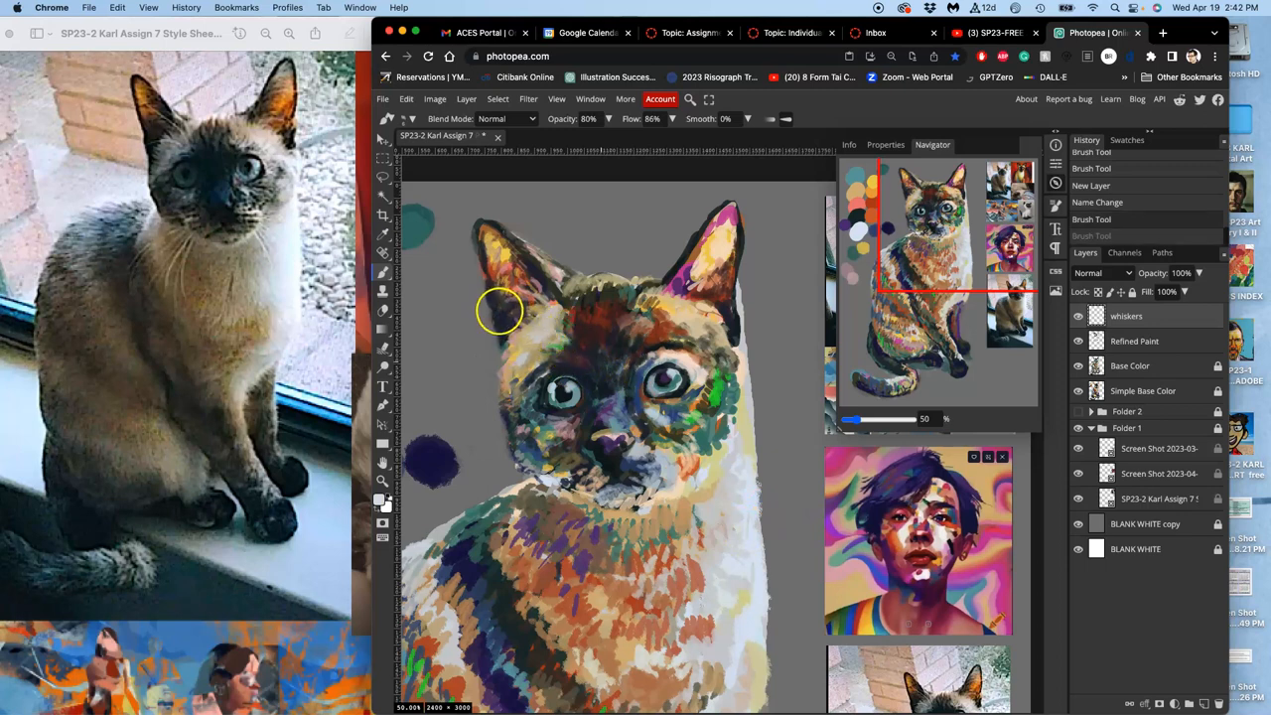
mouse_move(490, 301)
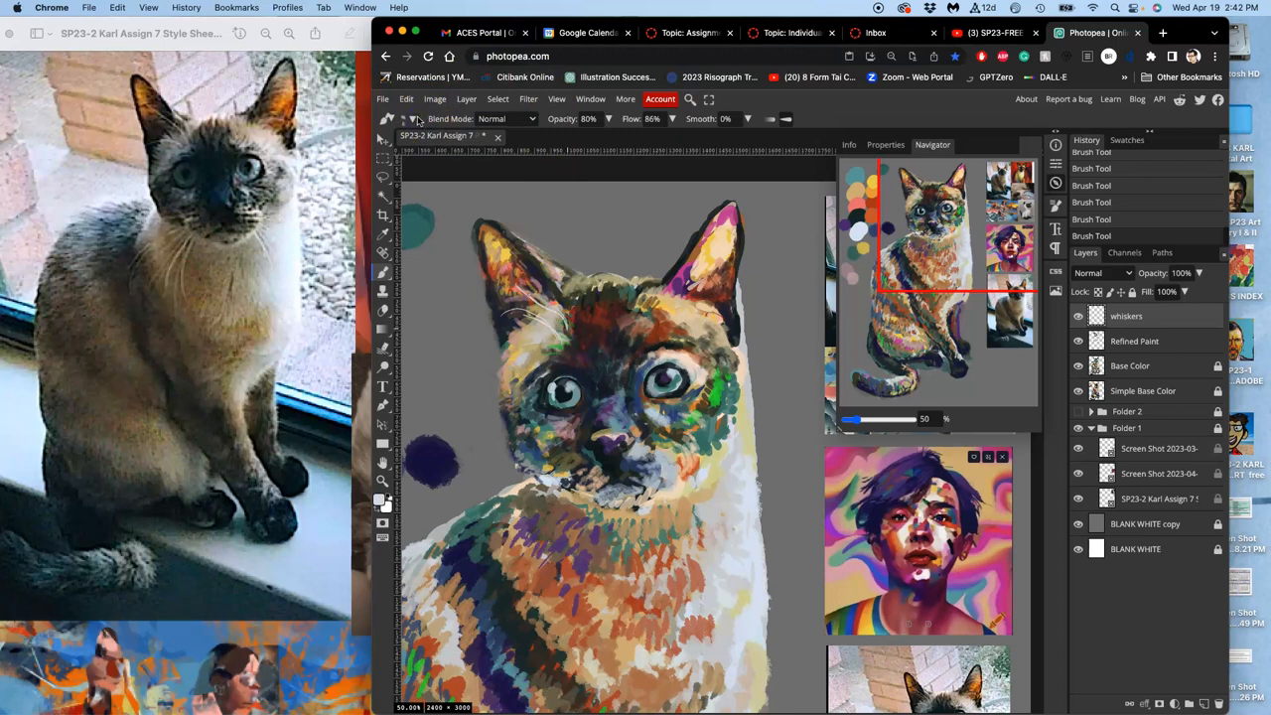
Step: Paint white whisker strokes across the cat's face, then lock the whiskers layer
left_click(403, 120)
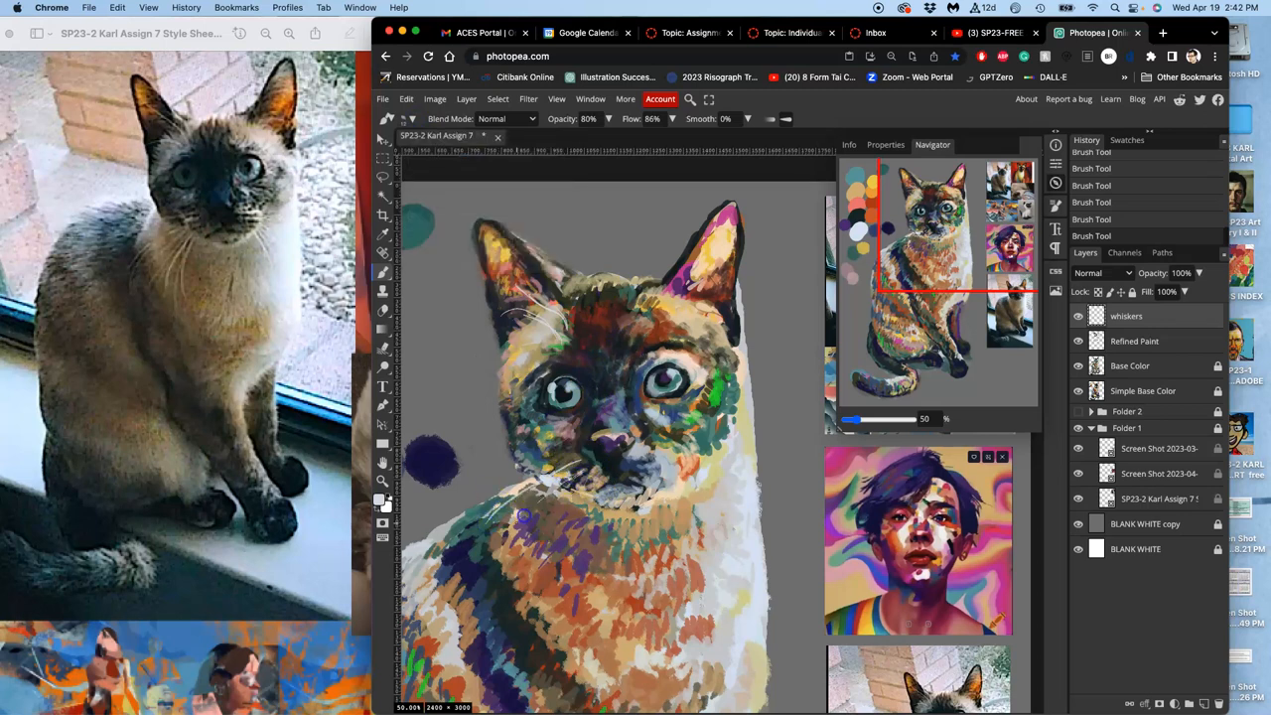
left_click_drag(522, 514, 555, 576)
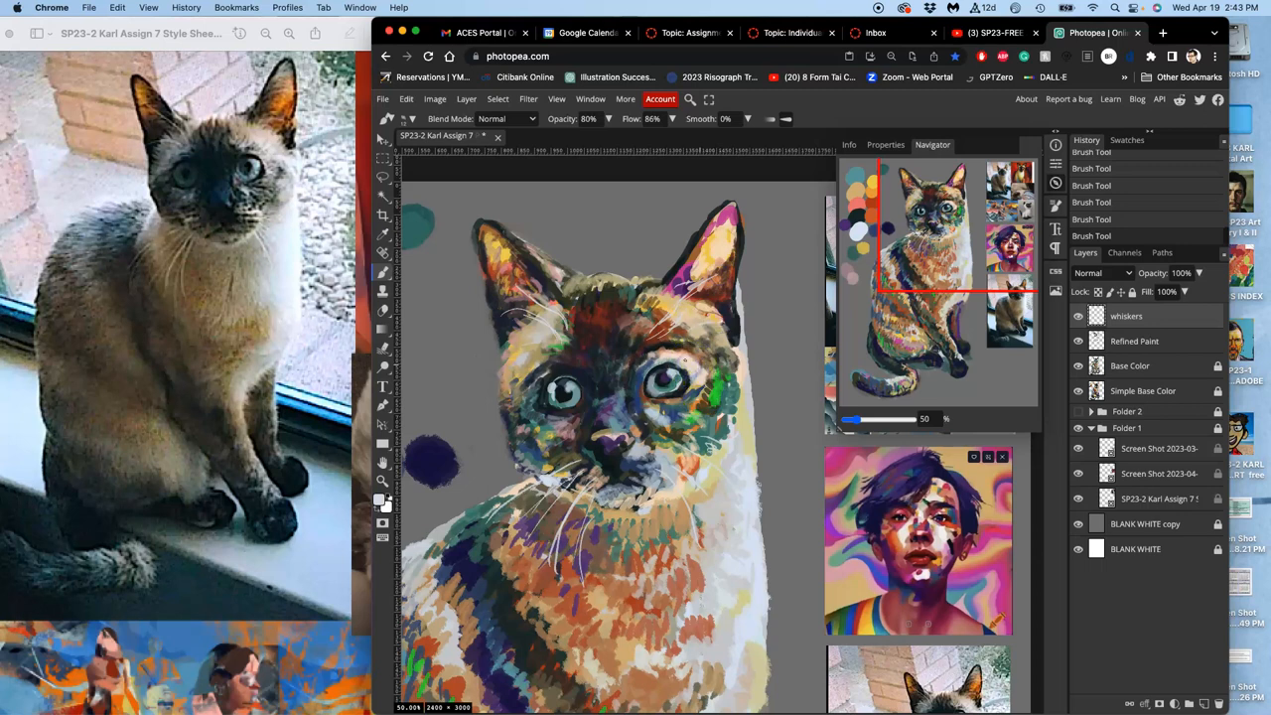
mouse_move(735, 363)
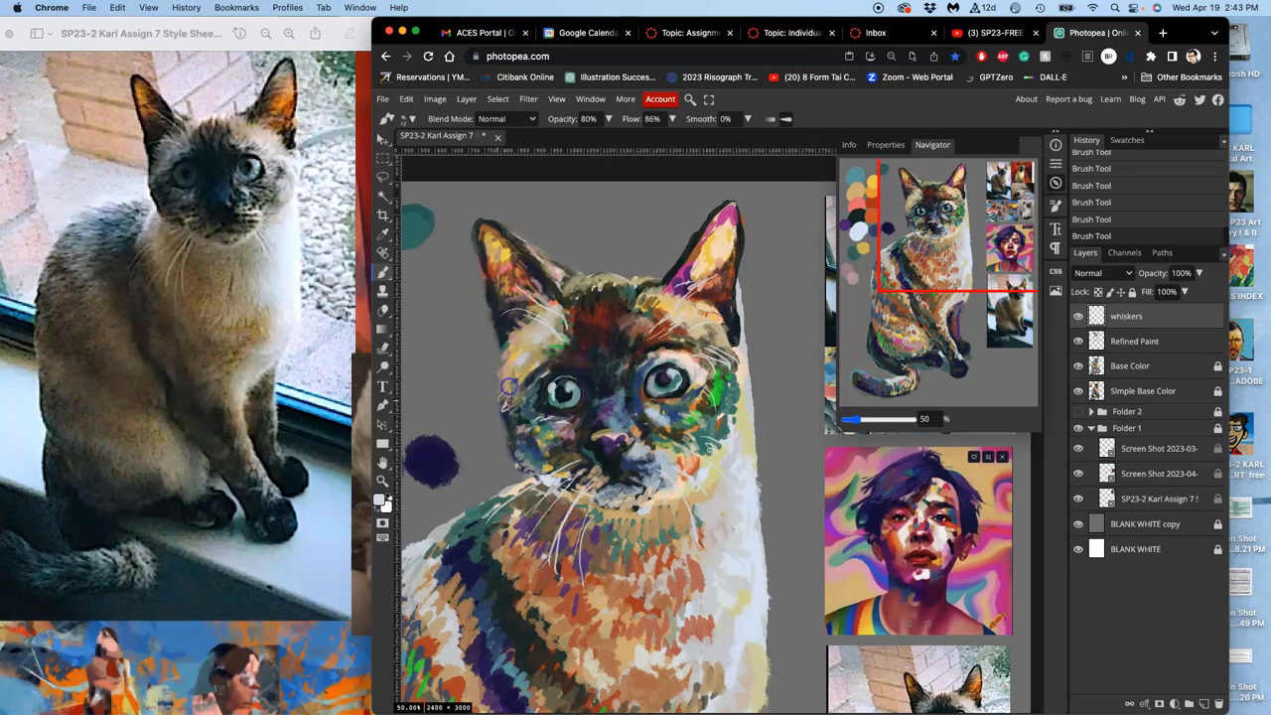
left_click(1078, 316)
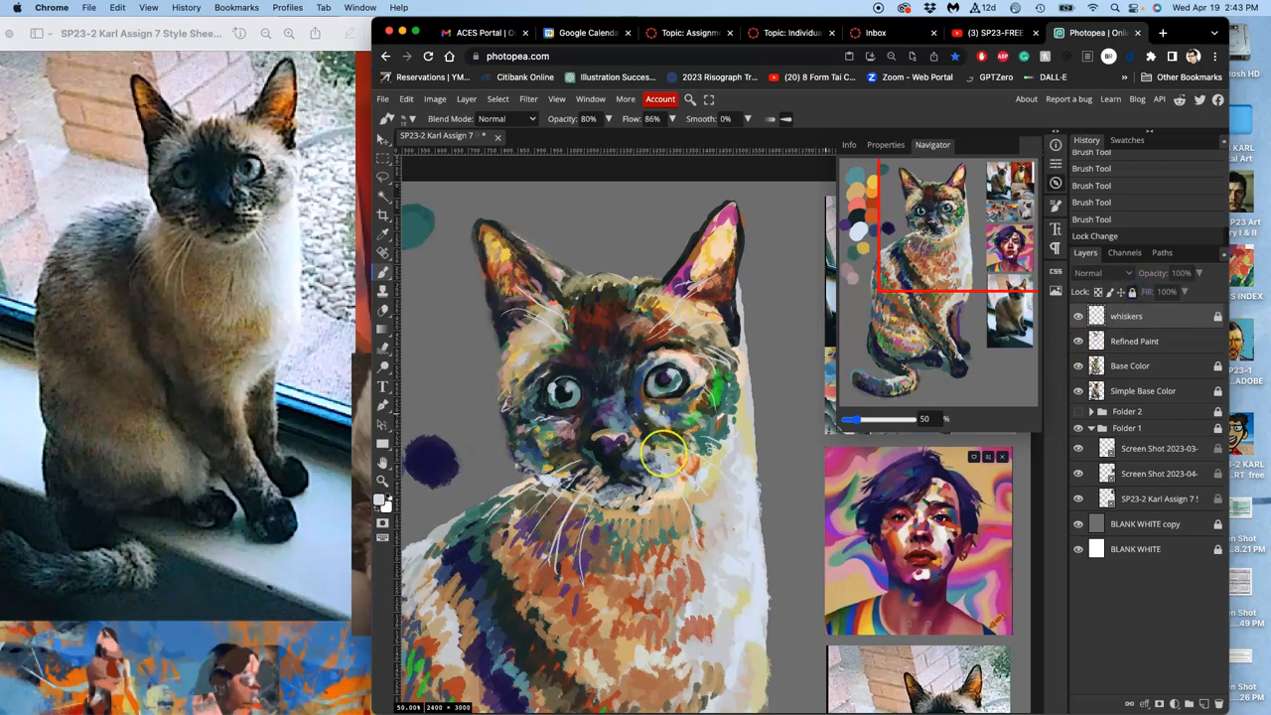
mouse_move(1155, 336)
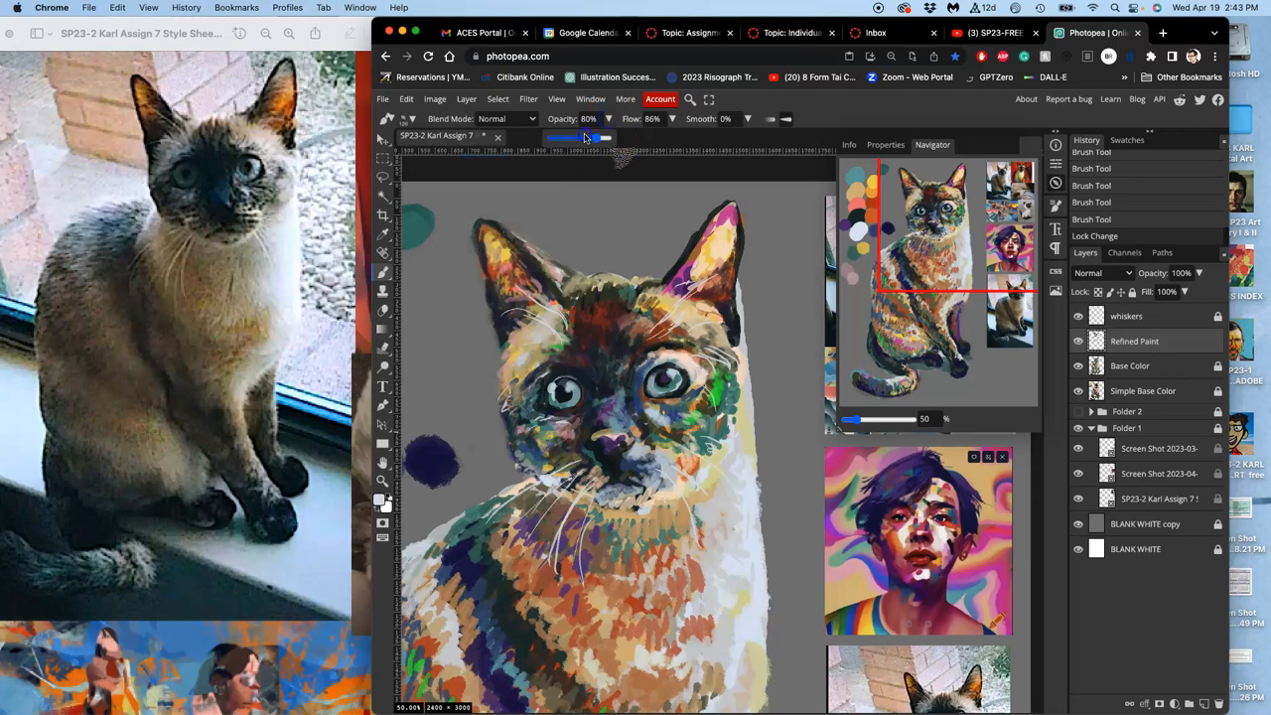
Step: Lower brush opacity to about half and brush translucent colour onto the cat's face
left_click_drag(595, 137, 571, 137)
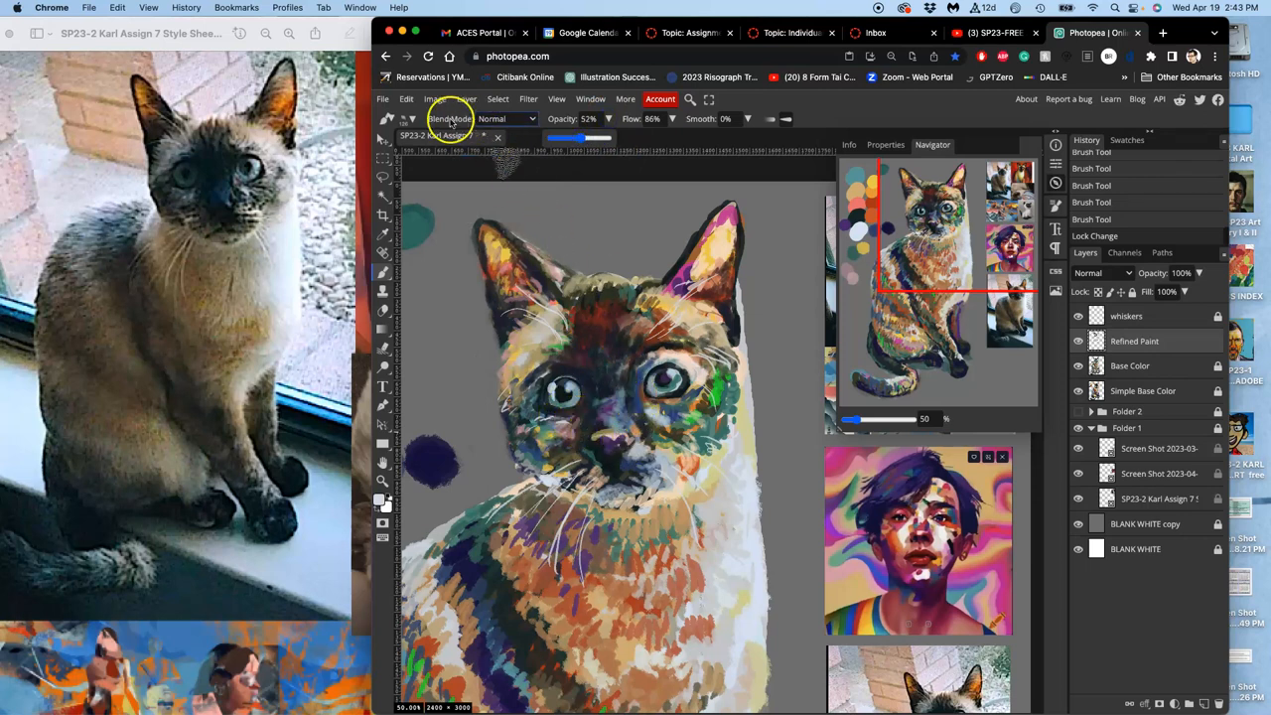
left_click(410, 119)
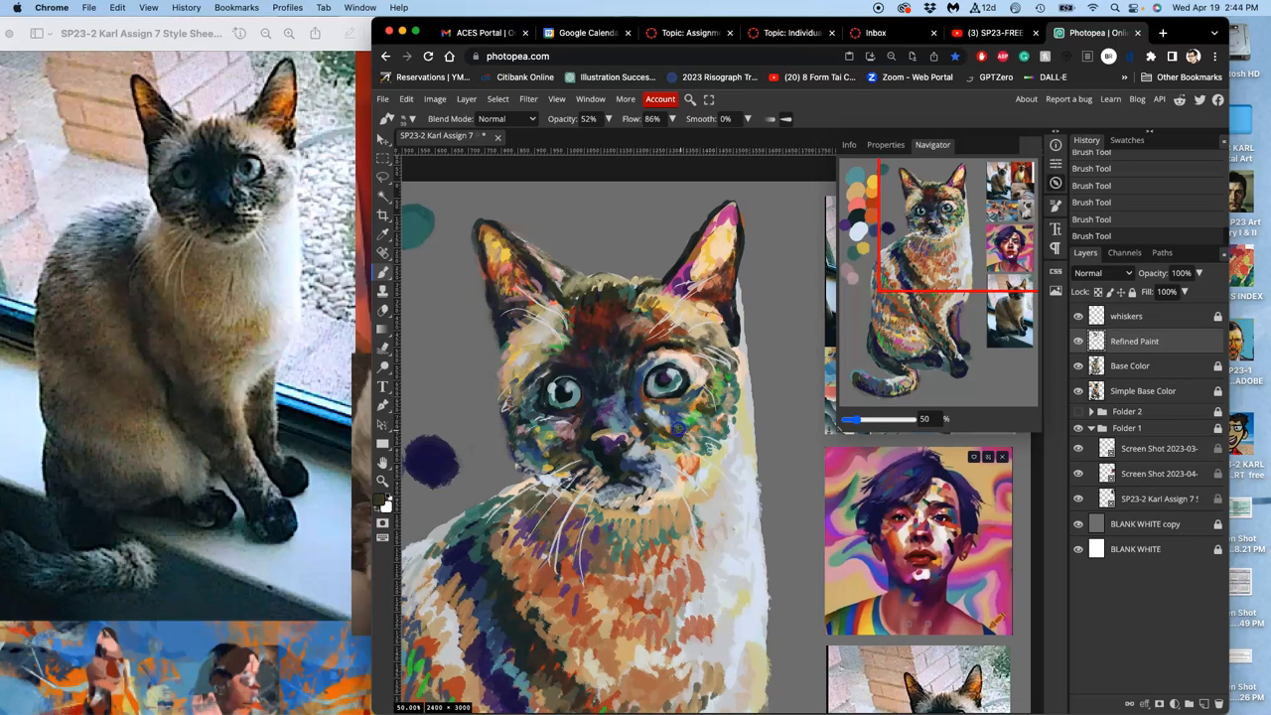
left_click(693, 434)
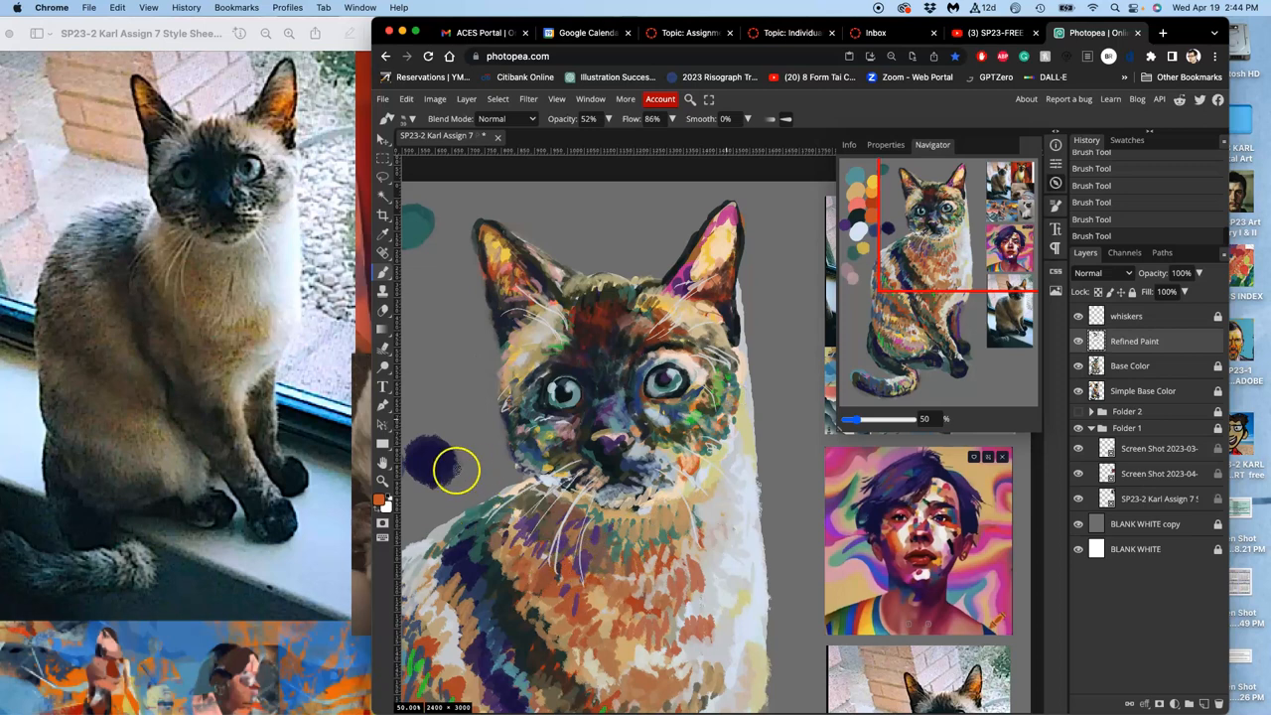
left_click_drag(457, 470, 517, 427)
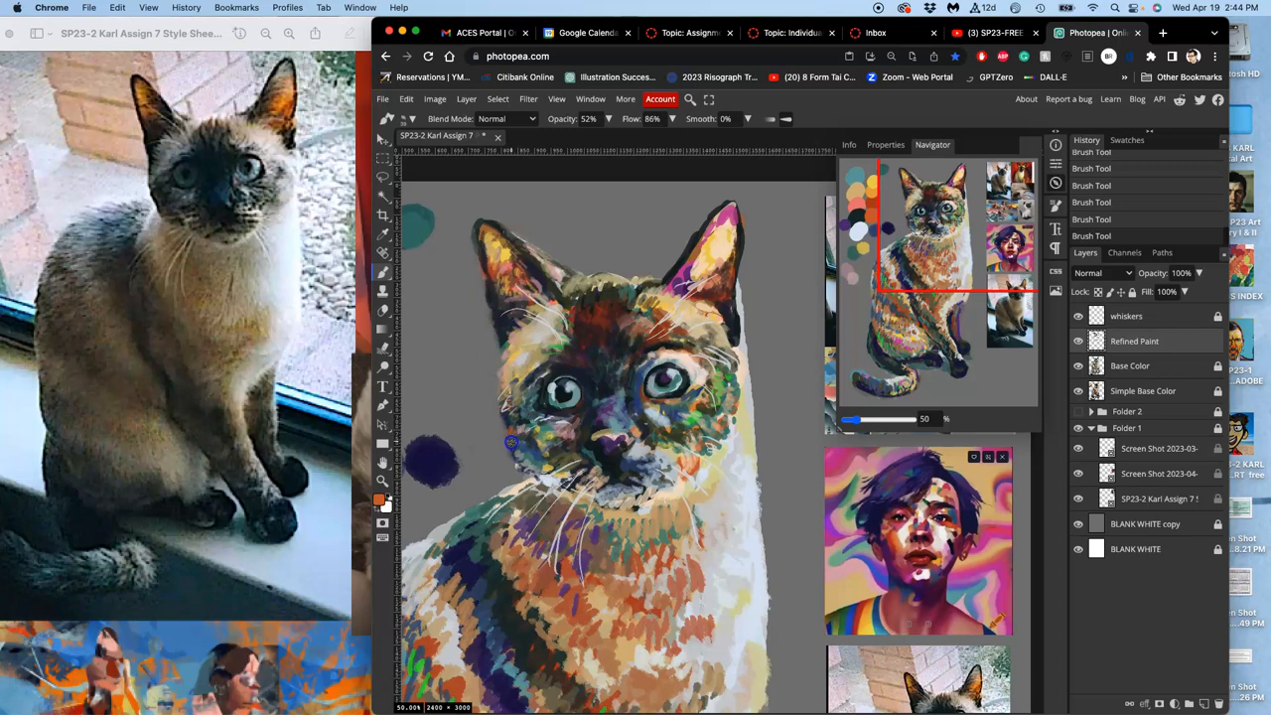
mouse_move(517, 391)
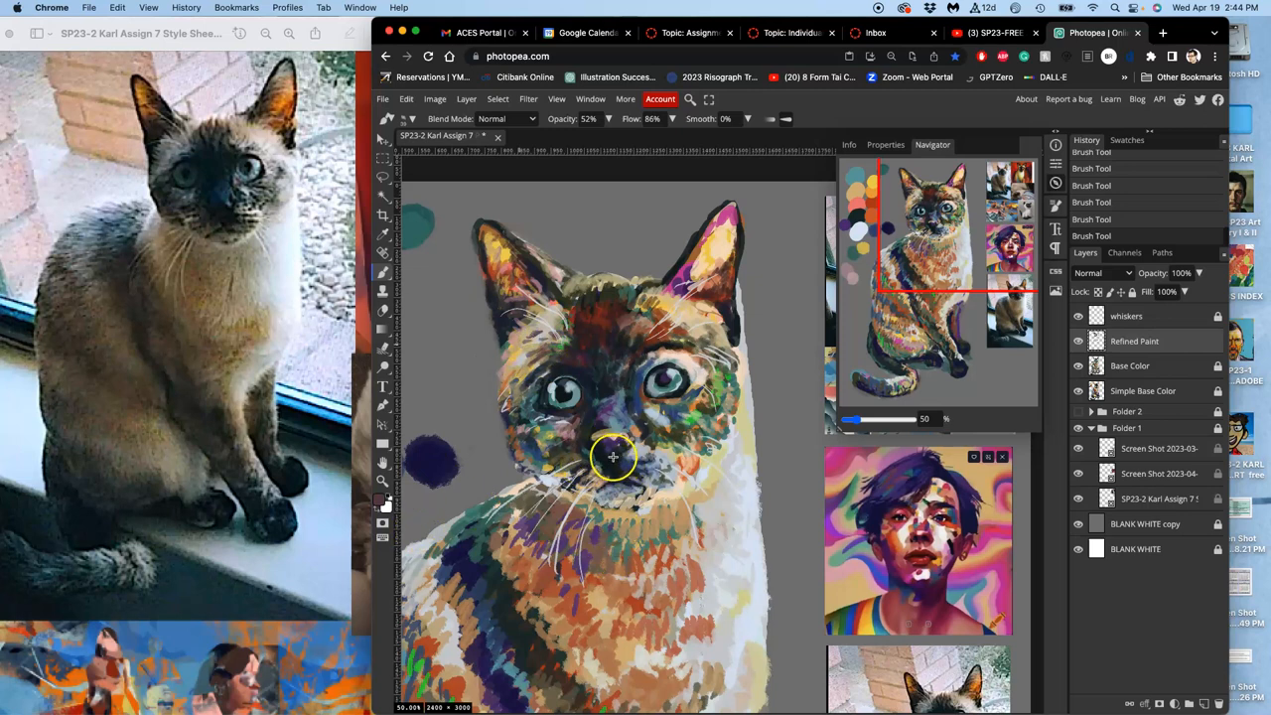
mouse_move(636, 333)
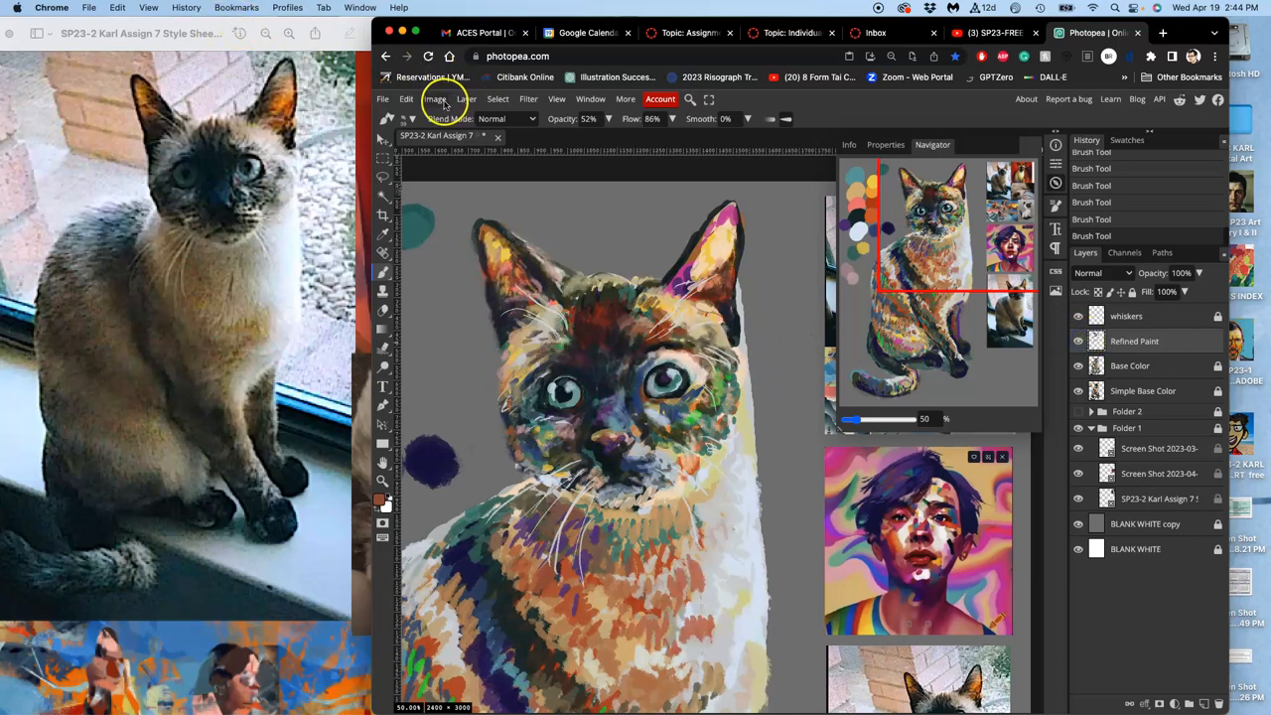
left_click(435, 98)
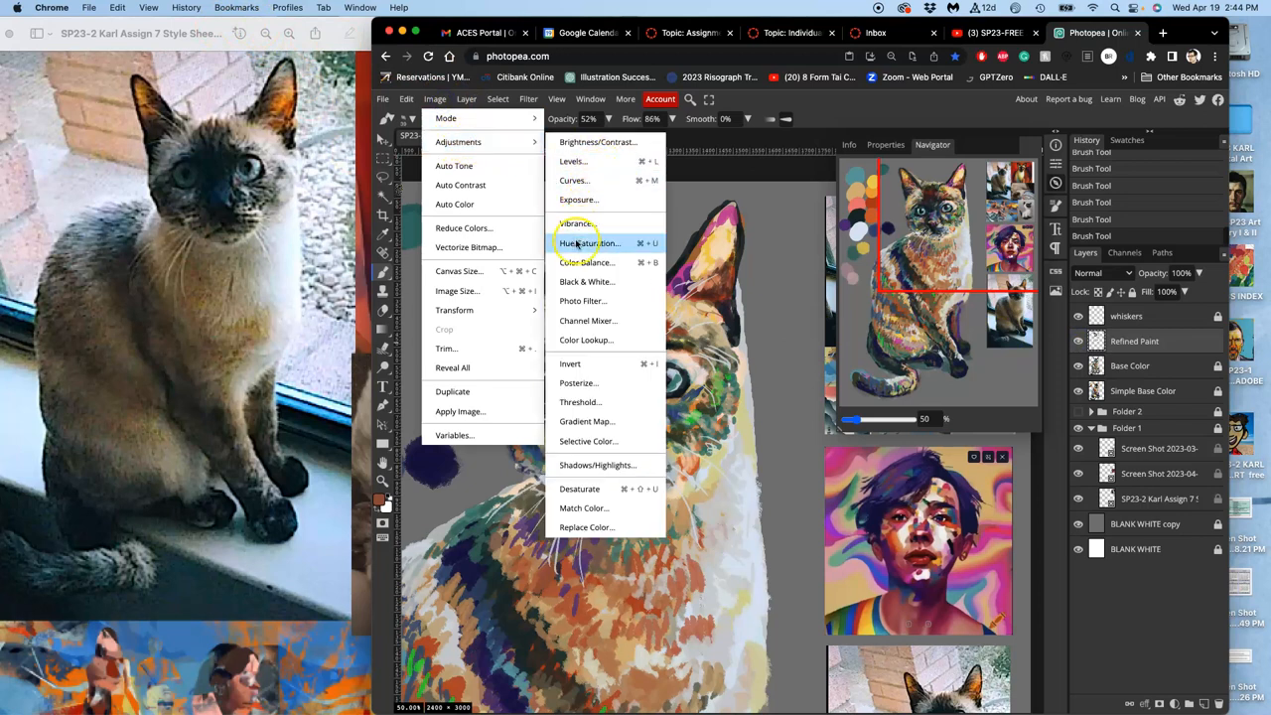
Step: In Hue/Saturation, mute saturation nearly to grey, settle on a slight decrease, then close
left_click(588, 243)
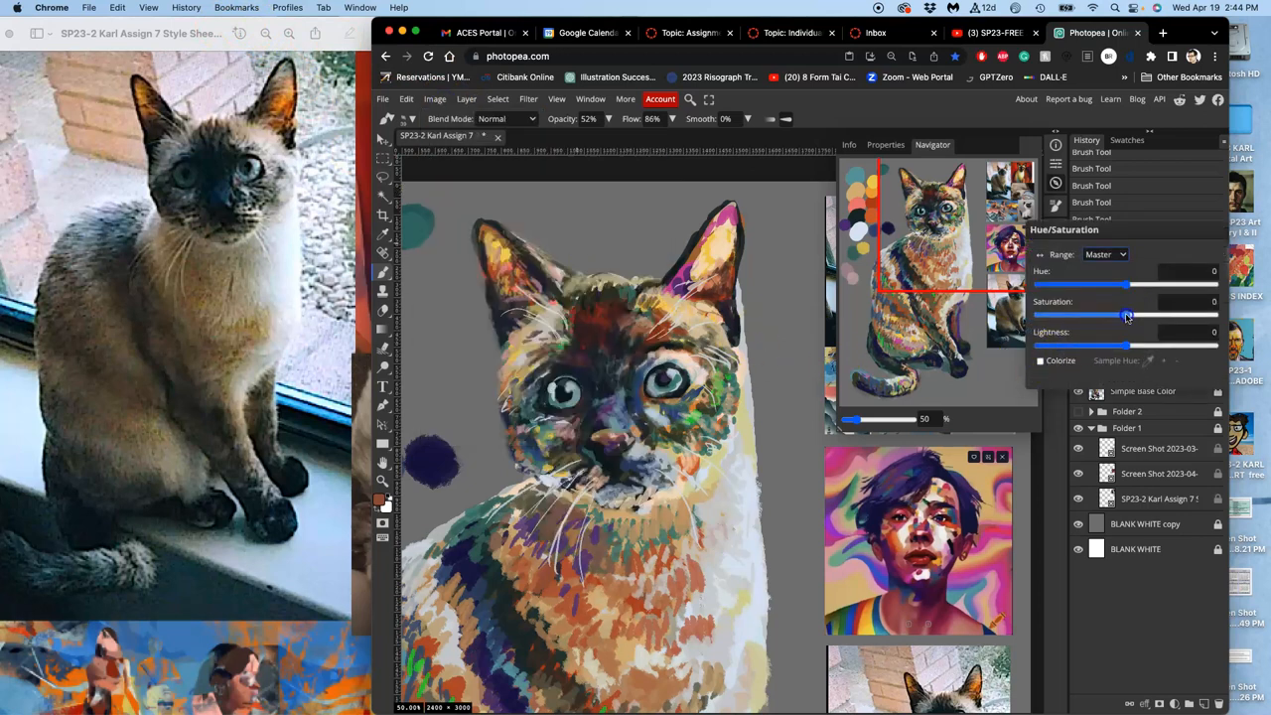
left_click_drag(1125, 315, 1123, 315)
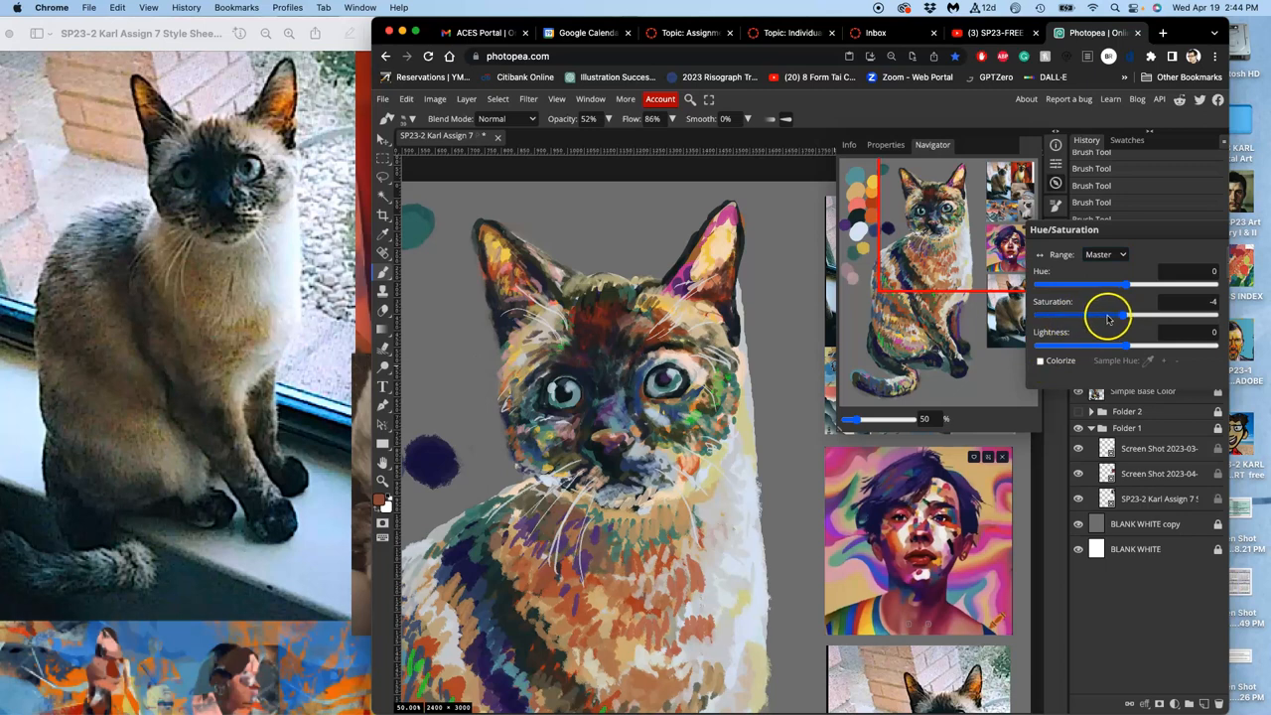
left_click_drag(1122, 314, 1094, 314)
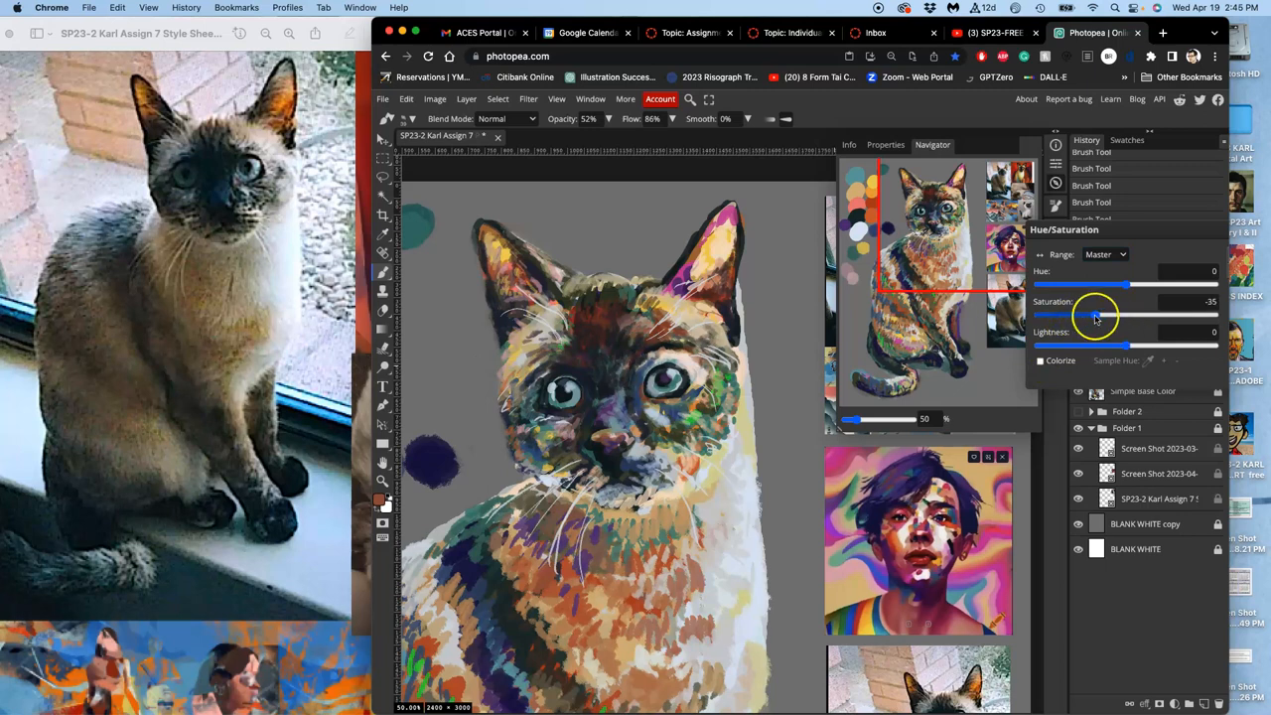
left_click_drag(1098, 314, 1092, 315)
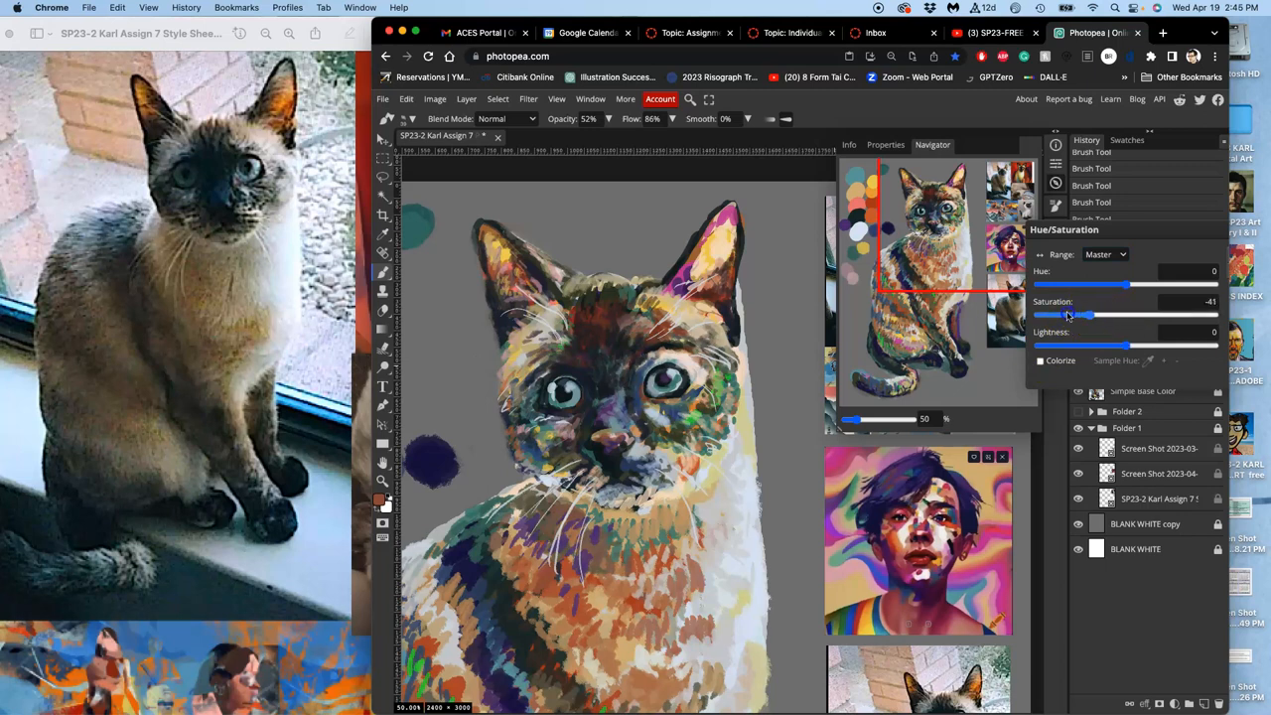
left_click_drag(1092, 315, 1047, 315)
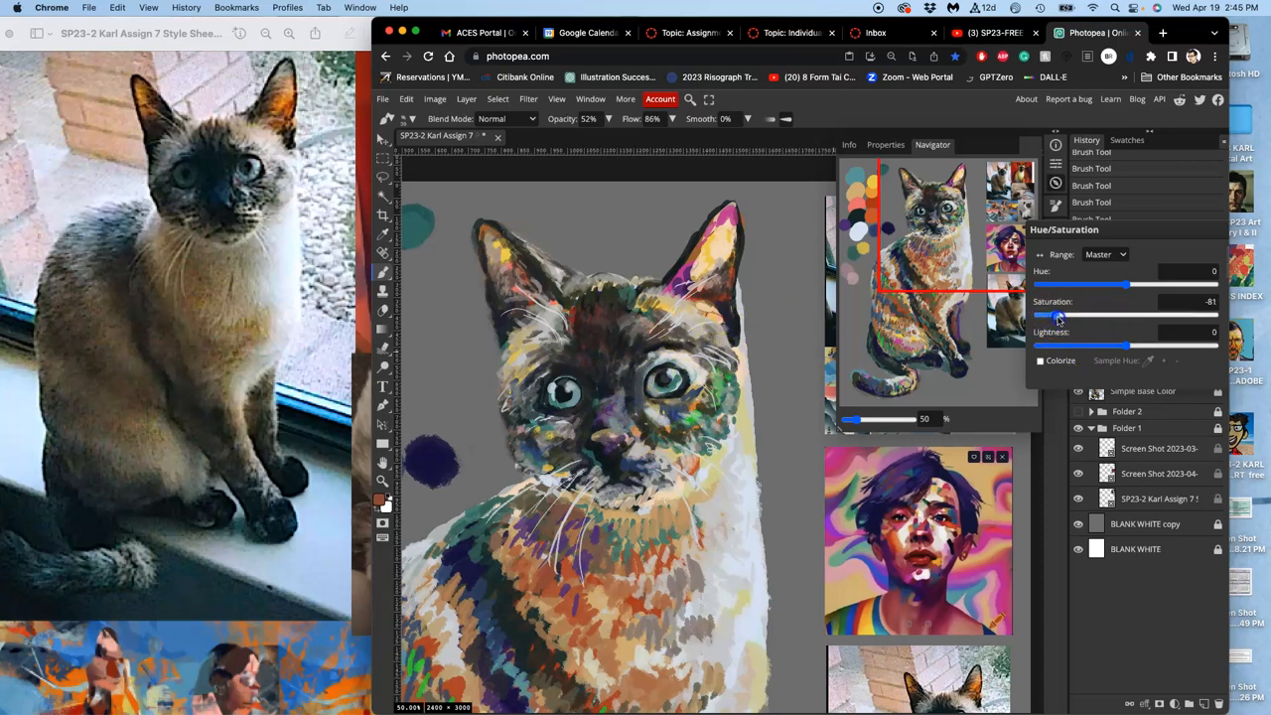
left_click_drag(1056, 315, 1093, 315)
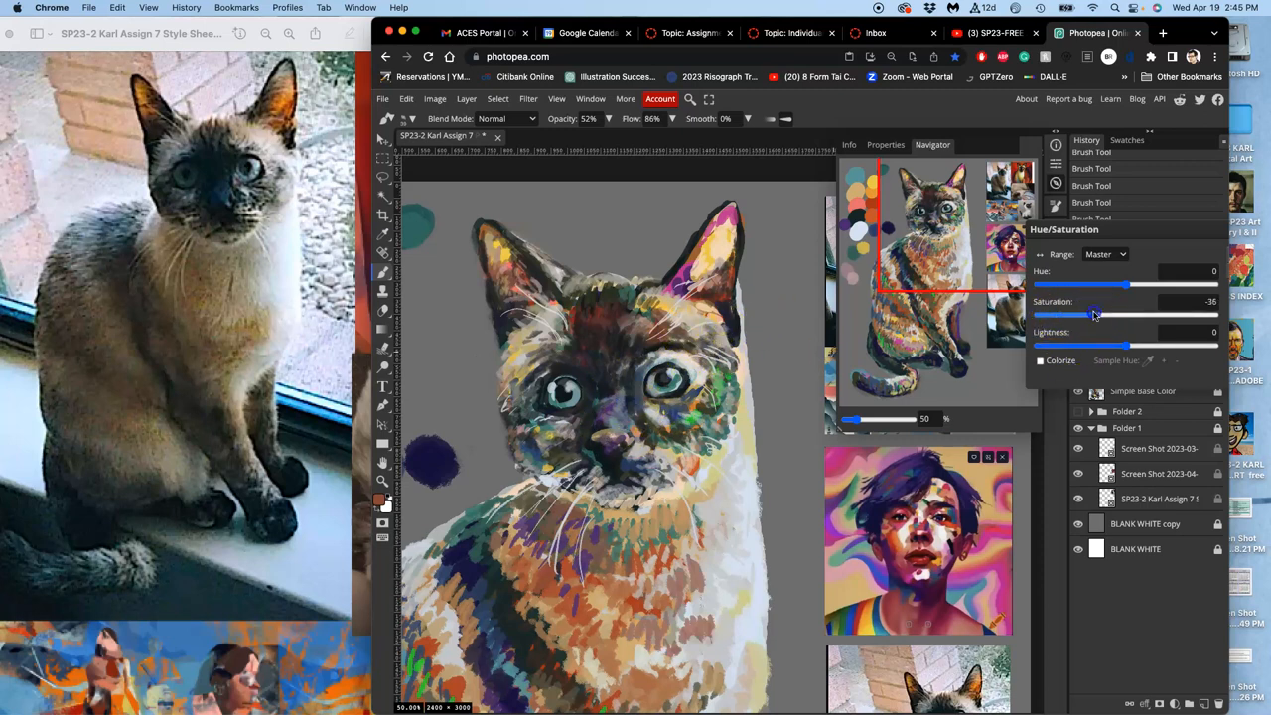
left_click_drag(1093, 315, 1122, 318)
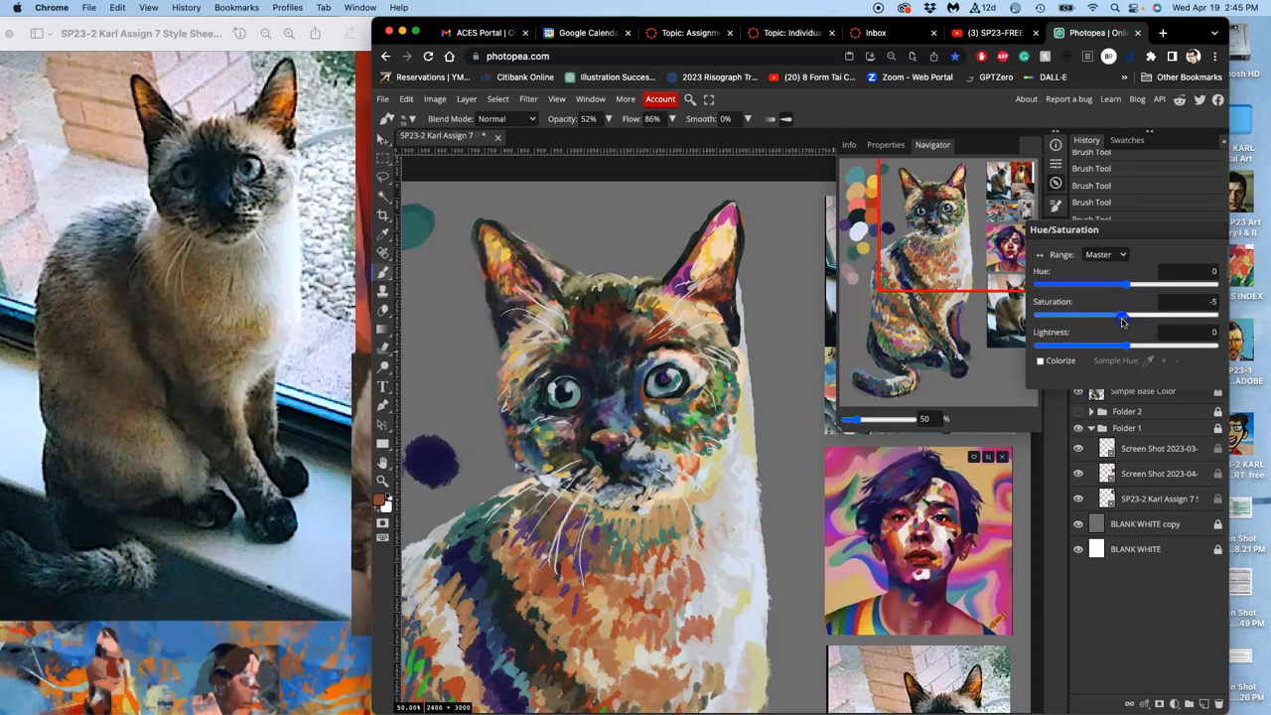
left_click_drag(1121, 314, 1124, 315)
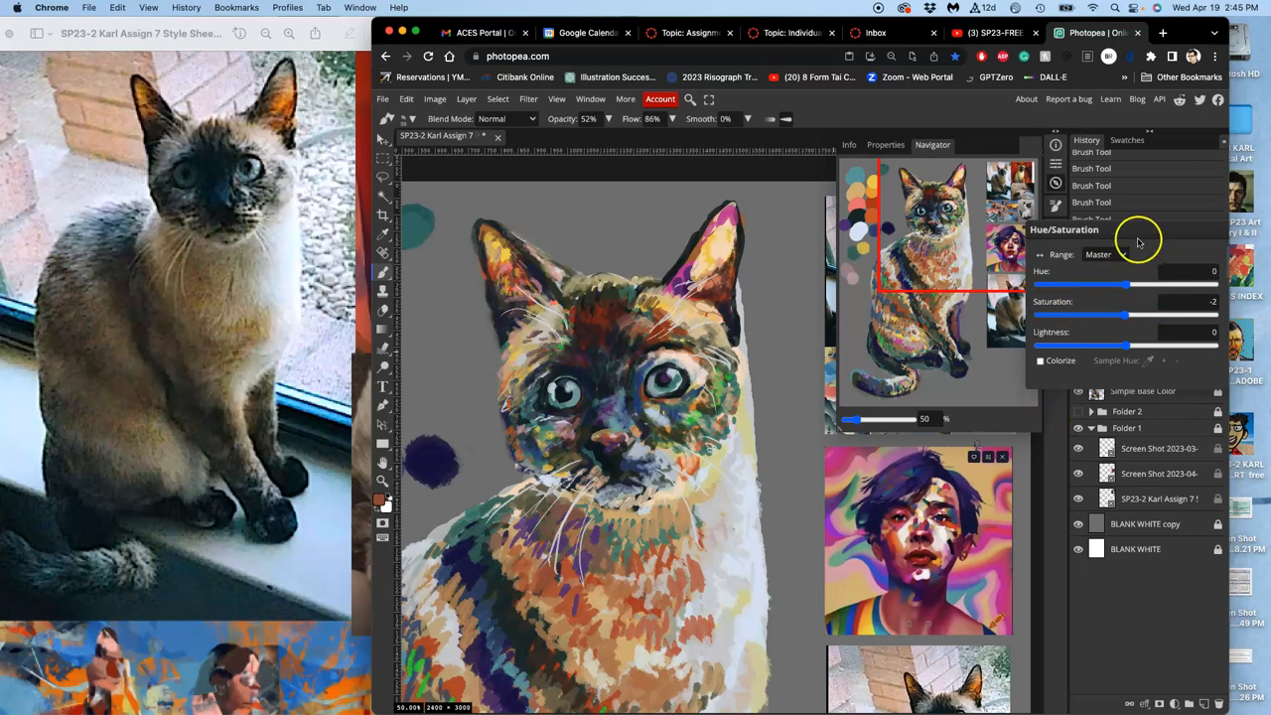
left_click_drag(1140, 229, 1018, 243)
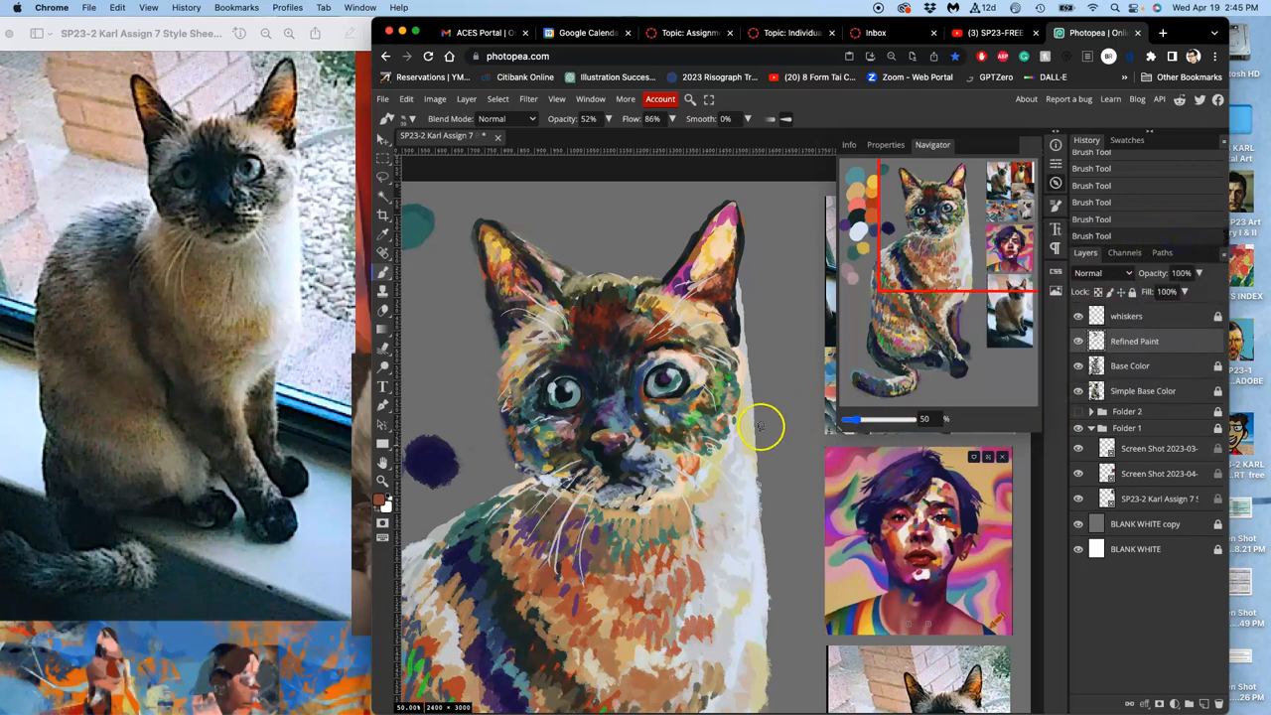
mouse_move(695, 509)
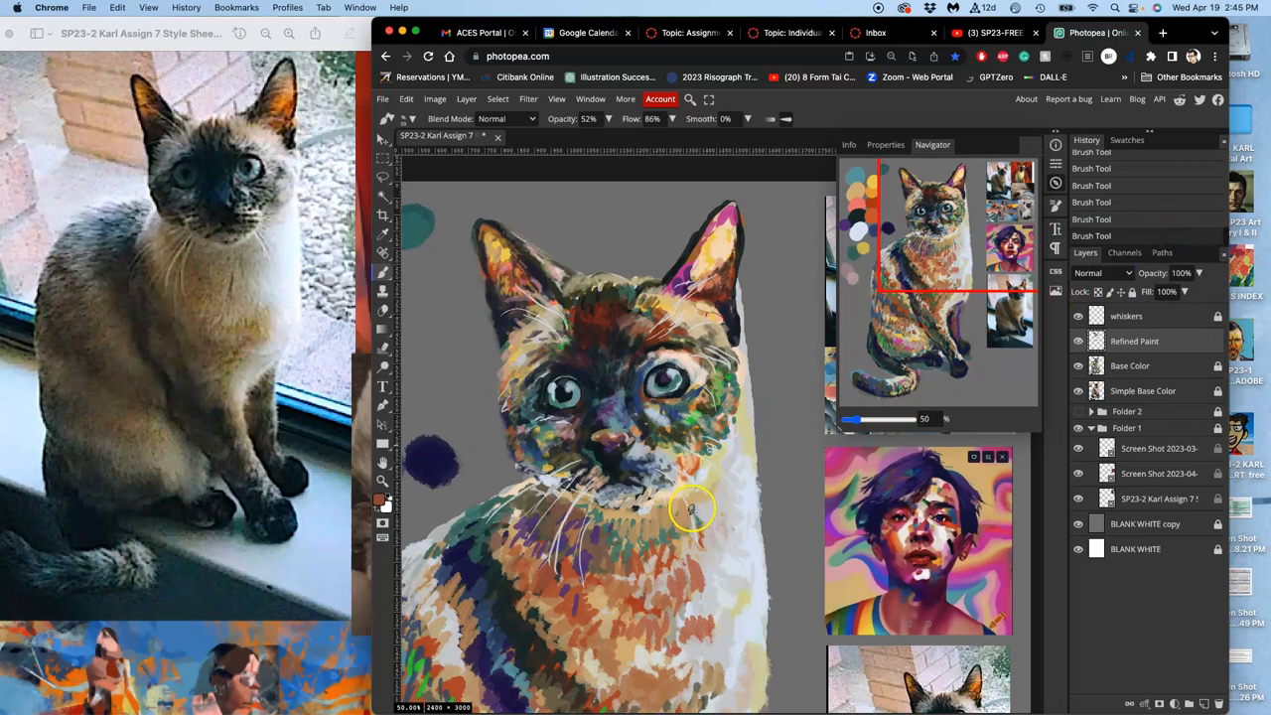
mouse_move(723, 455)
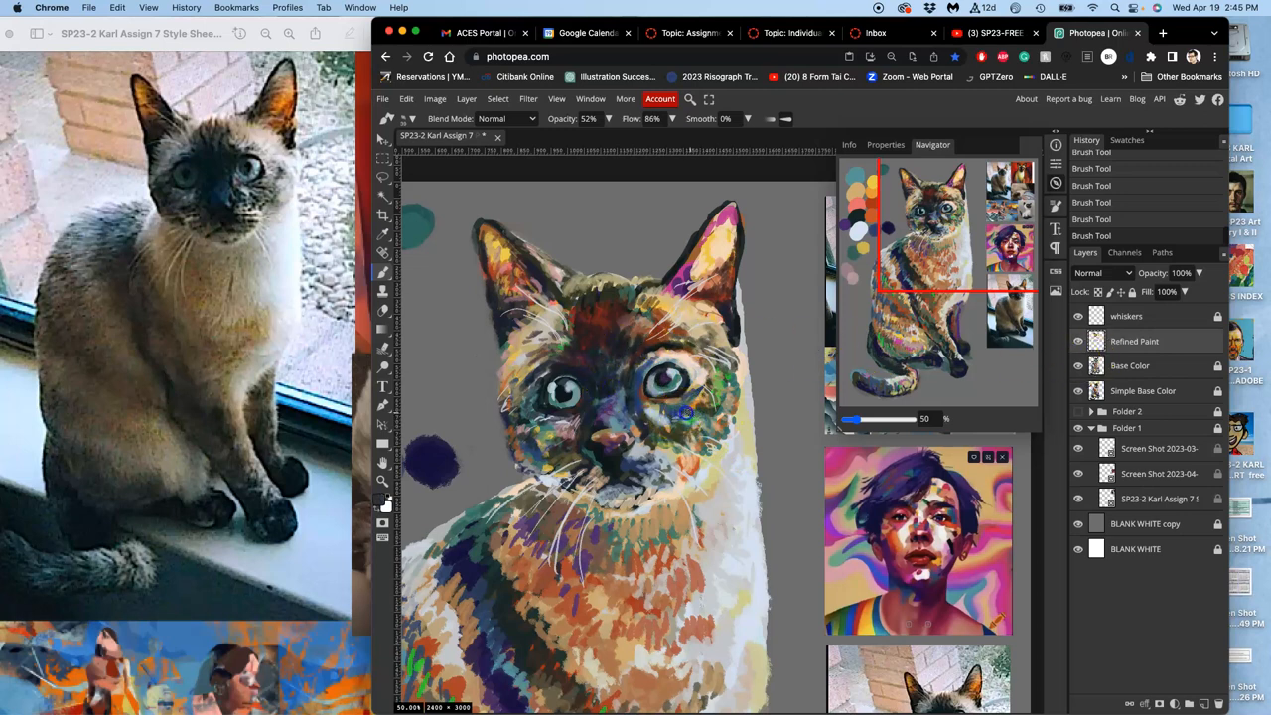
mouse_move(685, 429)
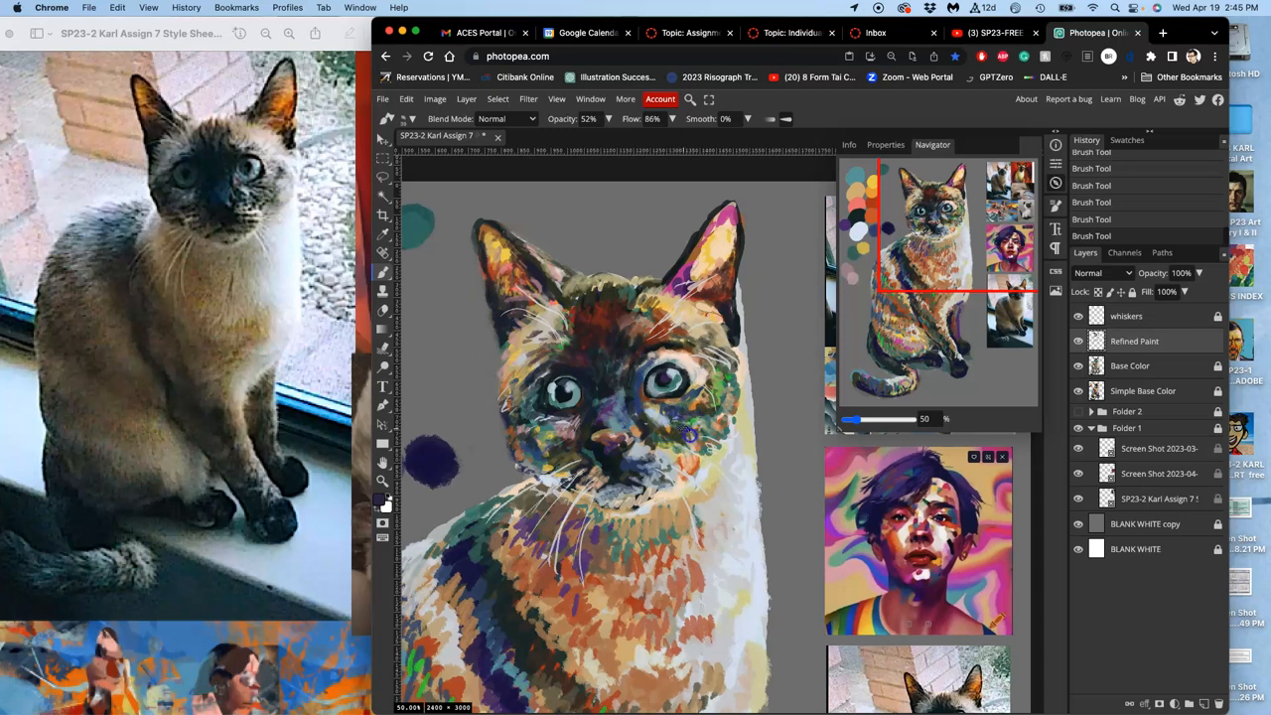
Step: Add small dark dabs on the cheek, lower face and near the right eye
left_click(686, 437)
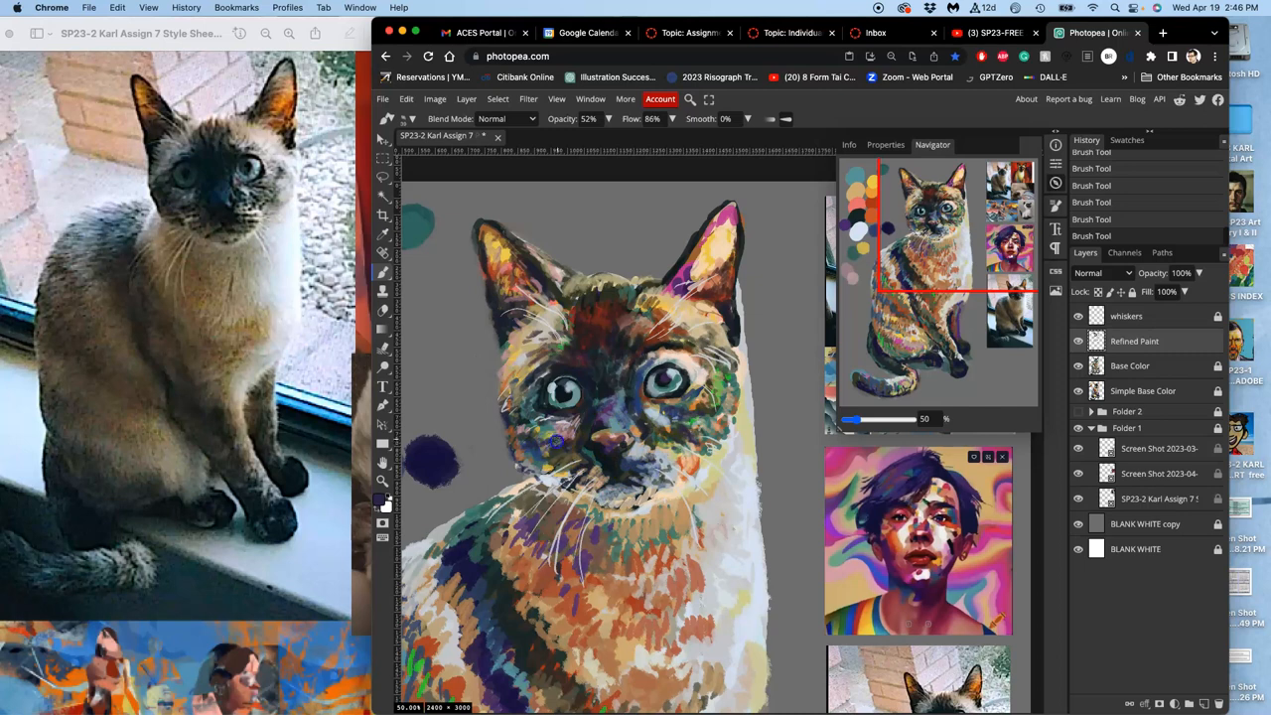
left_click(551, 449)
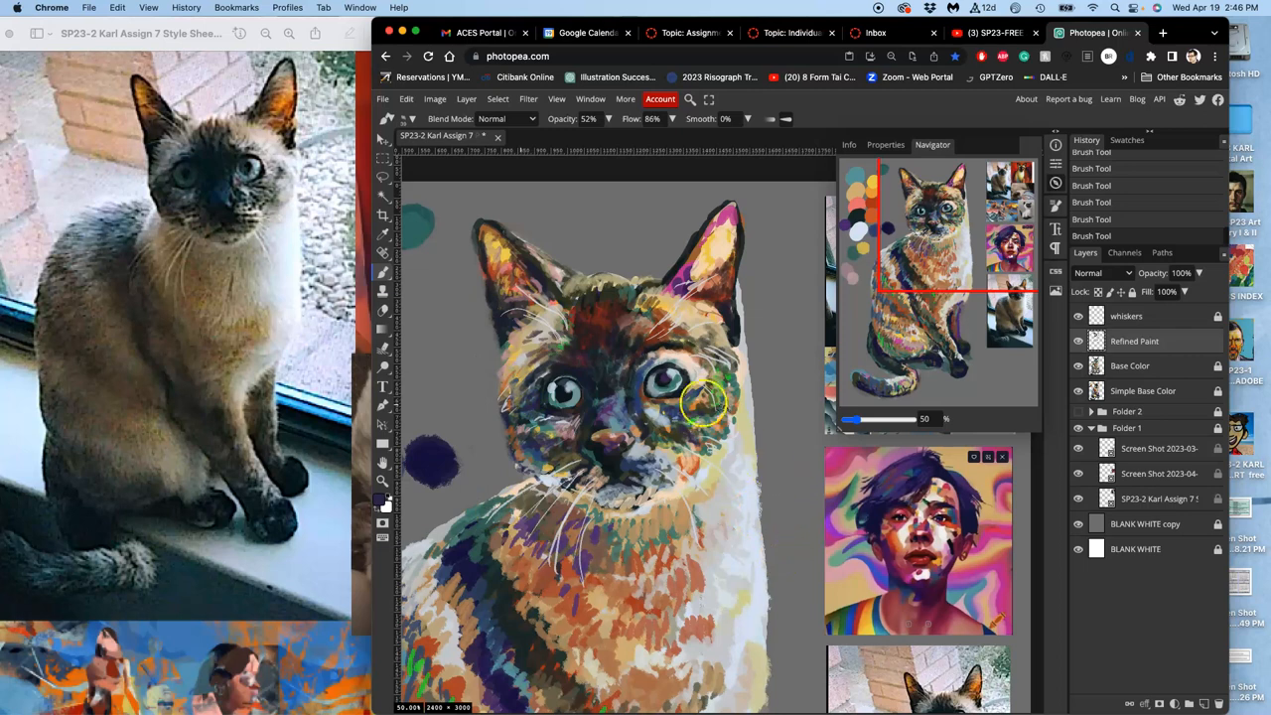
mouse_move(680, 362)
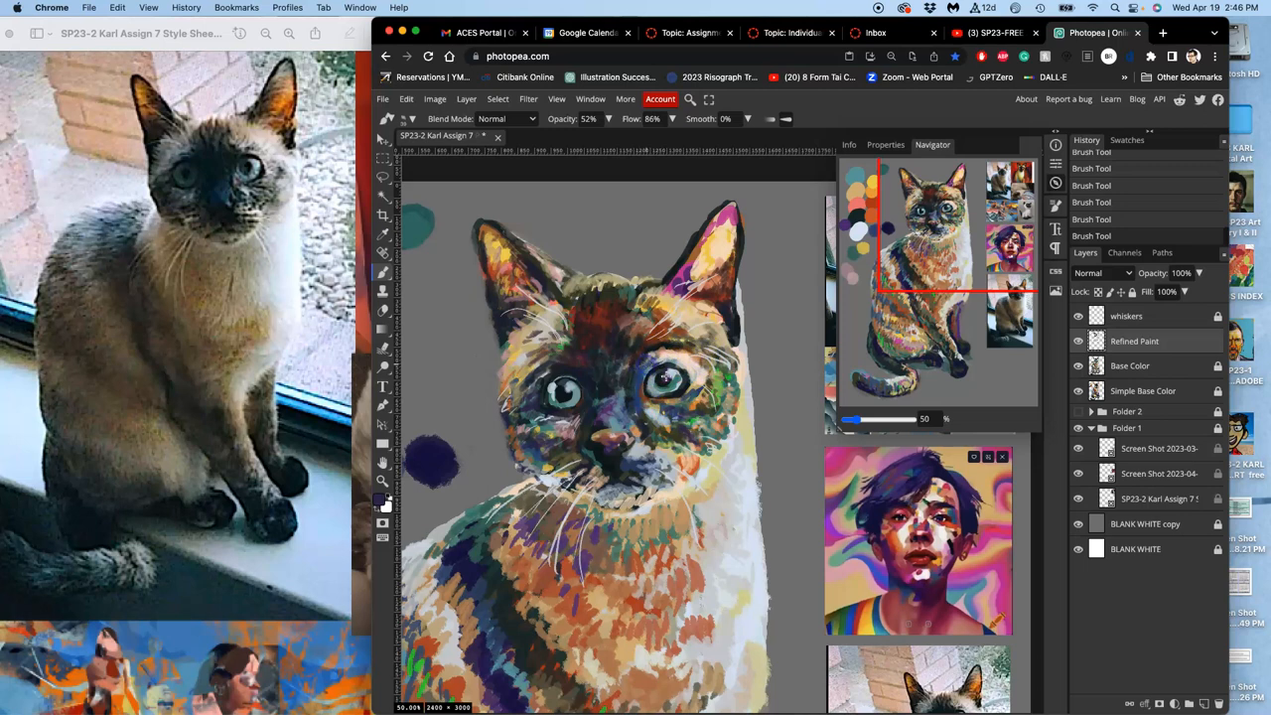
left_click(664, 378)
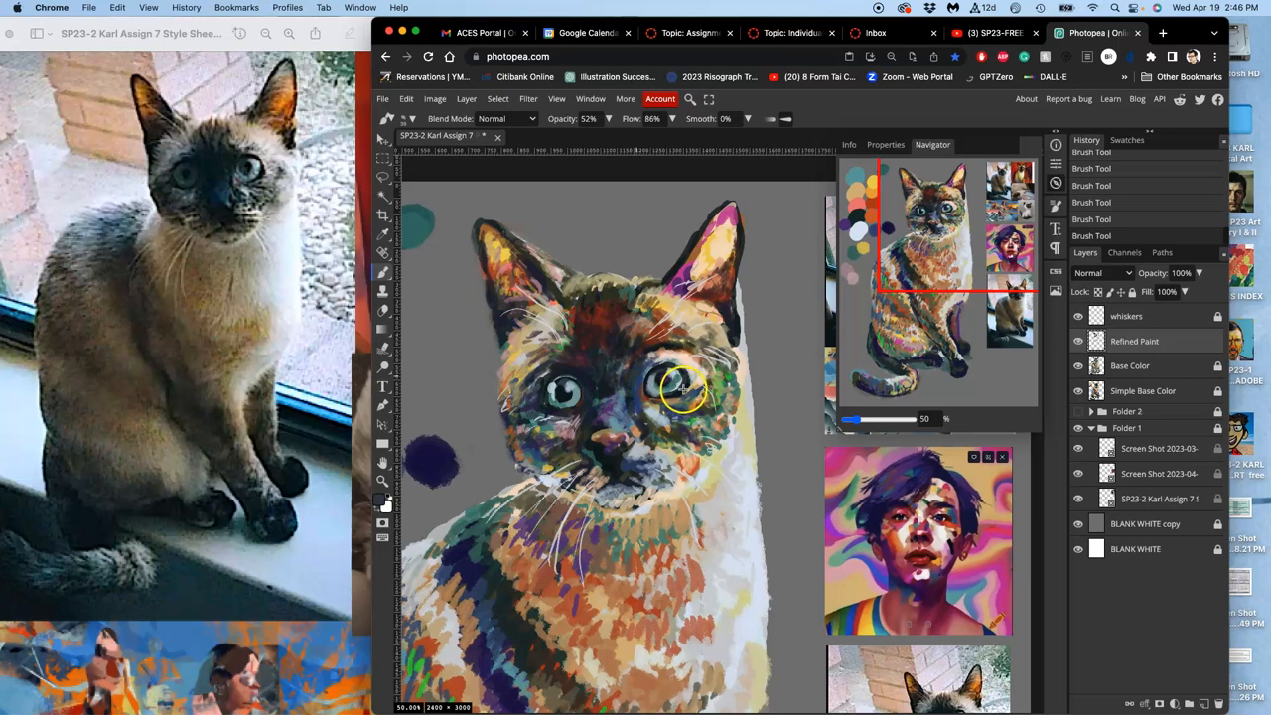
mouse_move(635, 383)
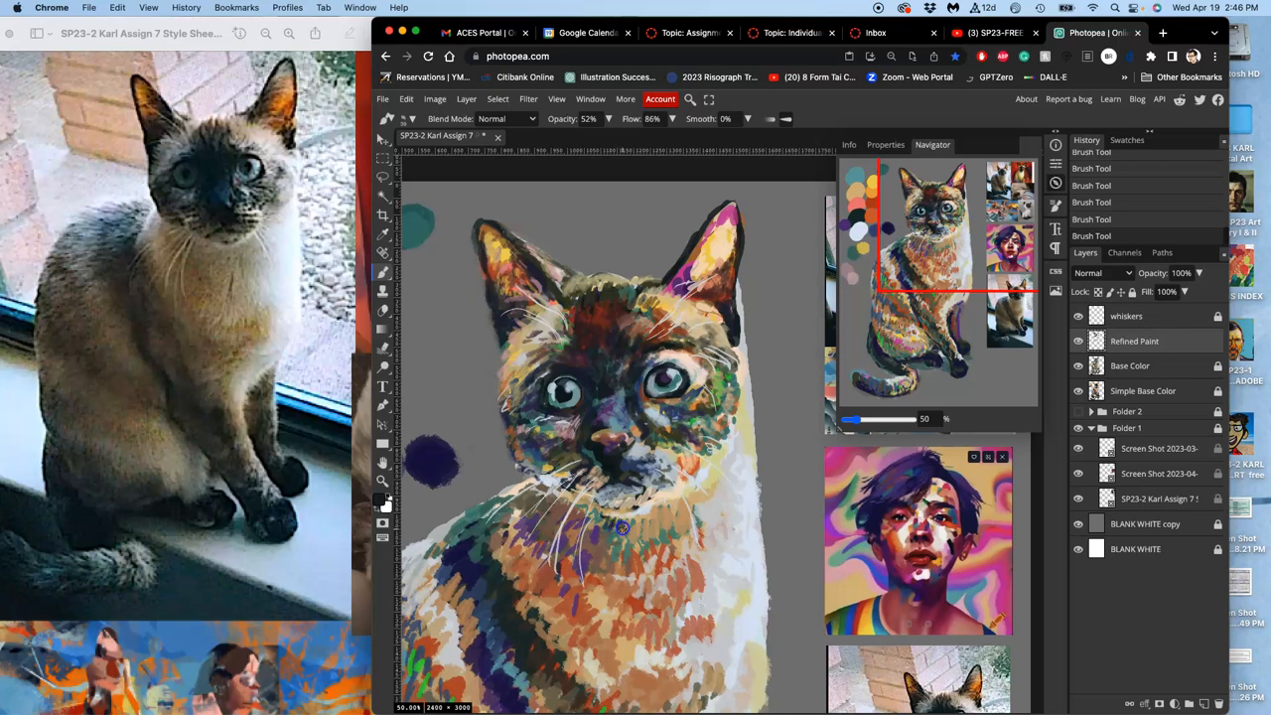
mouse_move(642, 521)
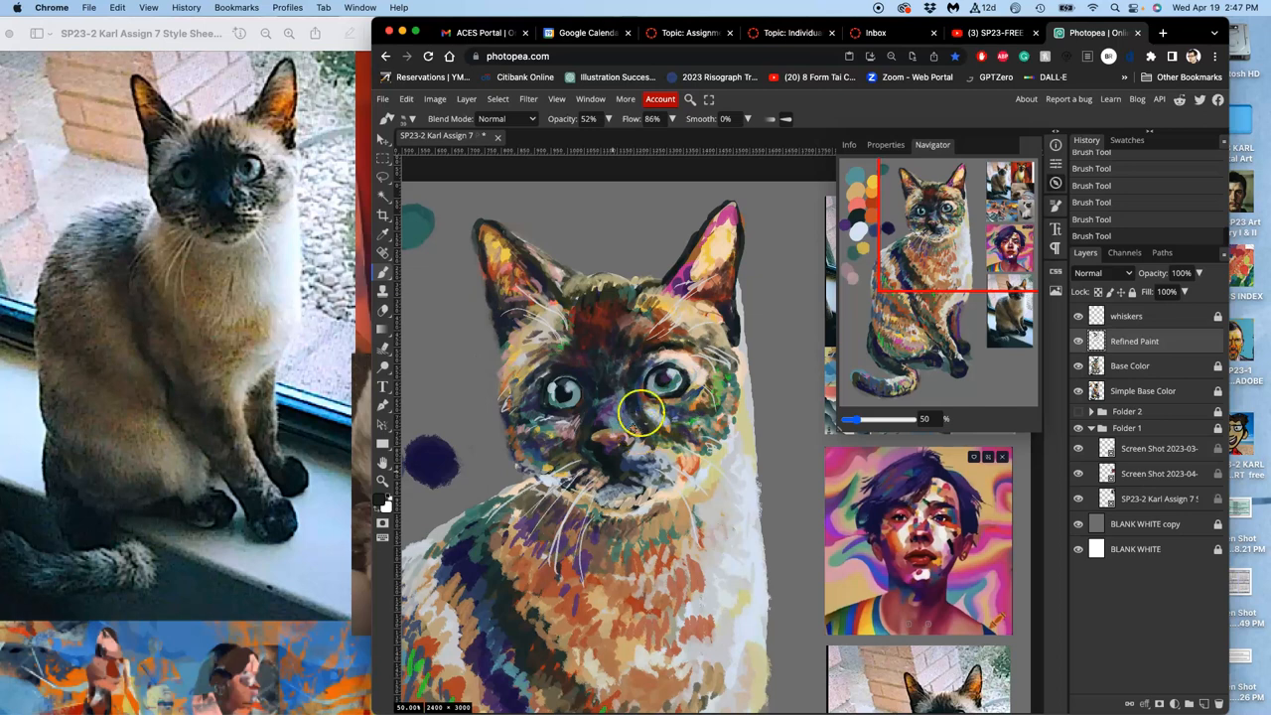
mouse_move(651, 513)
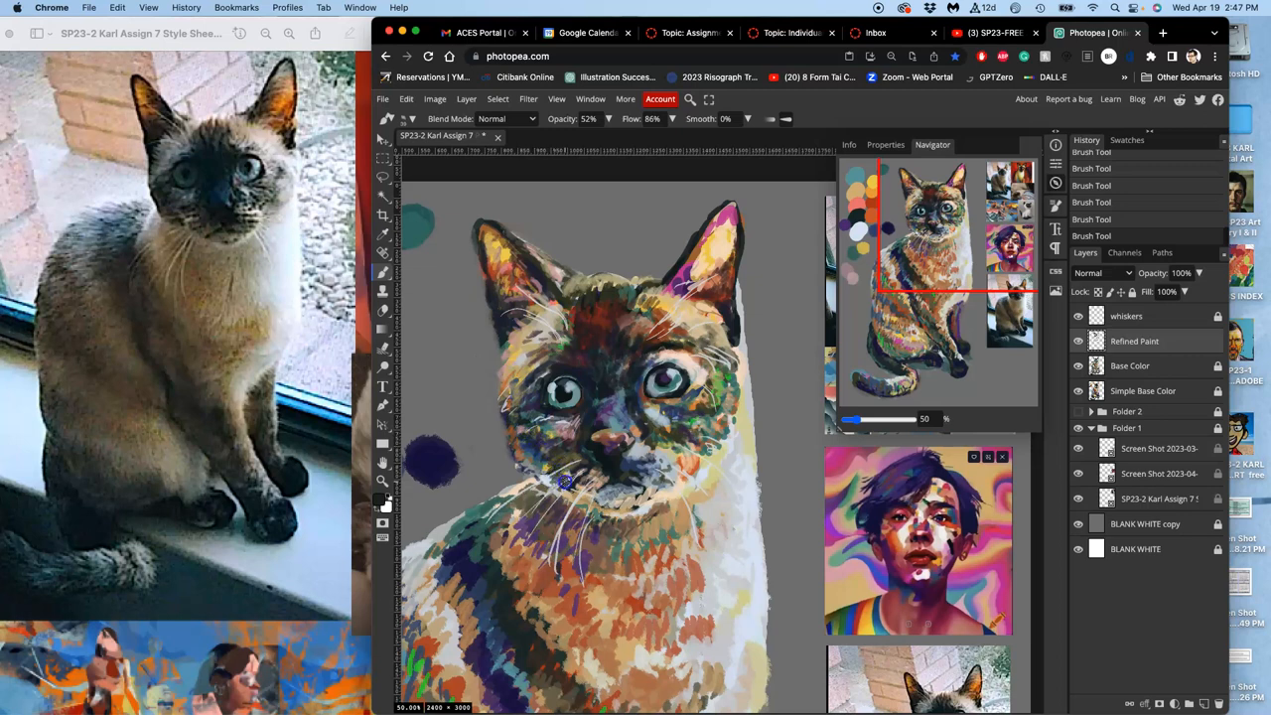
mouse_move(749, 361)
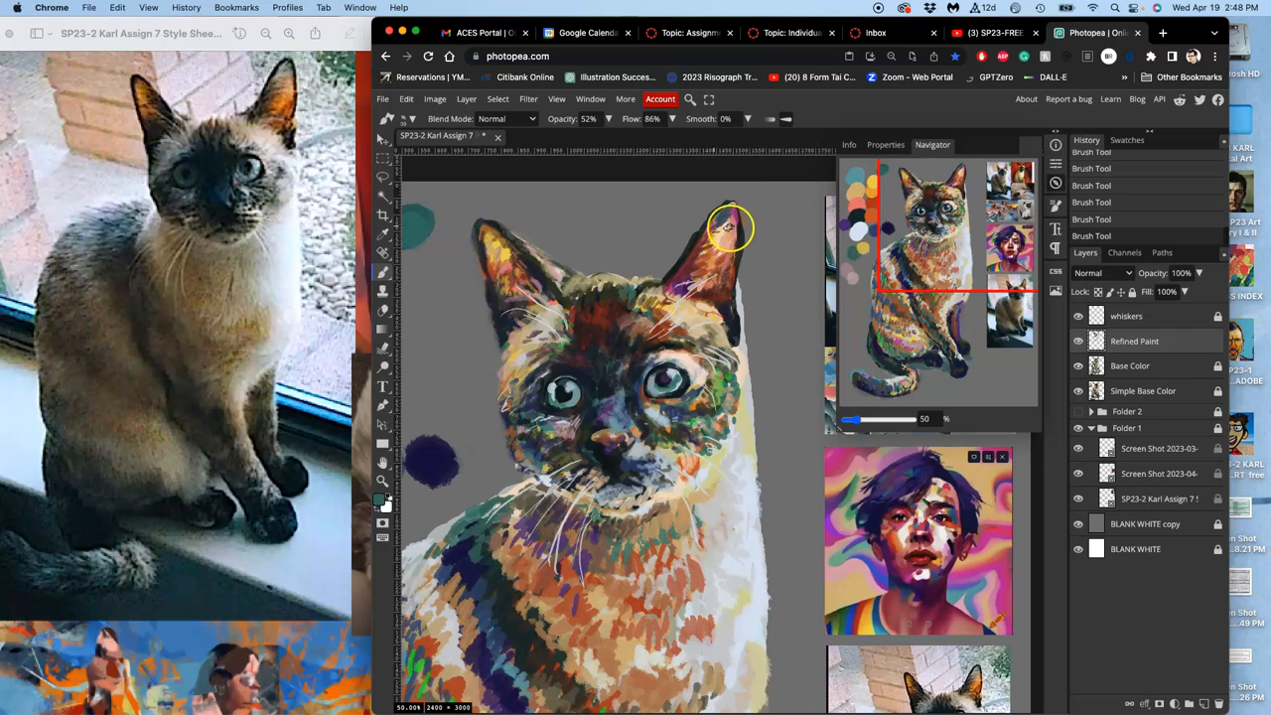
mouse_move(730, 405)
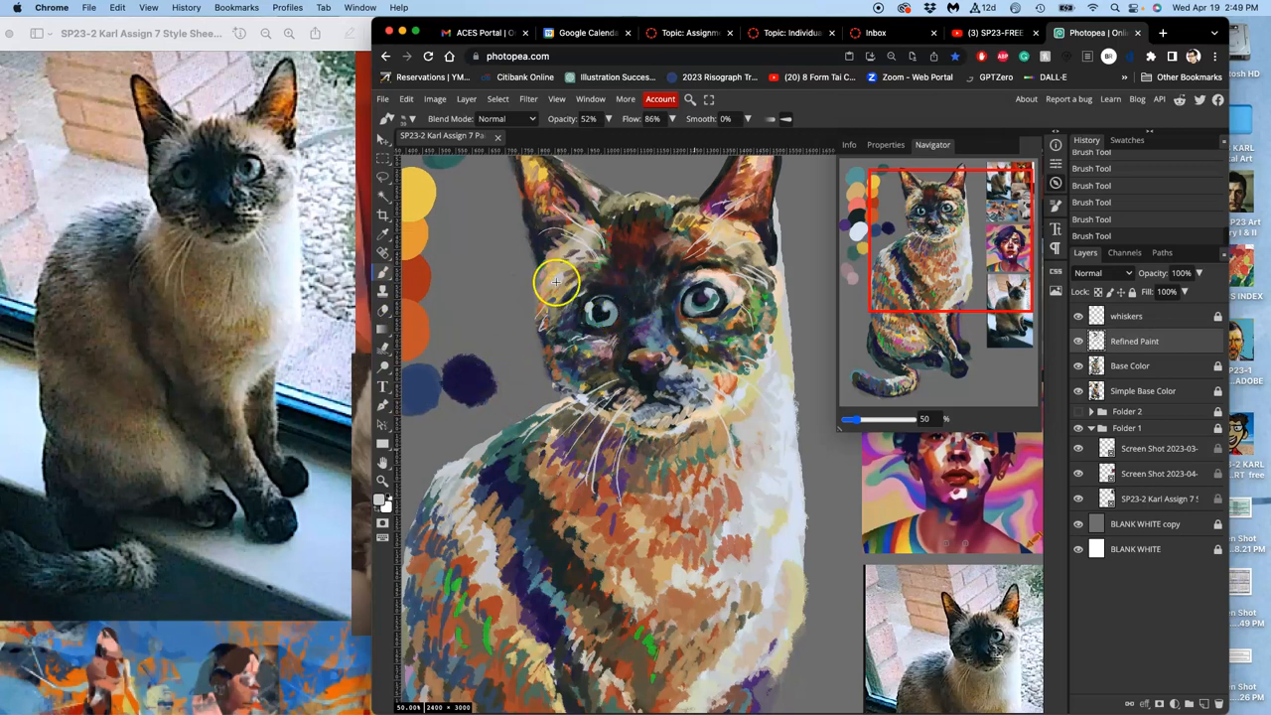
mouse_move(597, 460)
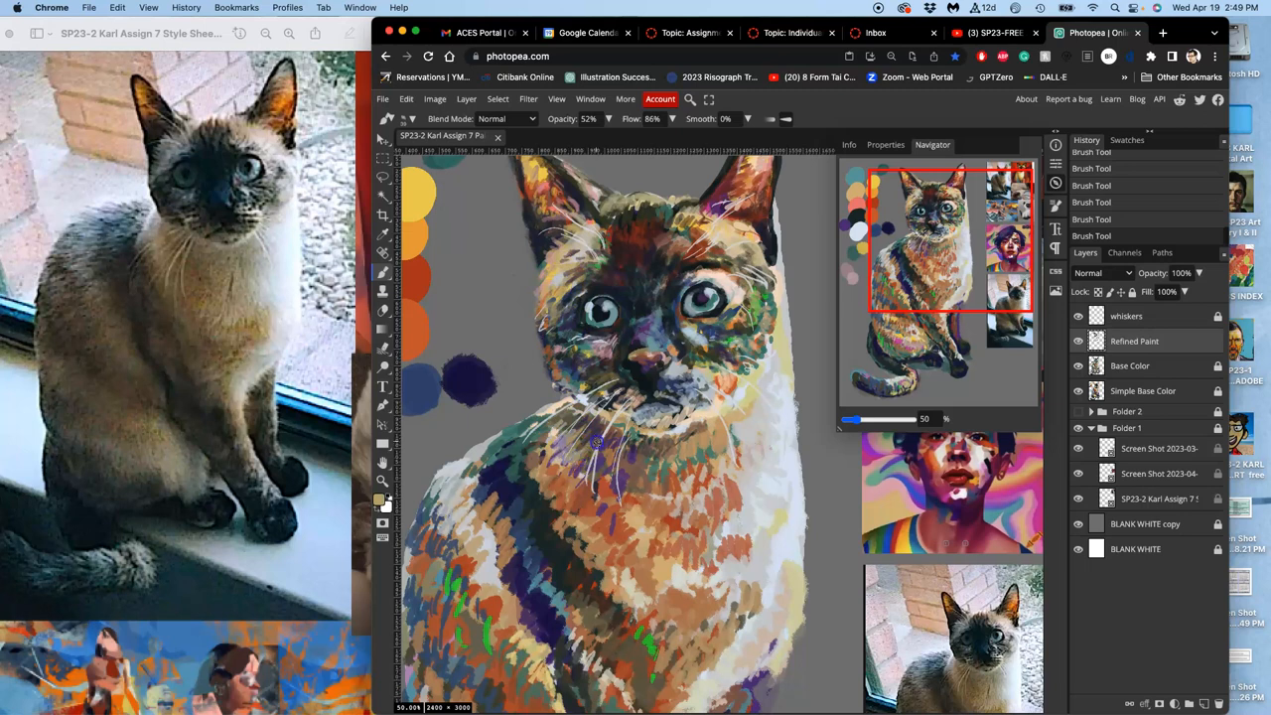
left_click_drag(596, 442, 639, 492)
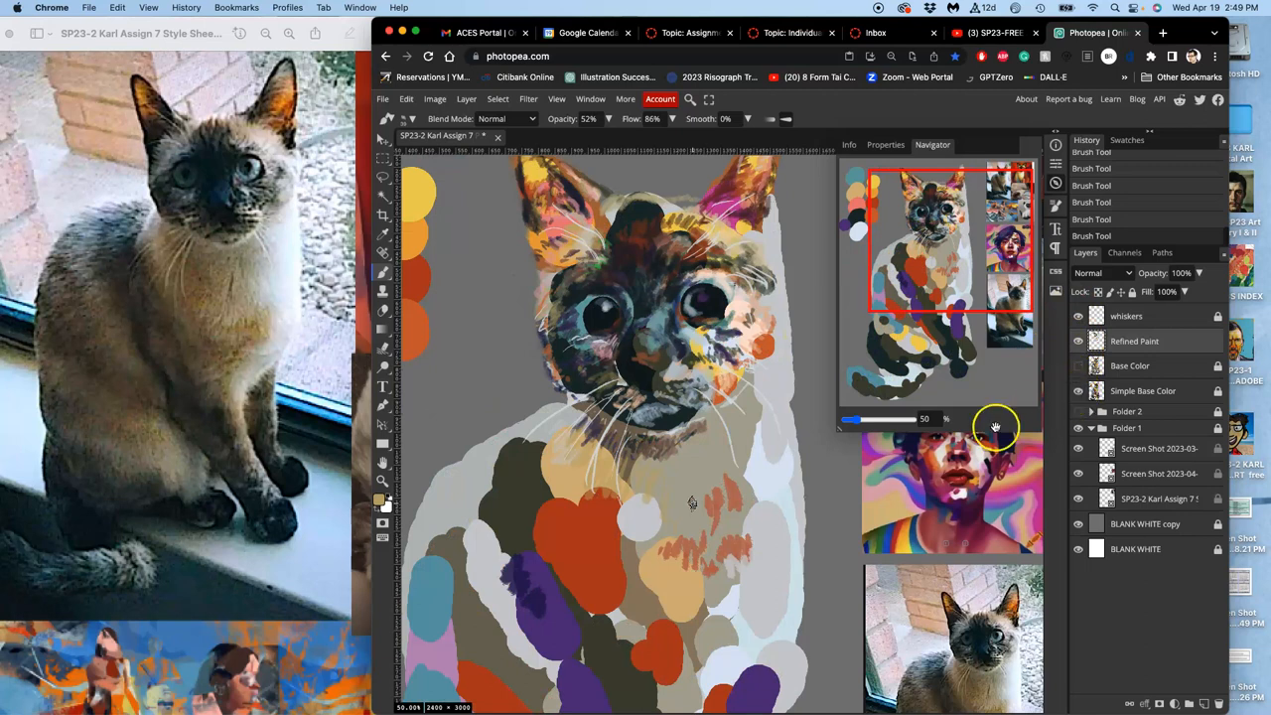
mouse_move(637, 484)
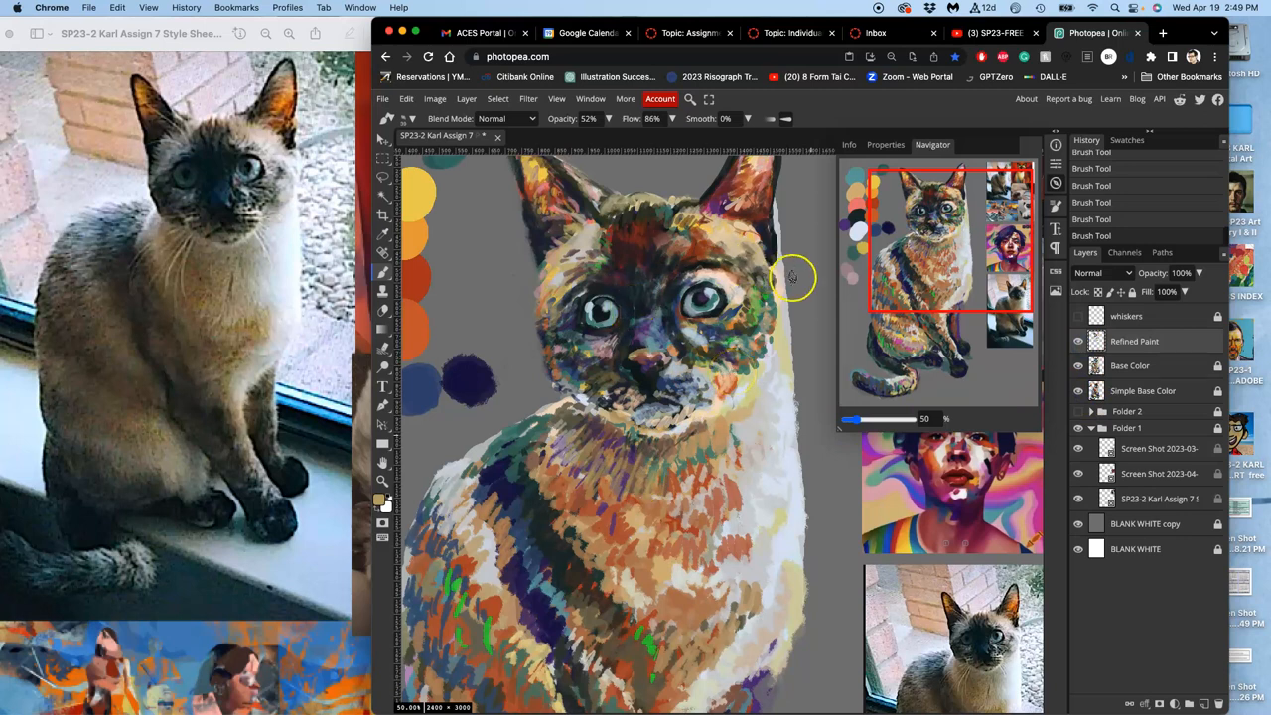
left_click_drag(795, 277, 683, 415)
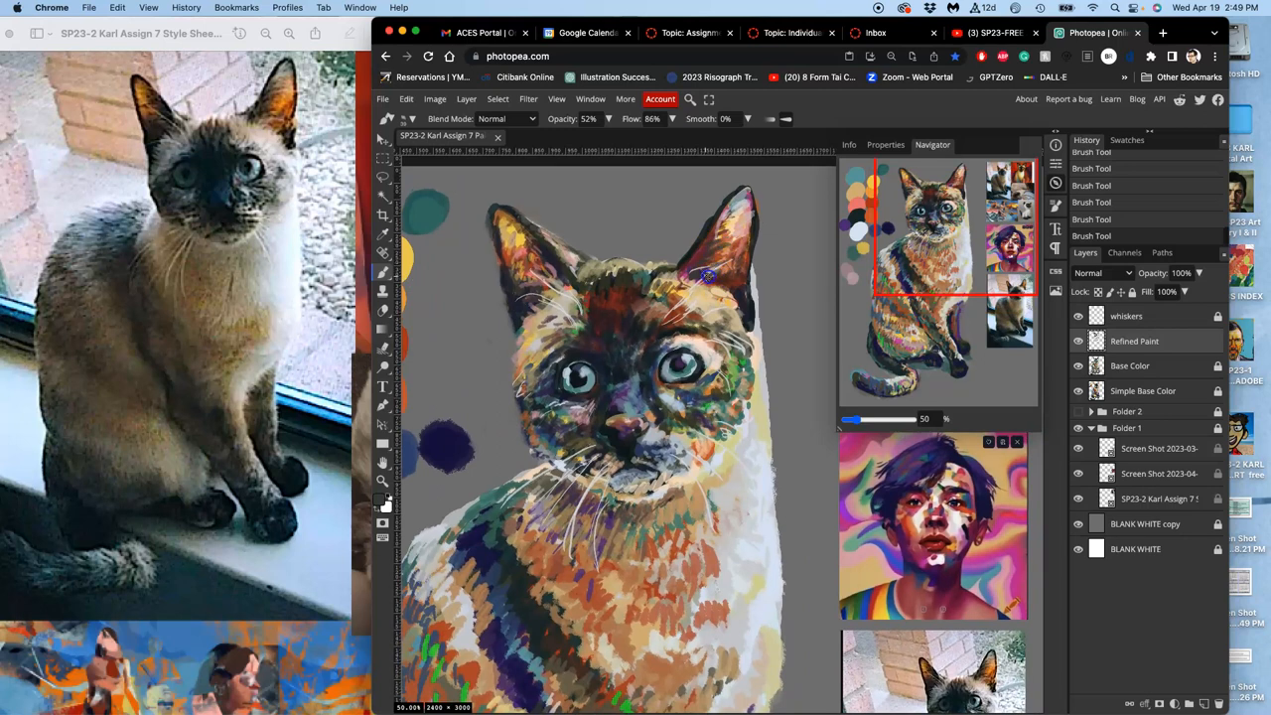
mouse_move(740, 331)
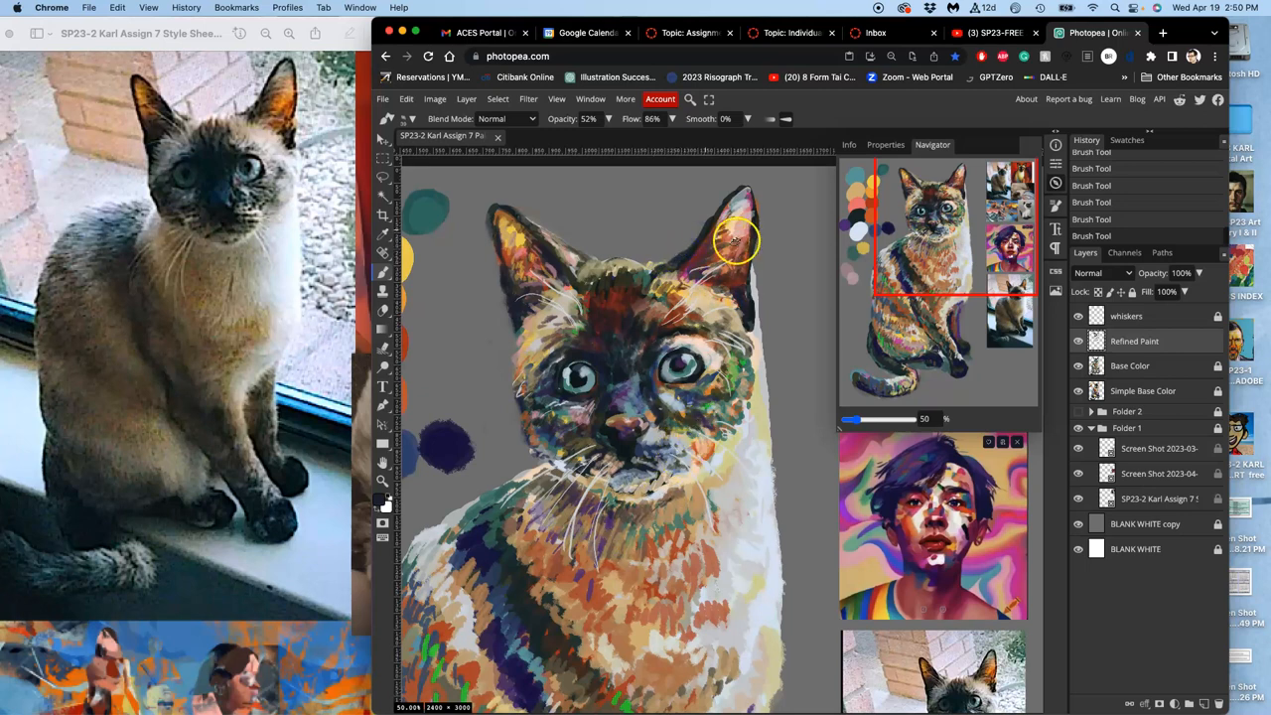
Step: Paint a dark brushstroke along the tip of the right-hand ear's edge
left_click_drag(735, 241, 710, 216)
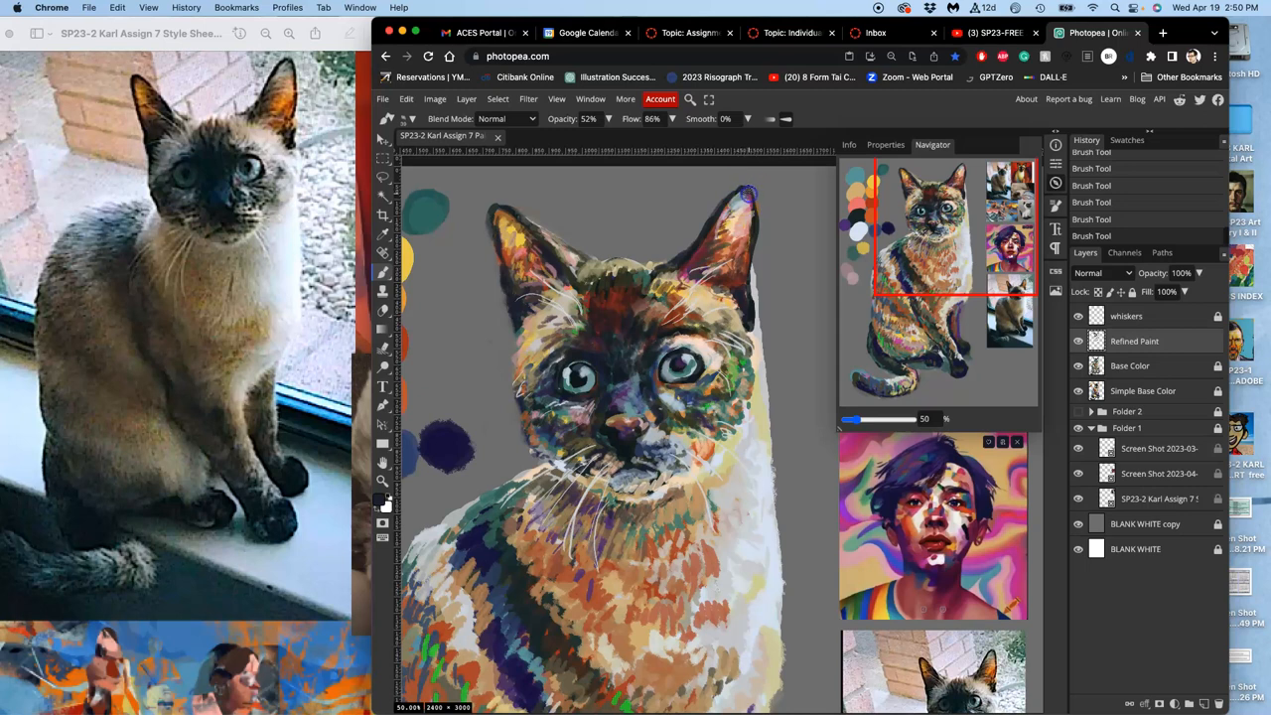
mouse_move(755, 382)
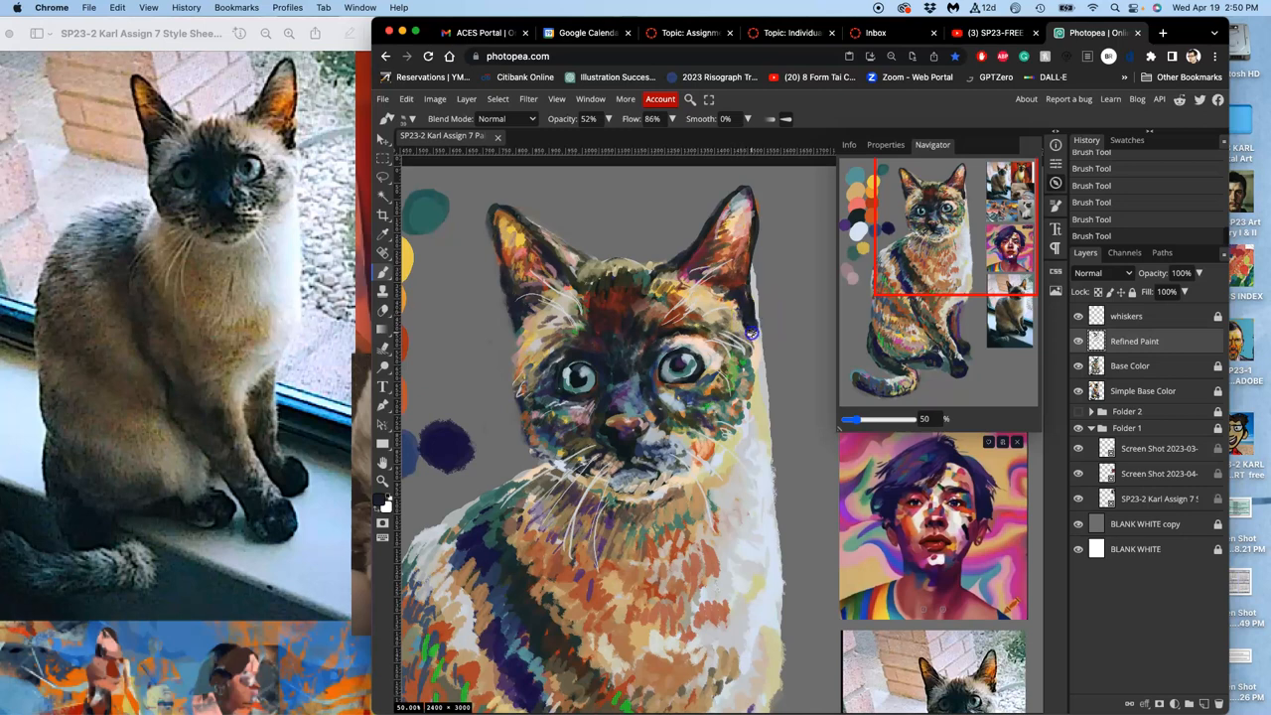
mouse_move(752, 513)
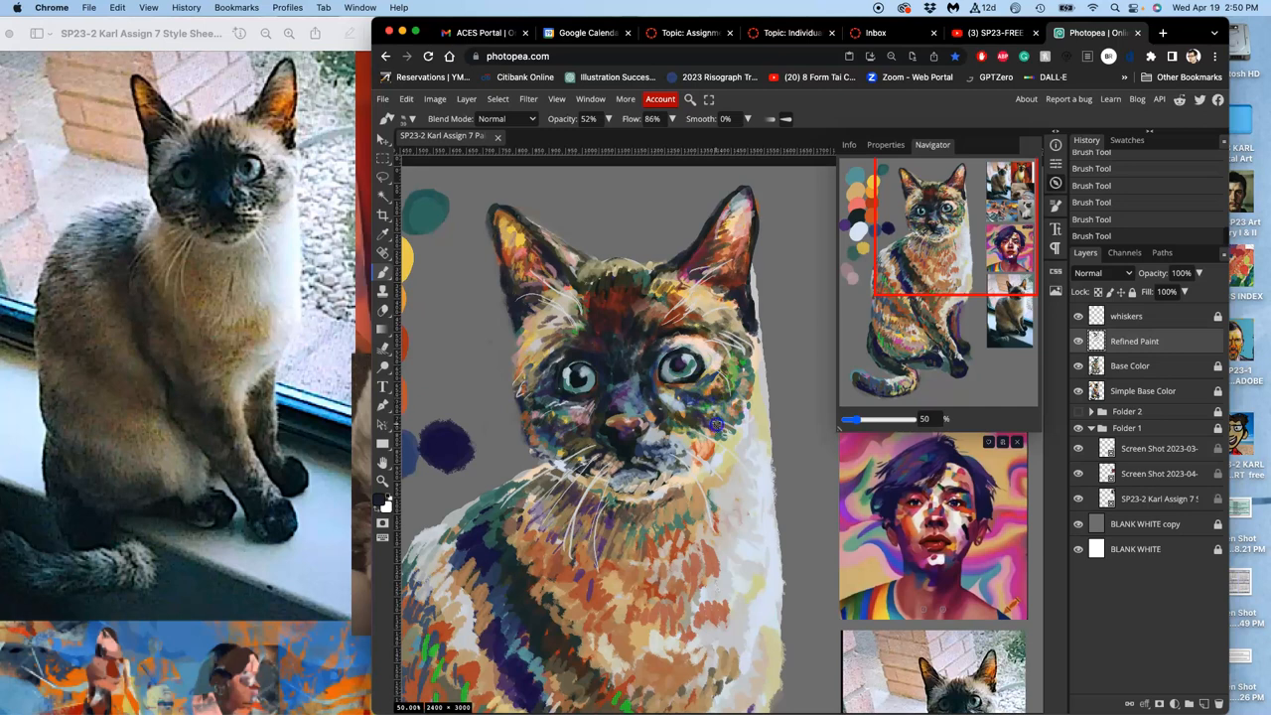
mouse_move(765, 422)
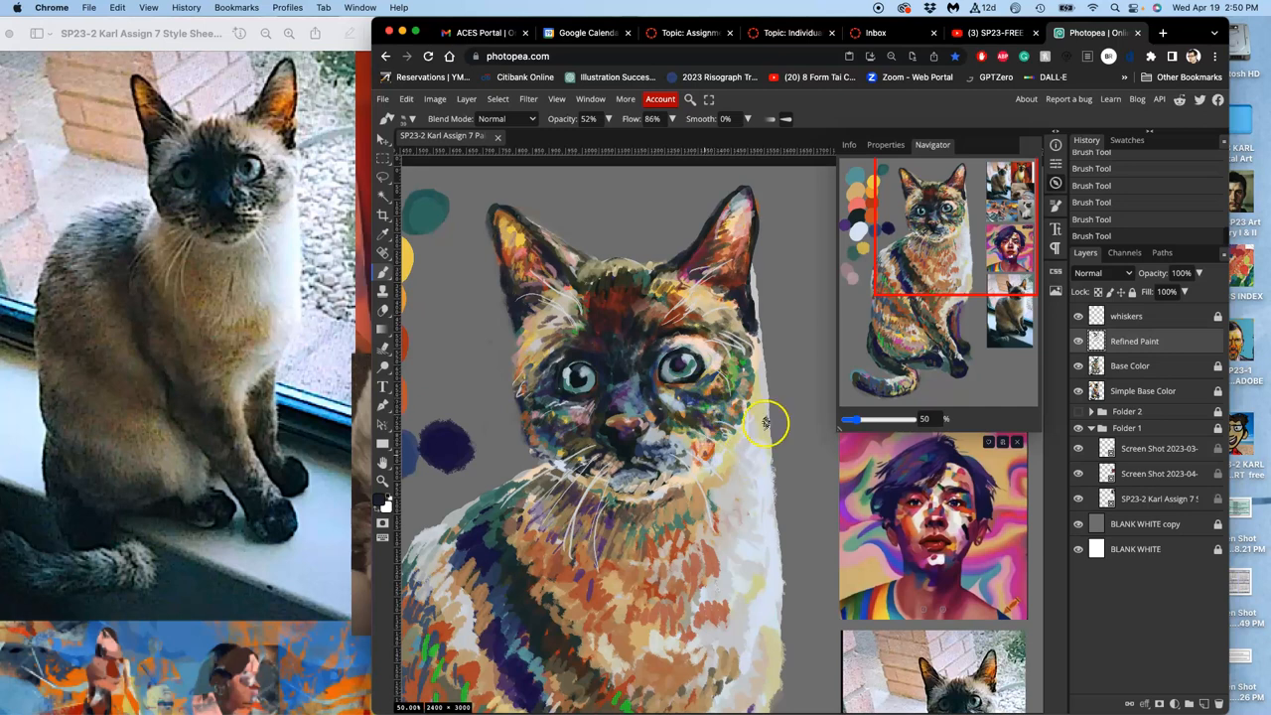